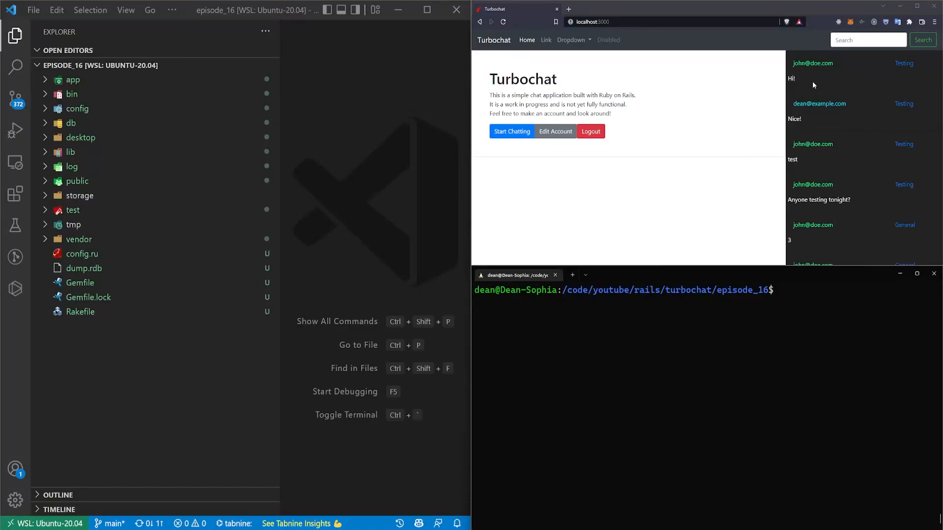
mouse_move(829, 123)
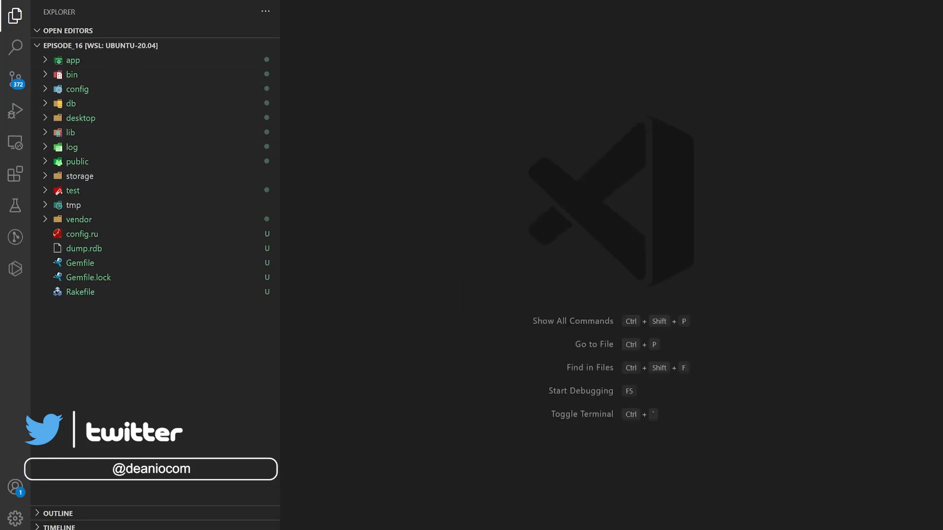
Open app/controllers/pages_controller.rb and add a recent_messages call inside the home action
left_click(72, 60)
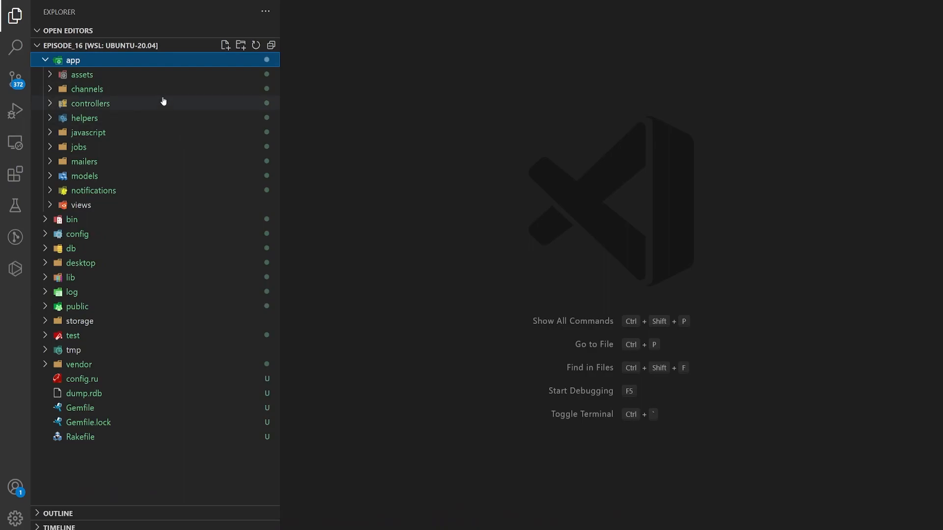
left_click(91, 103)
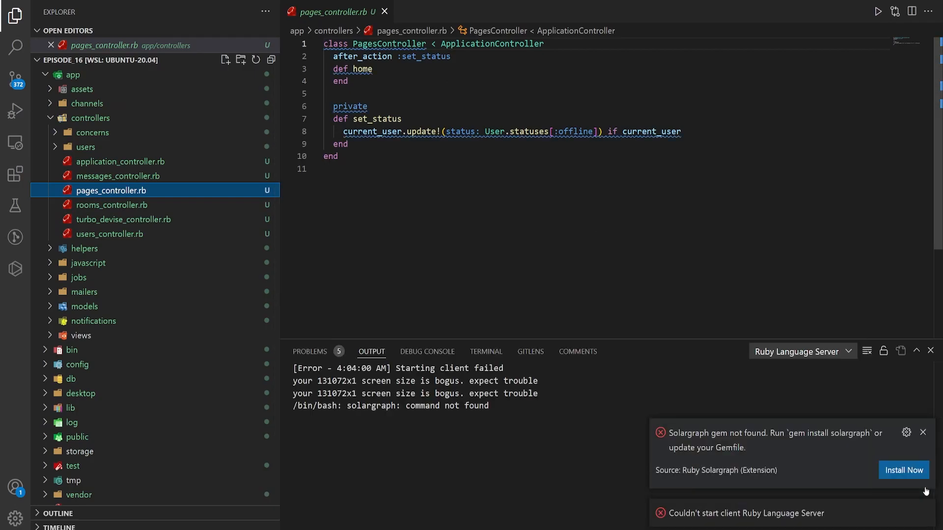
left_click(922, 432)
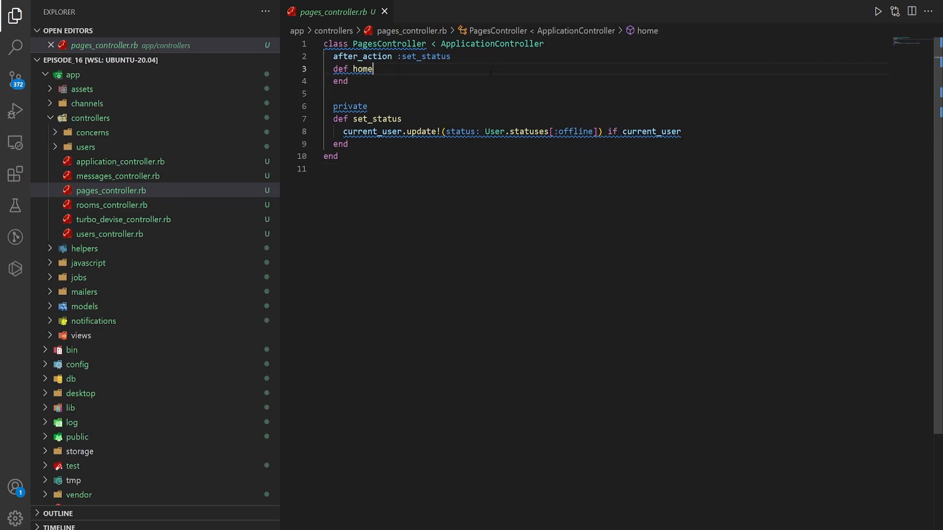
key("Enter")
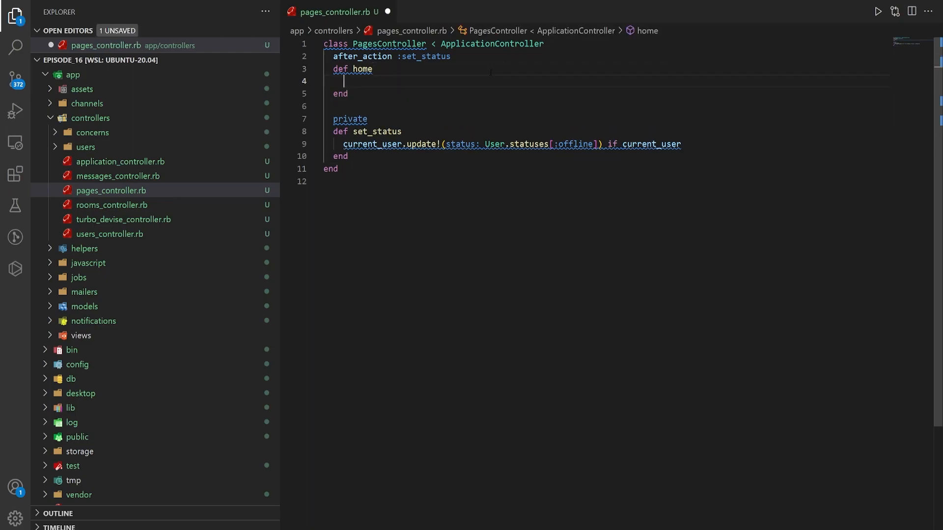
type("recent")
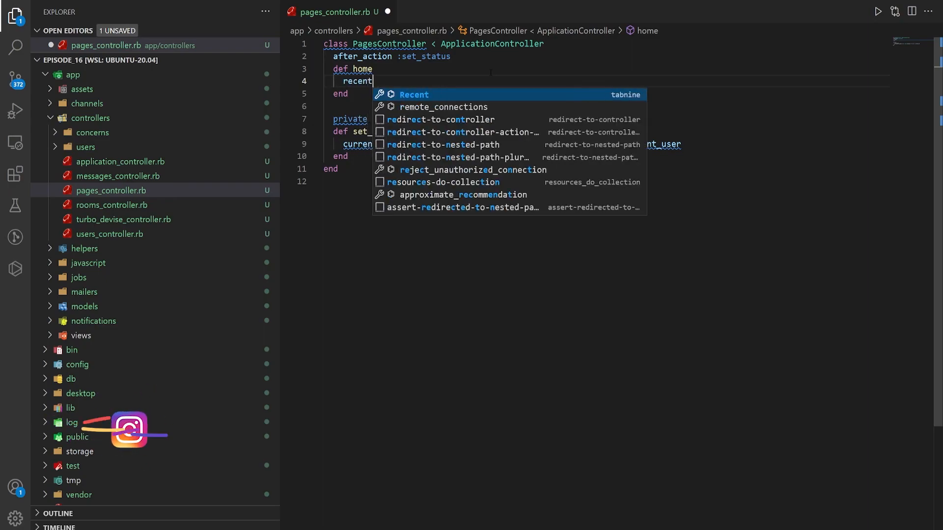
type("_messages")
type("b")
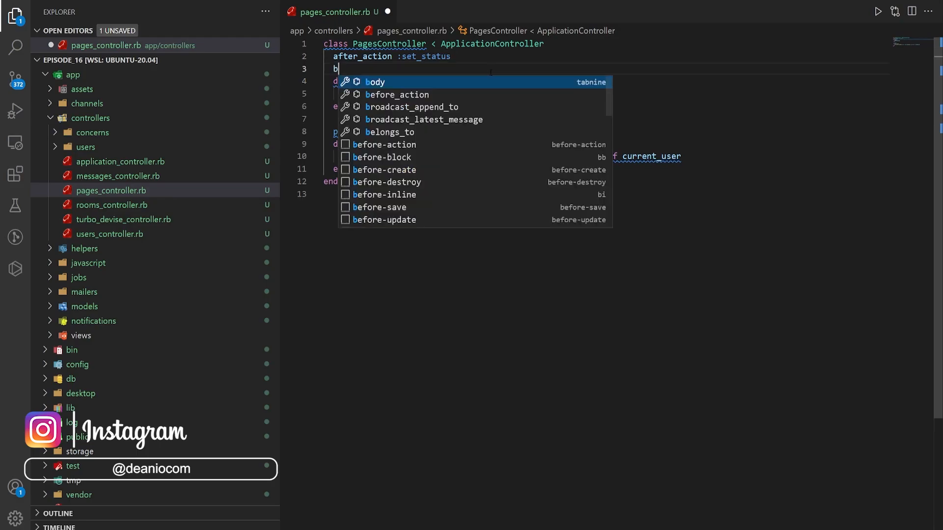
Add before_action :recent_messages, only: [:home] on line 3
type("efore_action")
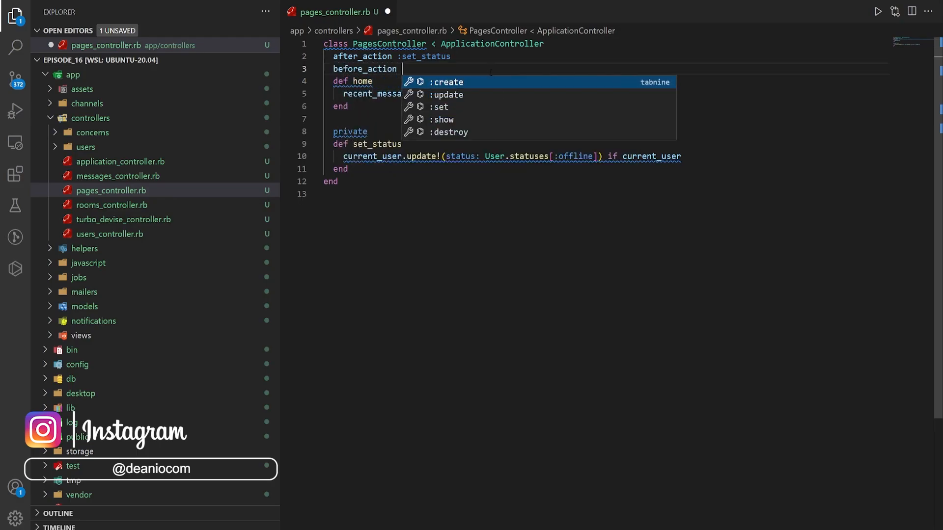
type(":rece")
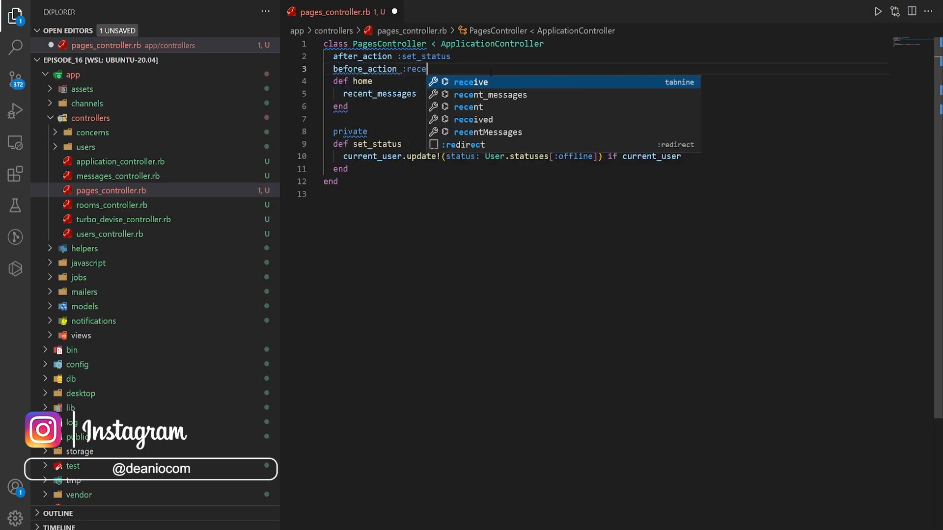
type("recent_messages,")
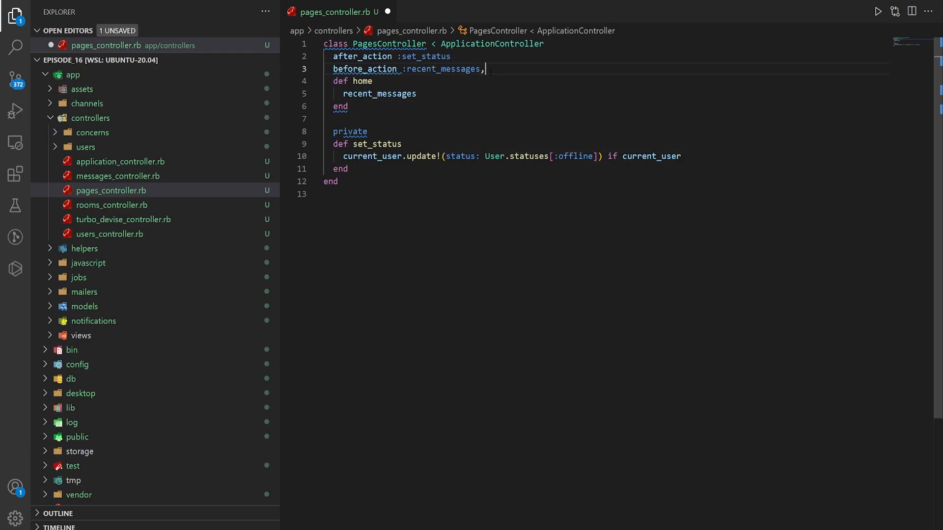
type("only: [:")
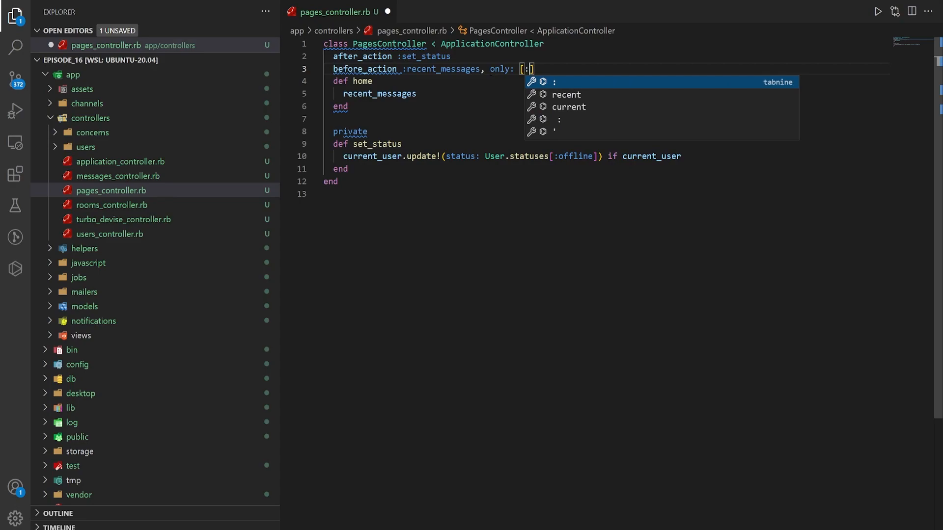
type("home")
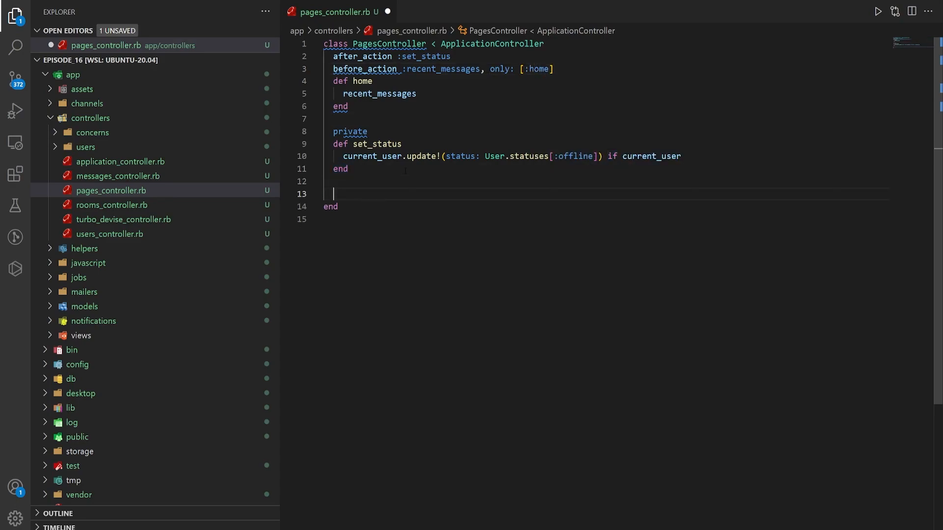
Add def recent_messages below set_status, starting with public_rooms = Room.public_rooms
type("def recent_messages")
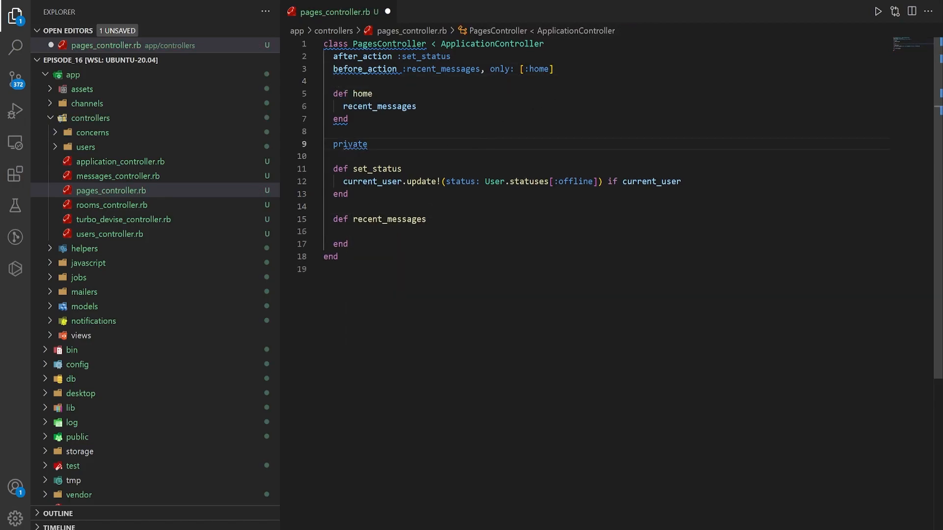
left_click(346, 231)
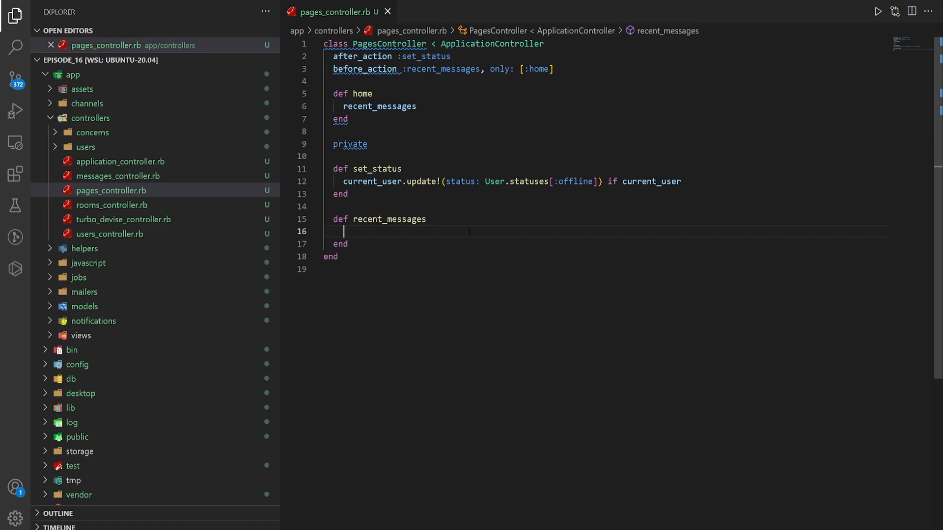
type("public_rooms = Room.public_rooms")
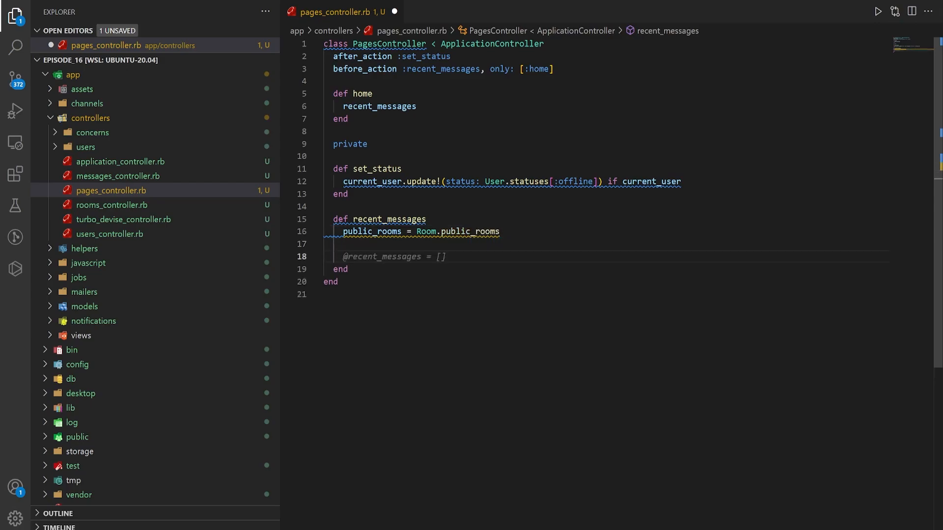
type("@,e")
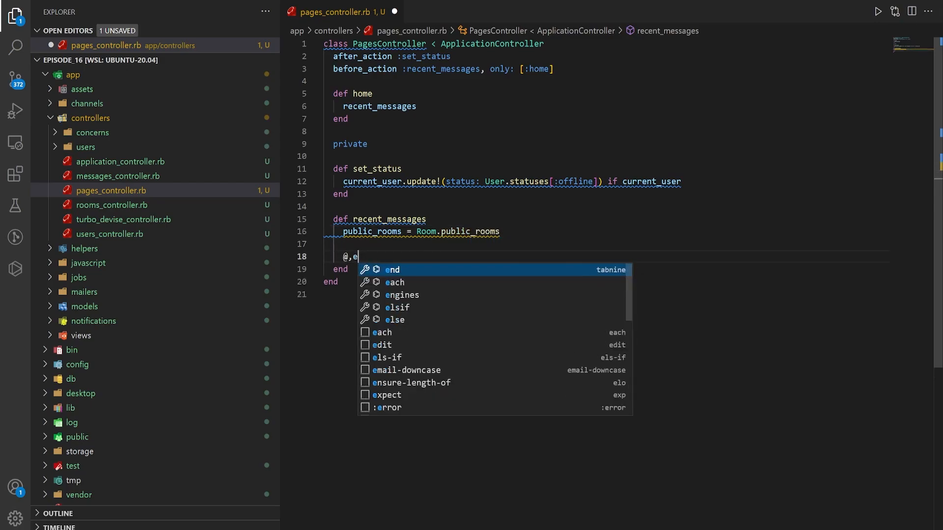
type("messages =")
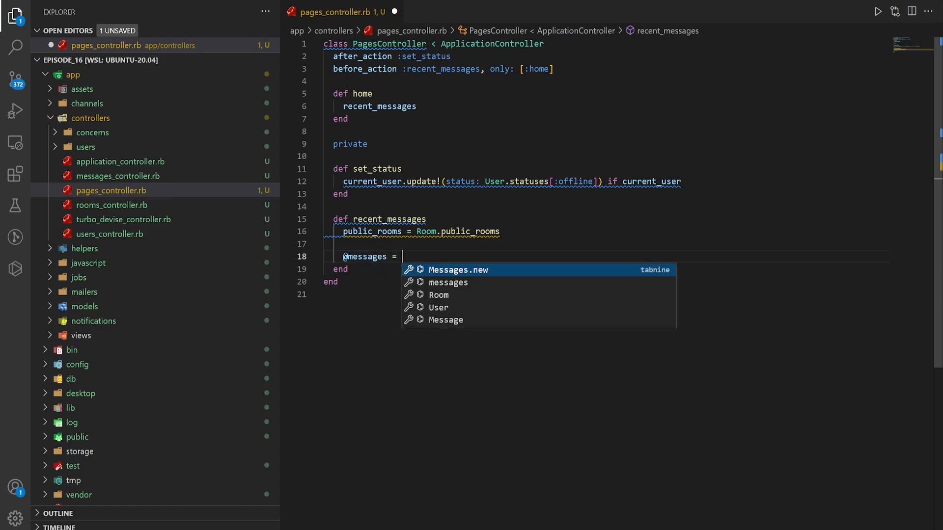
type("Message.")
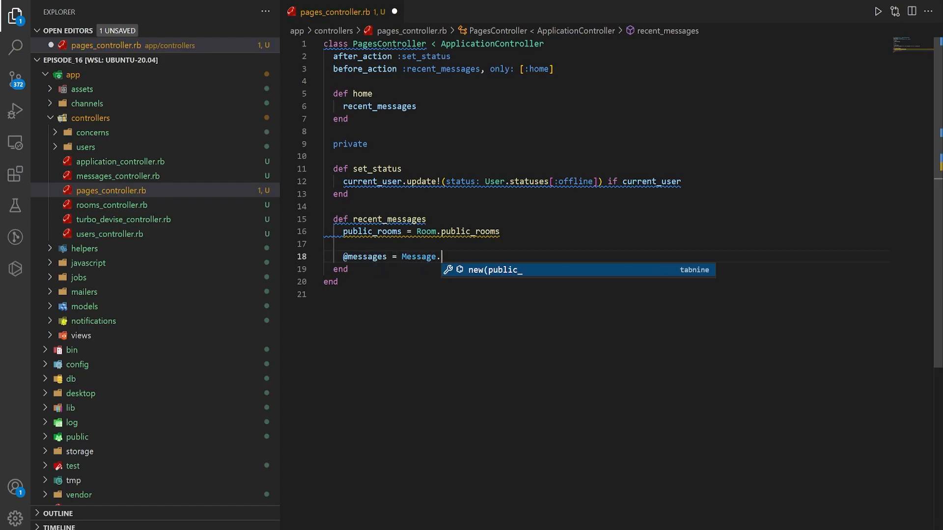
type("where(room: pub")
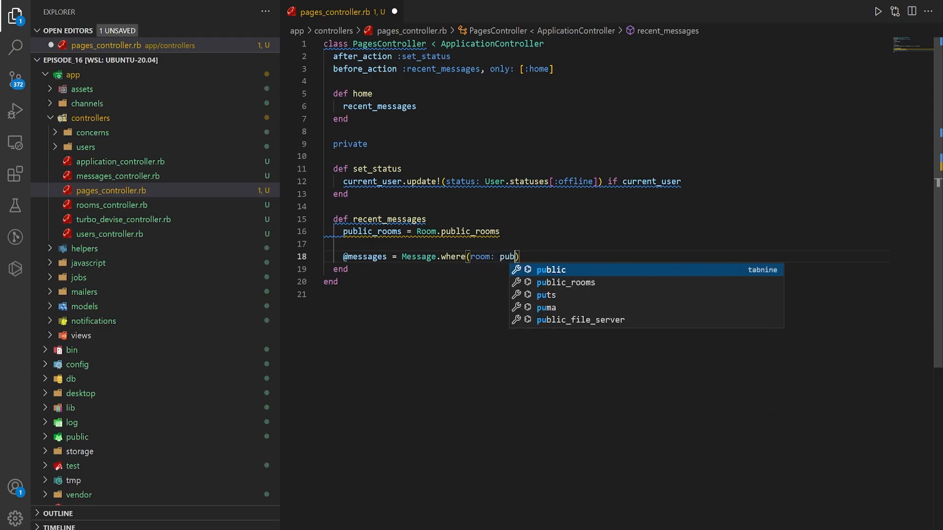
key("Tab")
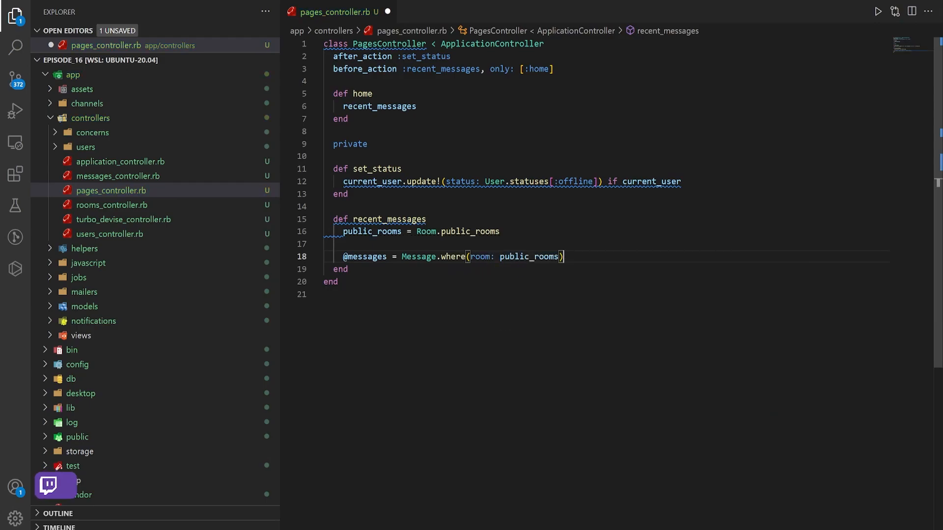
type(".orde")
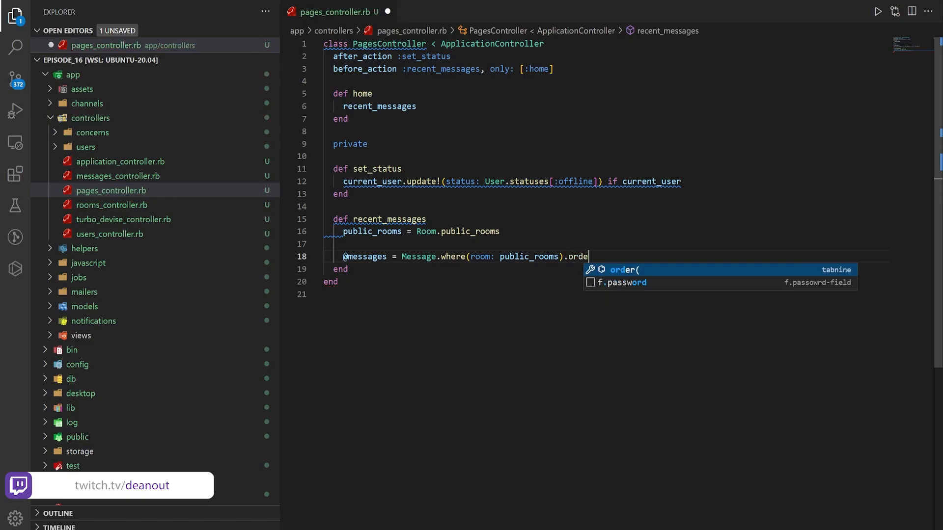
type("r(created_at: :desc).limit(")
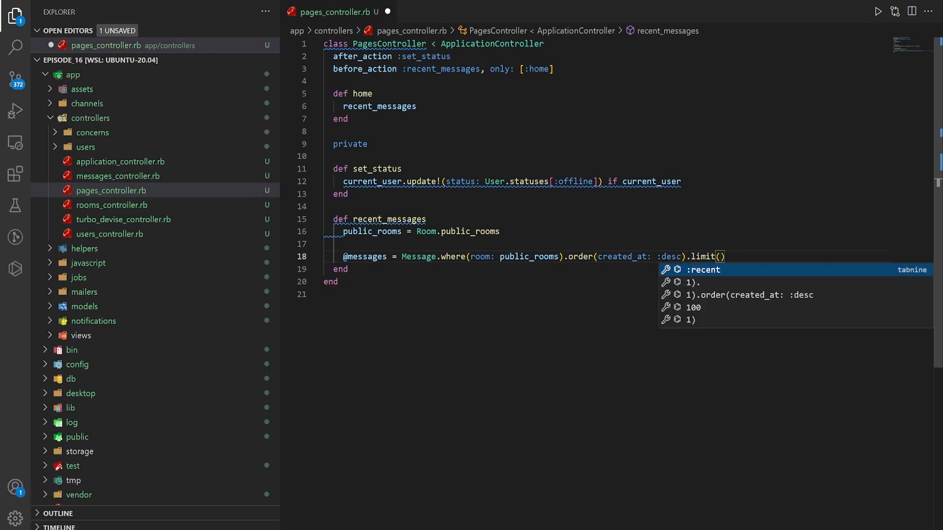
type("15")
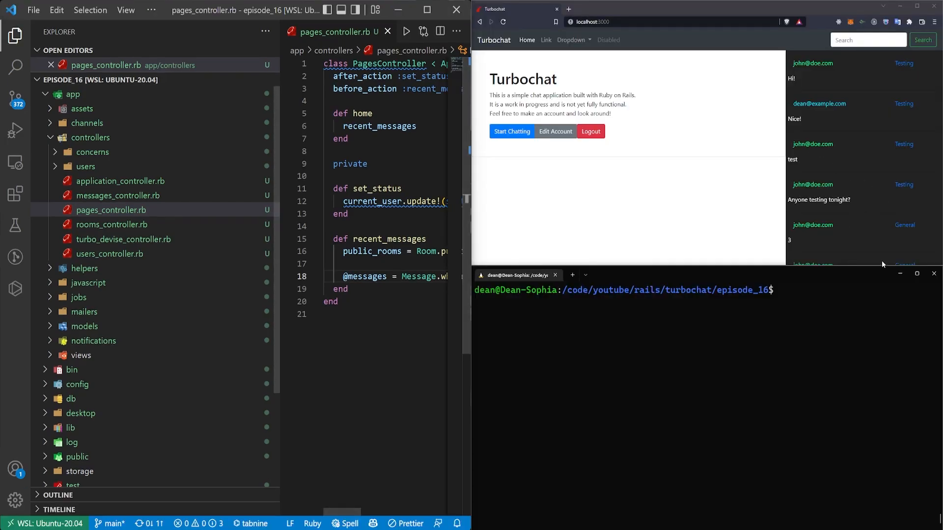
mouse_move(831, 260)
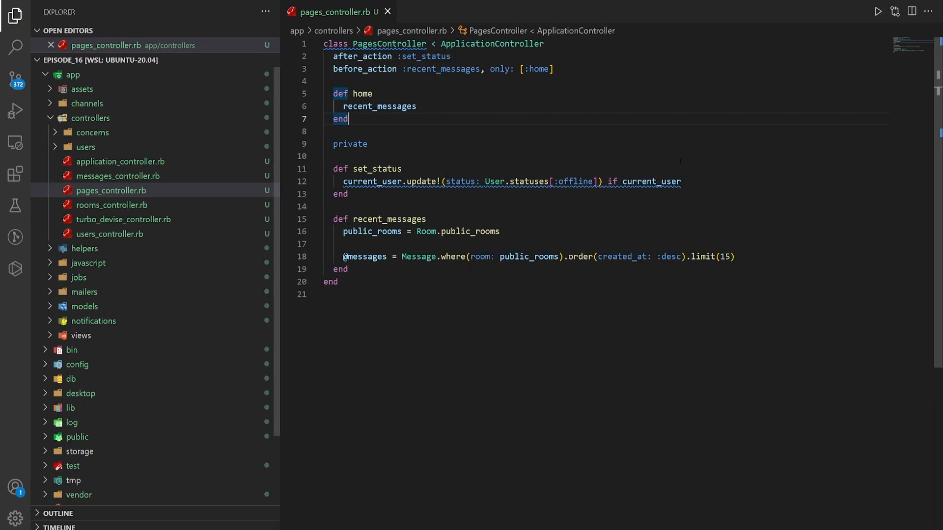
mouse_move(133, 194)
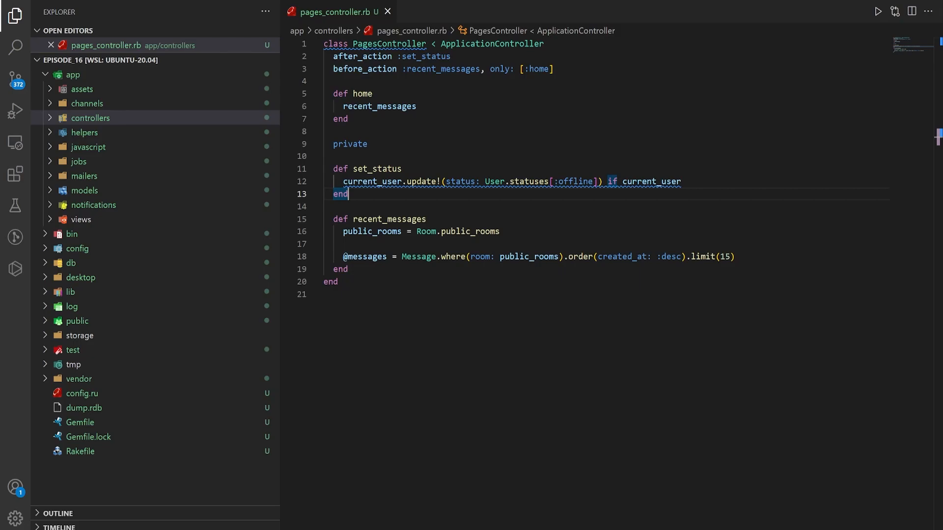
mouse_move(137, 225)
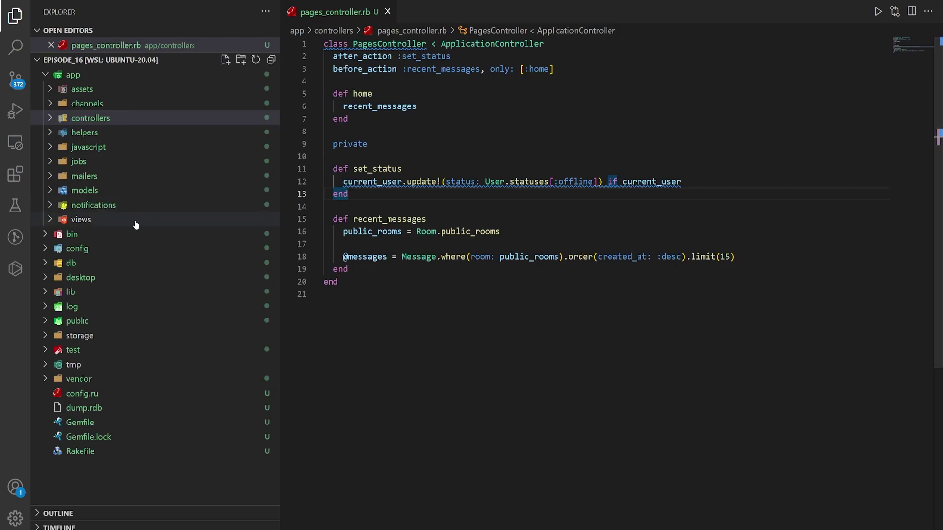
Open pages/home.html.erb and add a first-line row div styled margin:0px; padding: 0px
left_click(80, 220)
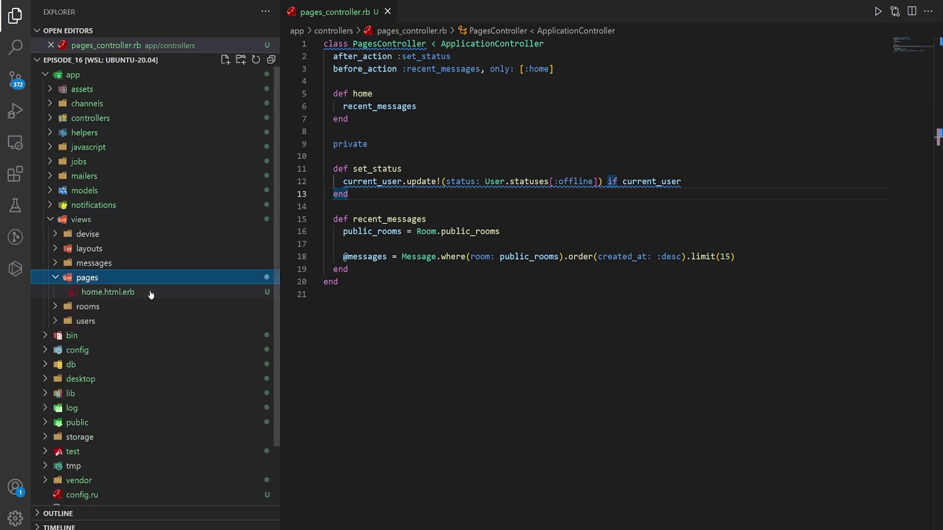
double_click(108, 292)
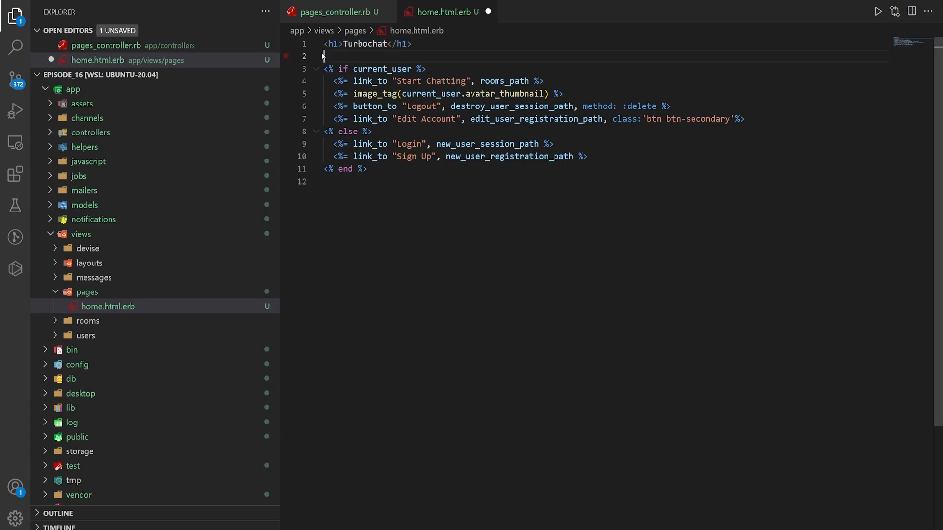
key("Enter")
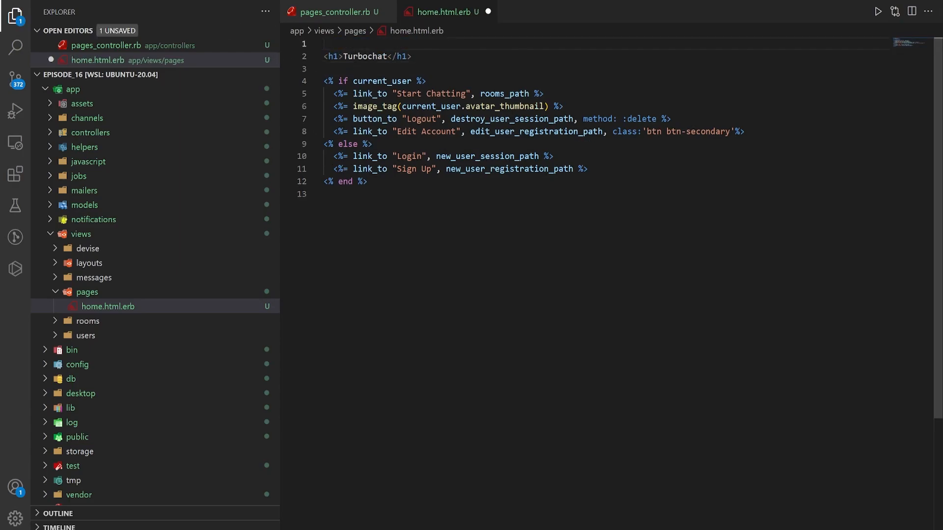
type(".row")
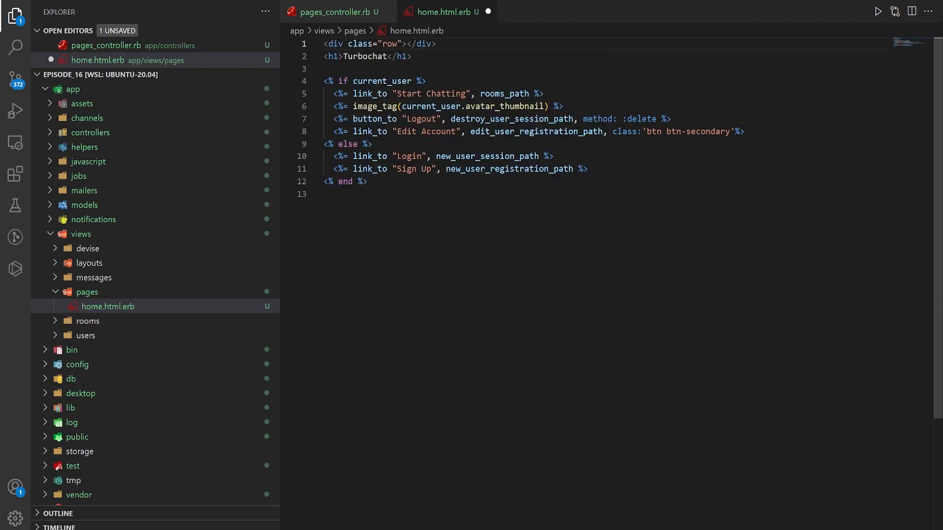
type("styl")
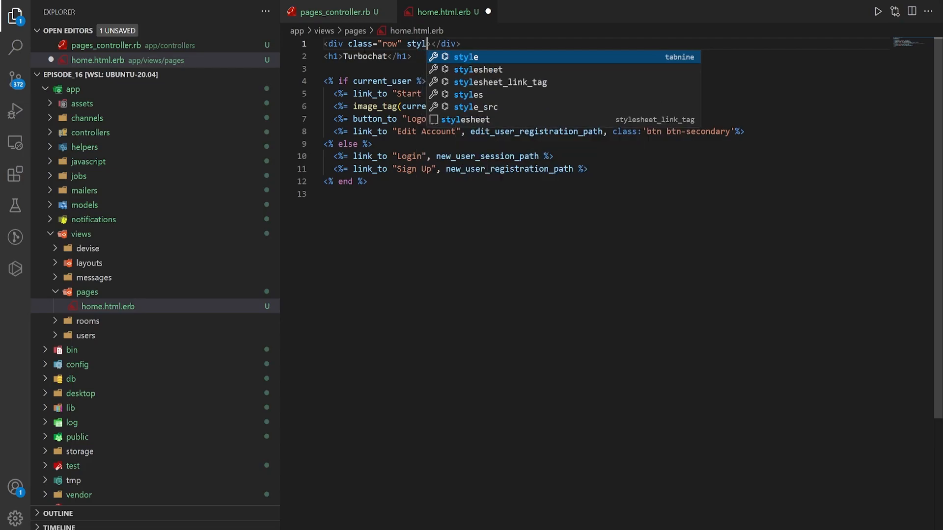
type("e=\"margin:")
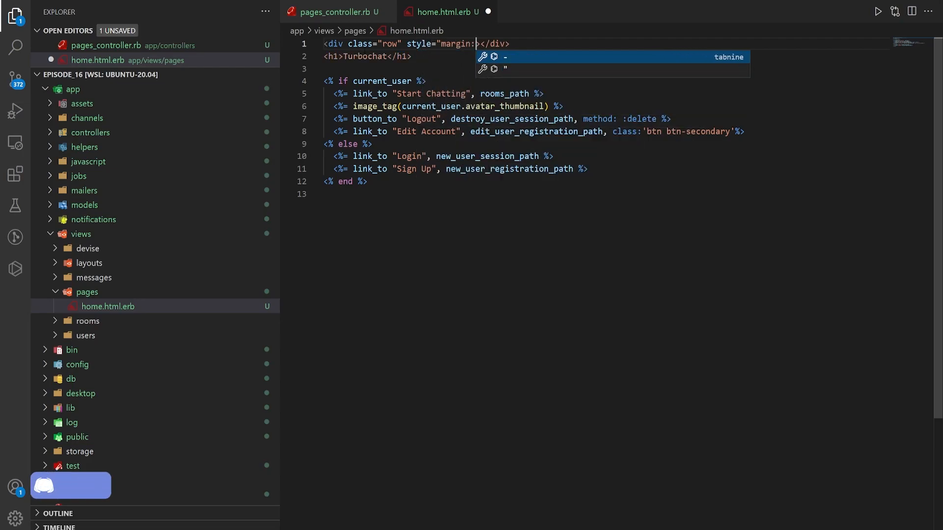
type("0px; padding: 0p")
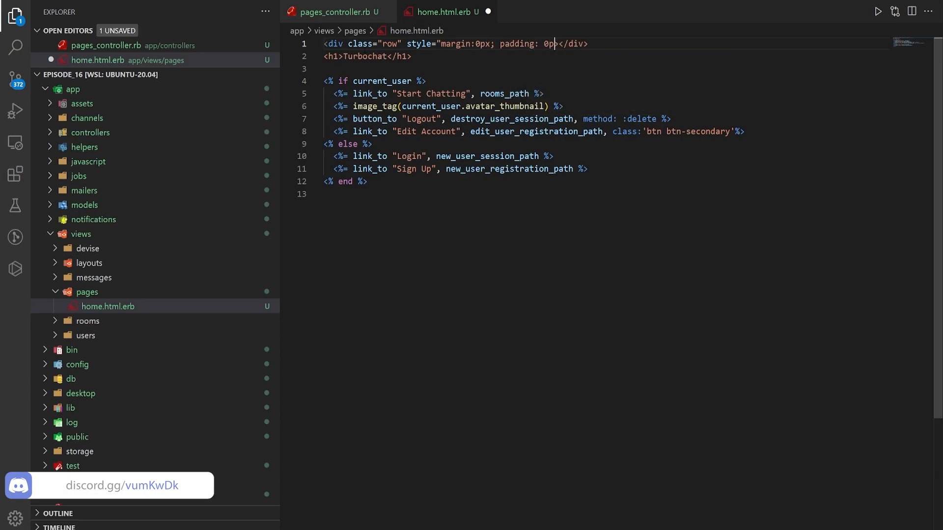
type("x\"")
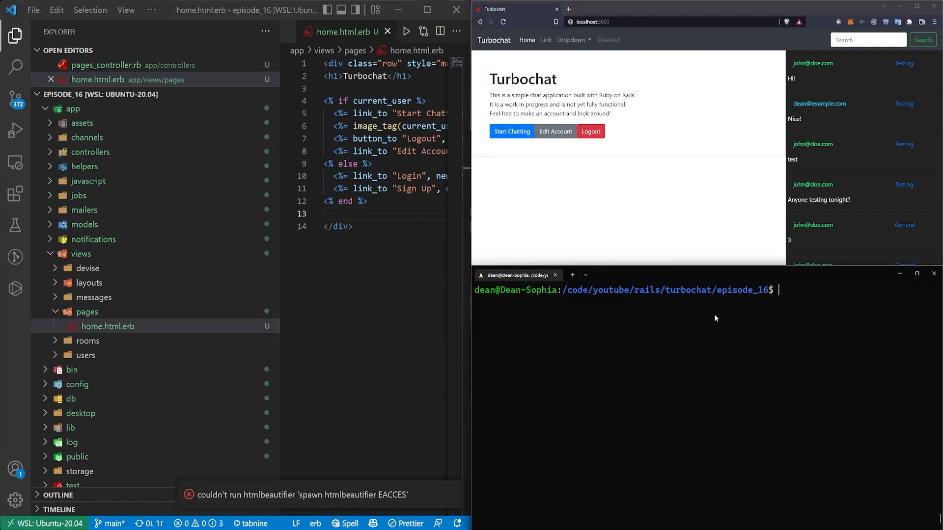
Start the Rails server with rails s
type("rails s")
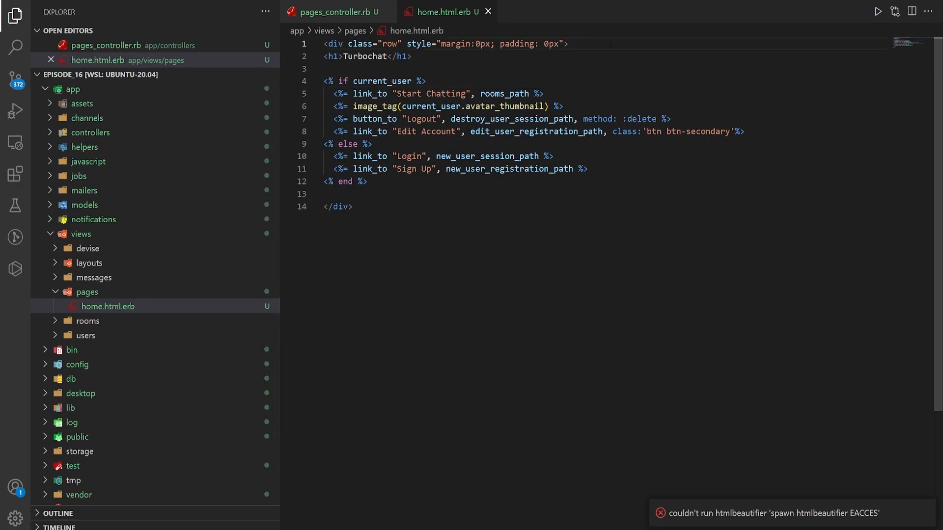
Nest the content in a col-8 div with padding: 0px, then reload the page
type(".col")
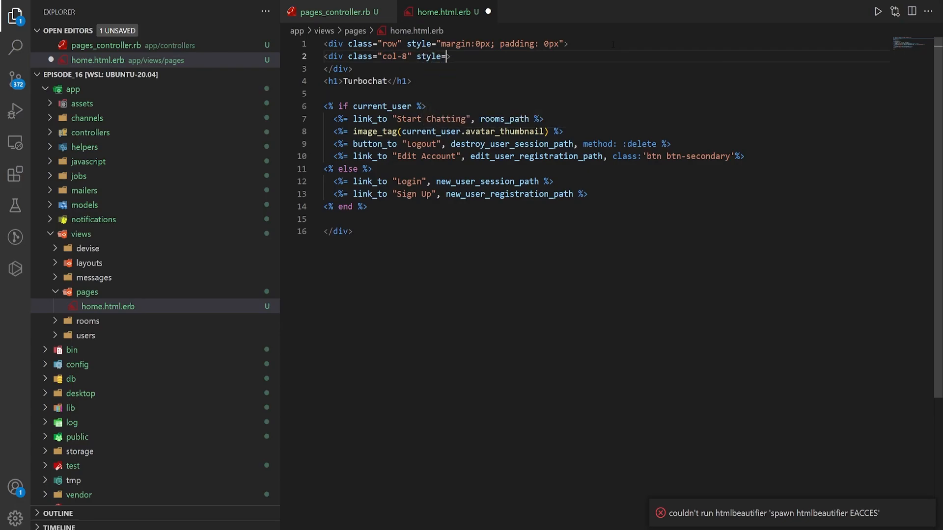
type("\"padd")
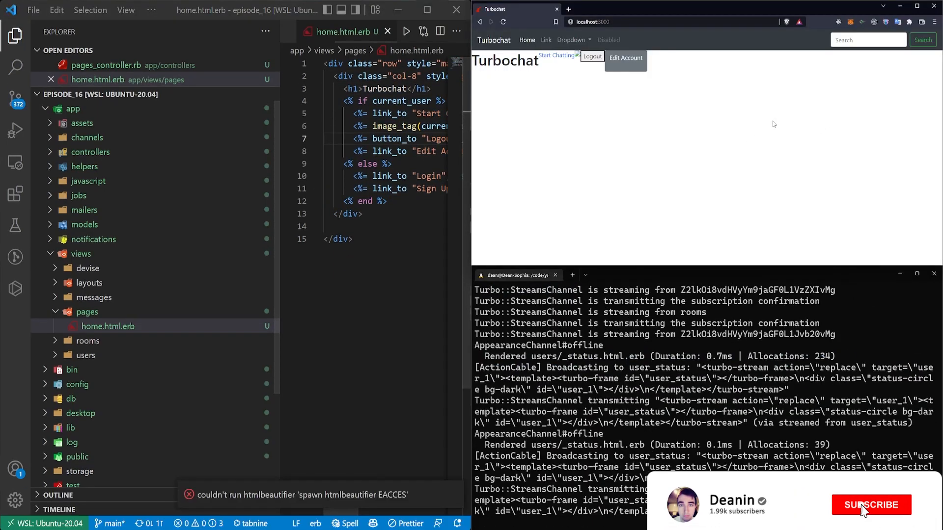
left_click(869, 518)
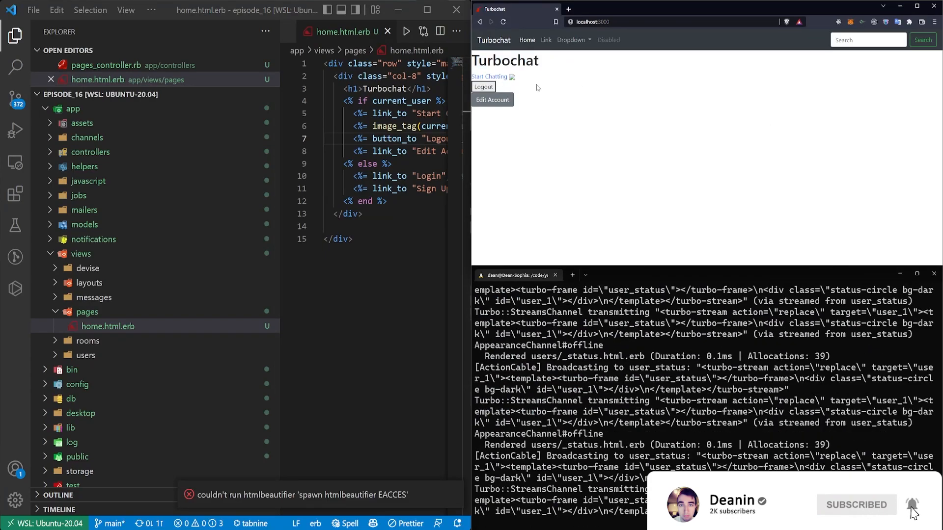
left_click(400, 138)
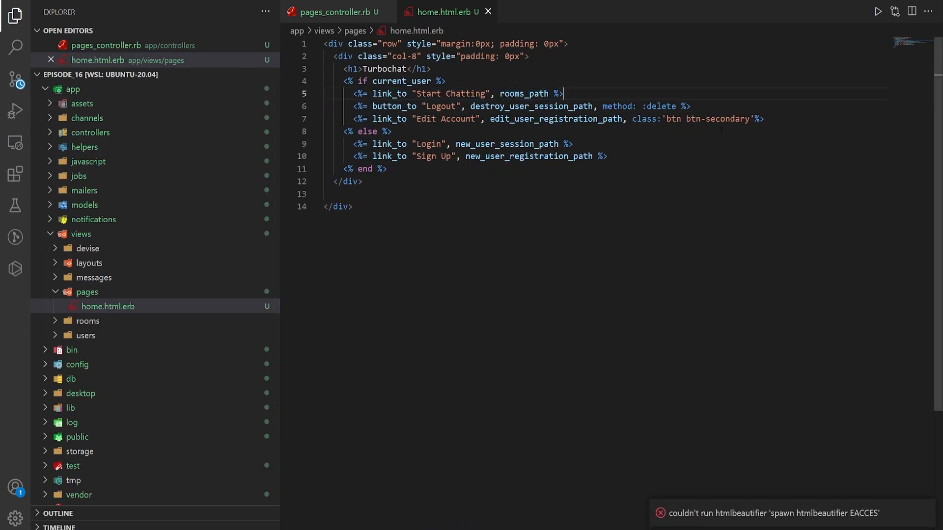
Insert the Turbochat description paragraph below the h1 heading
key("Enter")
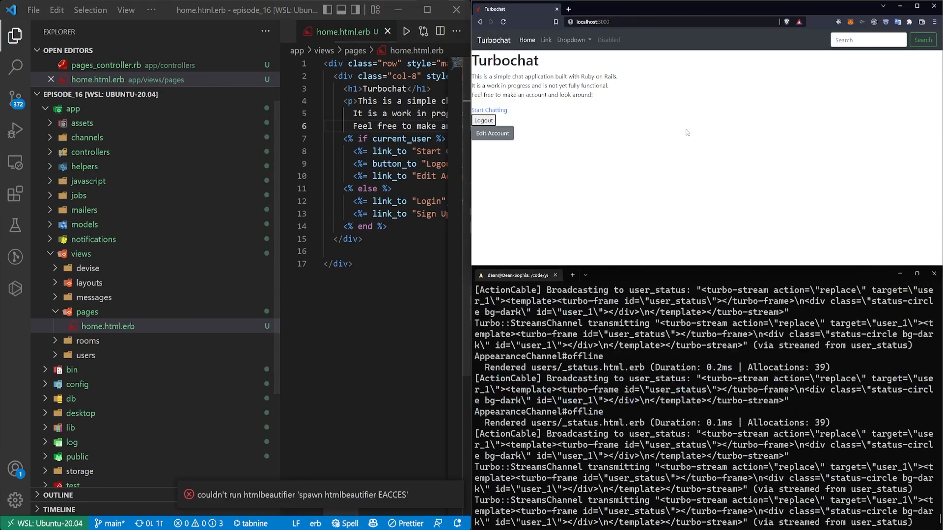
scroll("down", 3)
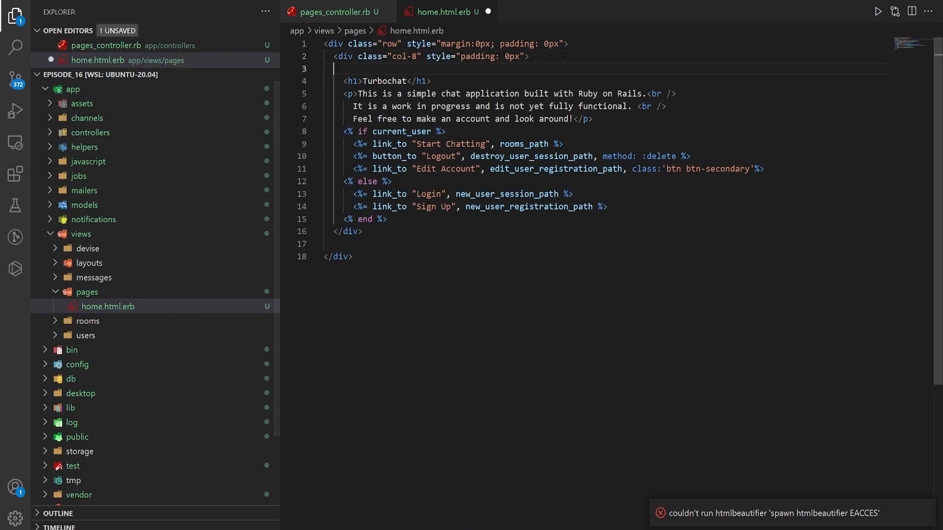
Wrap the heading, description and links in a div with class card p-5
type(".card")
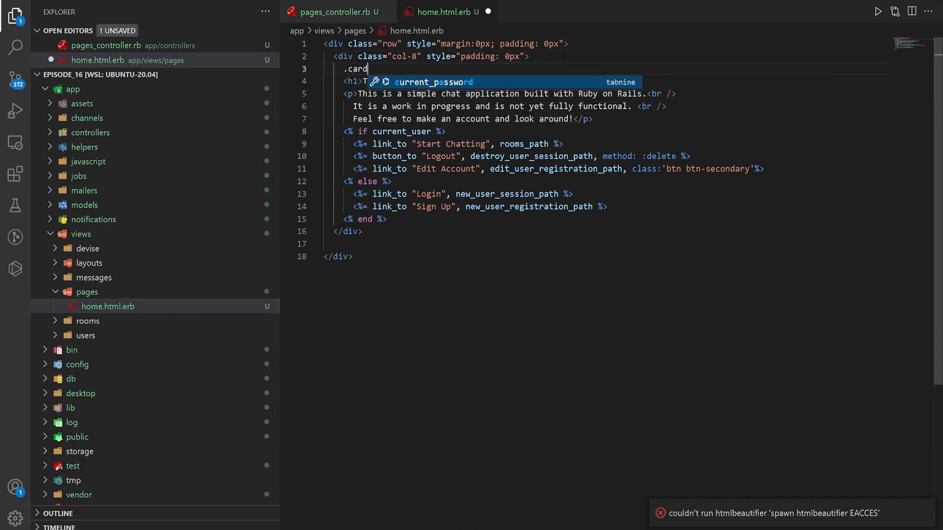
type(".-")
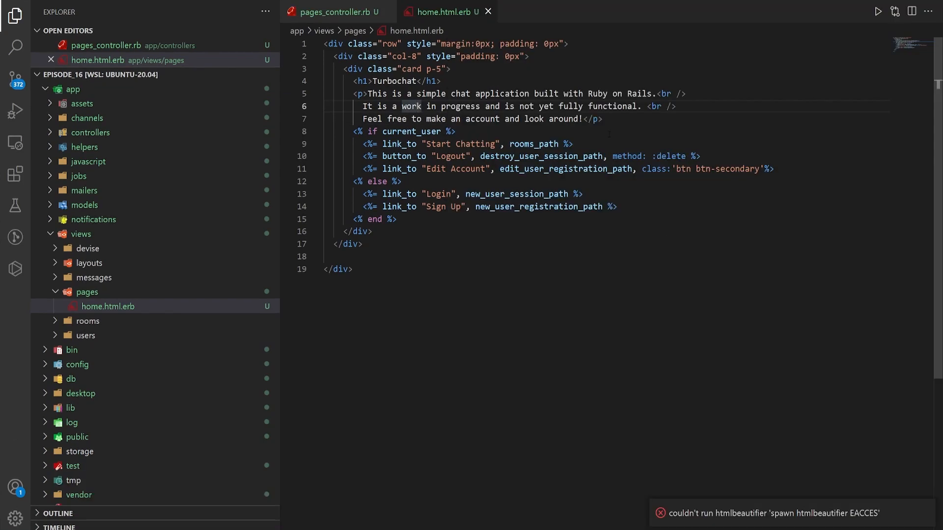
Wrap the signed-in links in a btn-group div and move Edit Account above Logout
key("Enter")
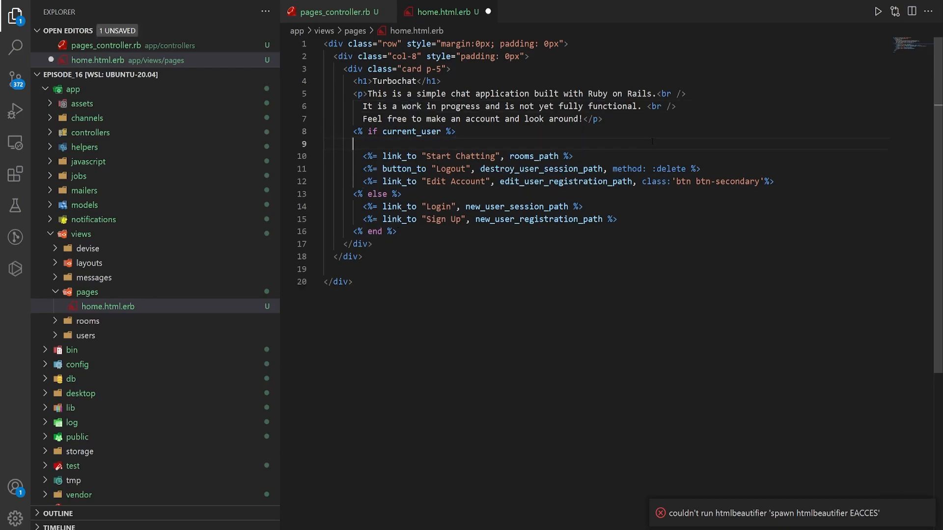
type(".btn-")
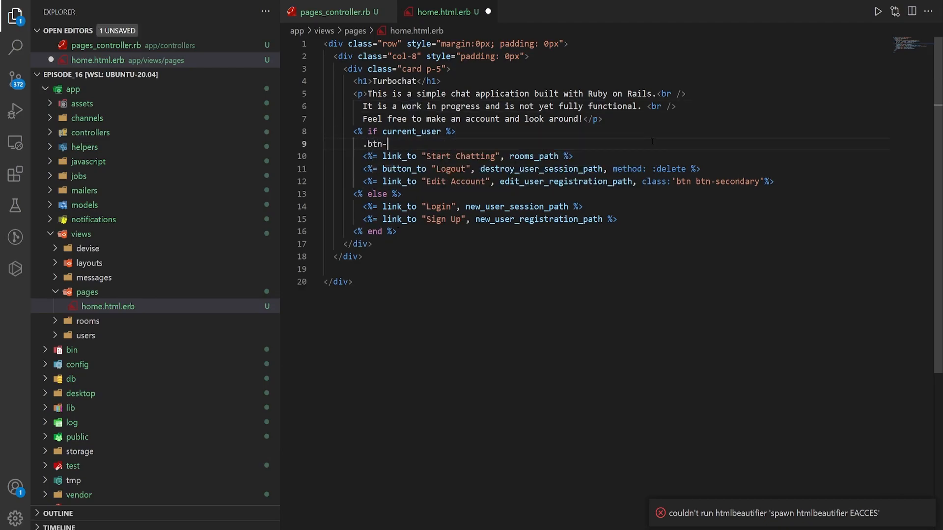
type("<div class=\"btn-group\"></div>")
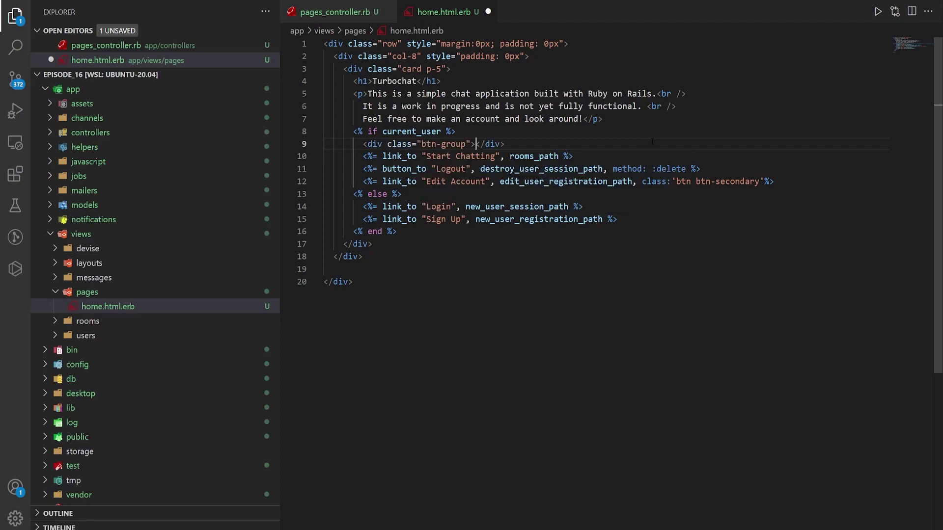
key("Enter")
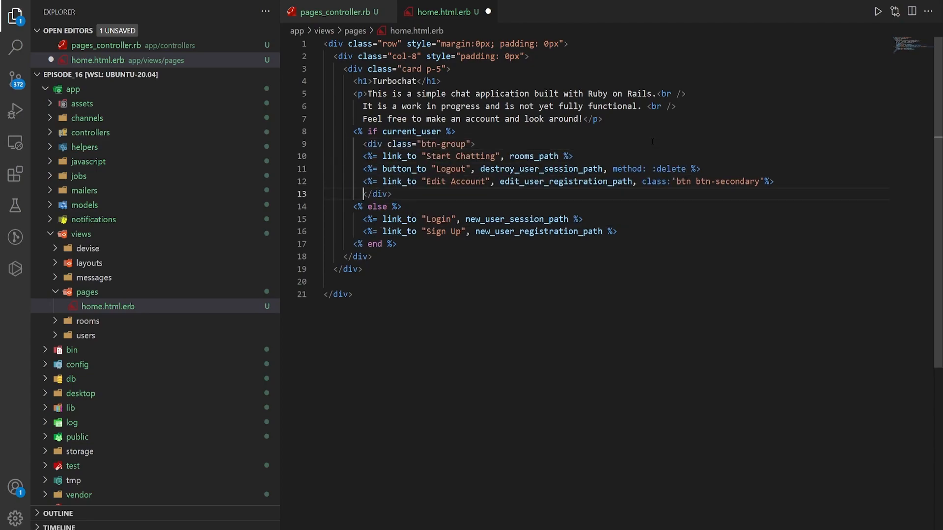
left_click_drag(363, 156, 773, 181)
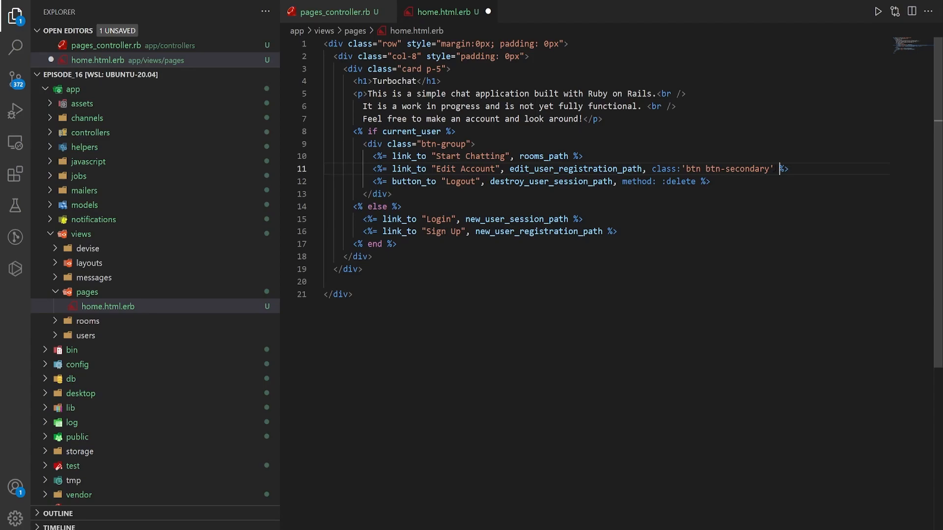
Give the links button classes such as btn btn-secondary
left_click_drag(775, 169, 645, 169)
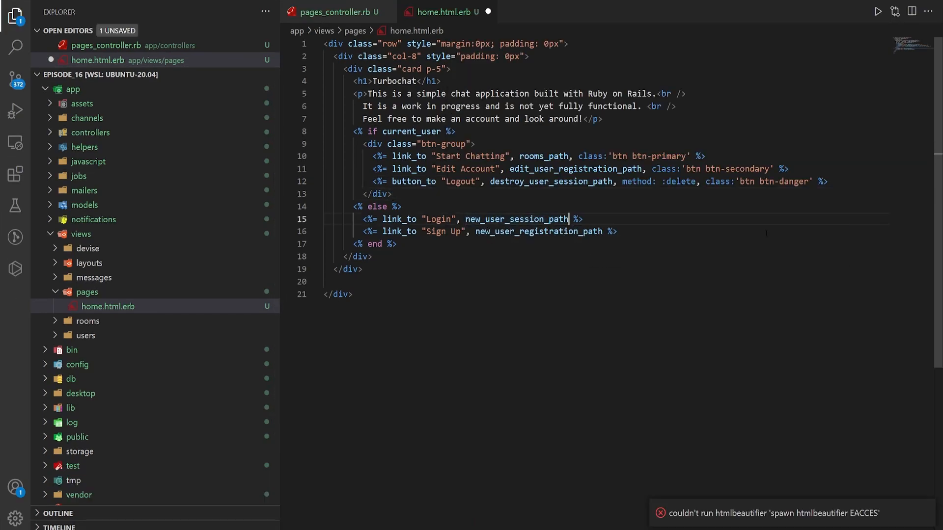
type(", class:'btn btn-secondary'")
type(", class:'btn btn-primary")
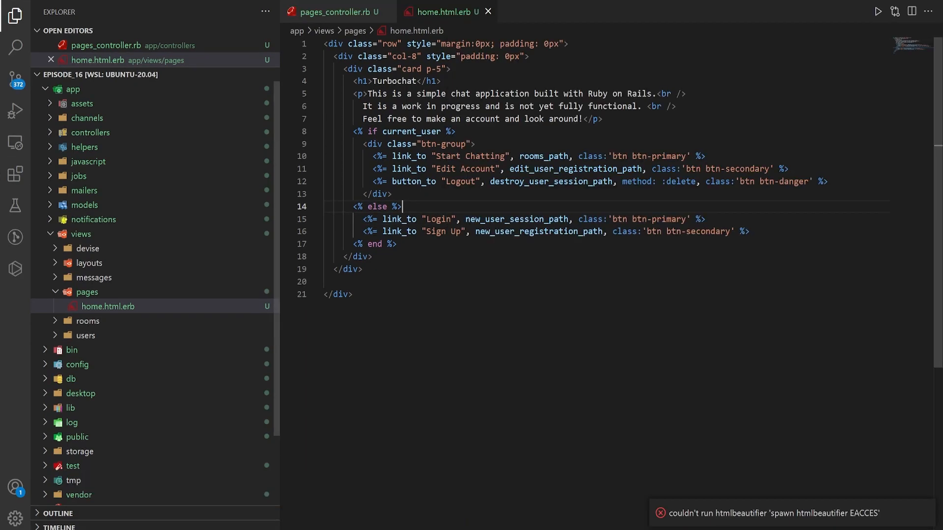
type(".btn")
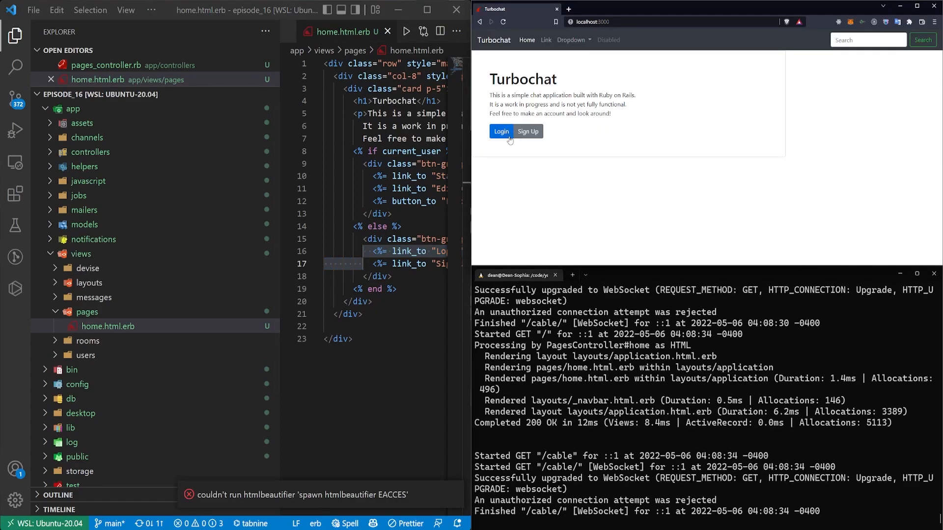
Log in to Turbochat using the saved autofilled credentials
left_click(501, 131)
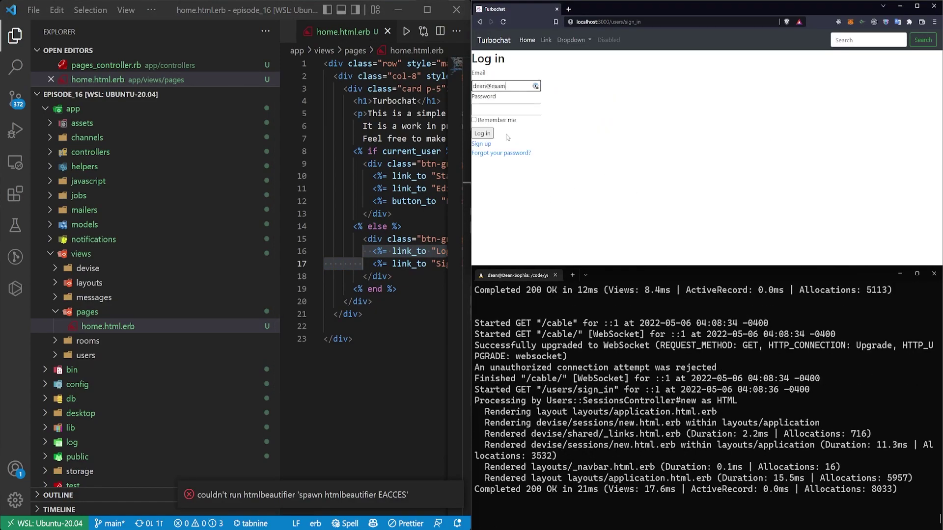
left_click(482, 133)
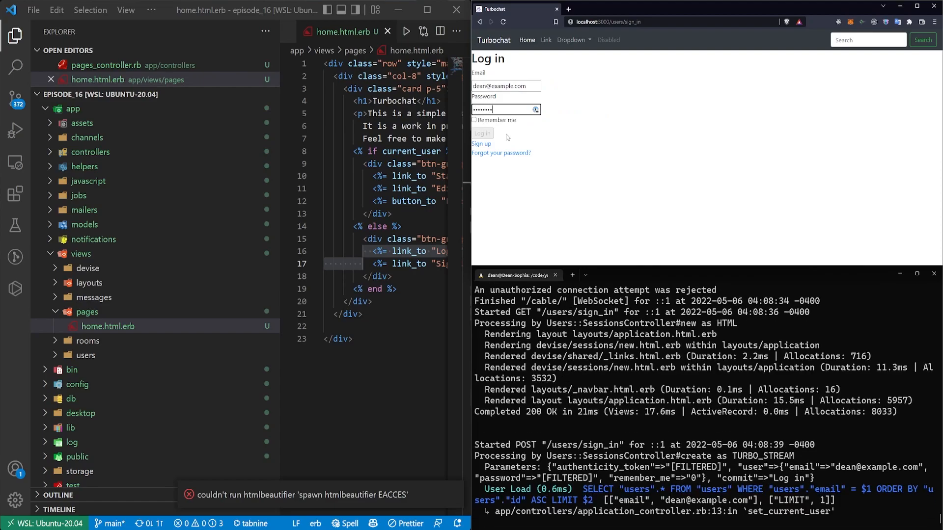
left_click(482, 133)
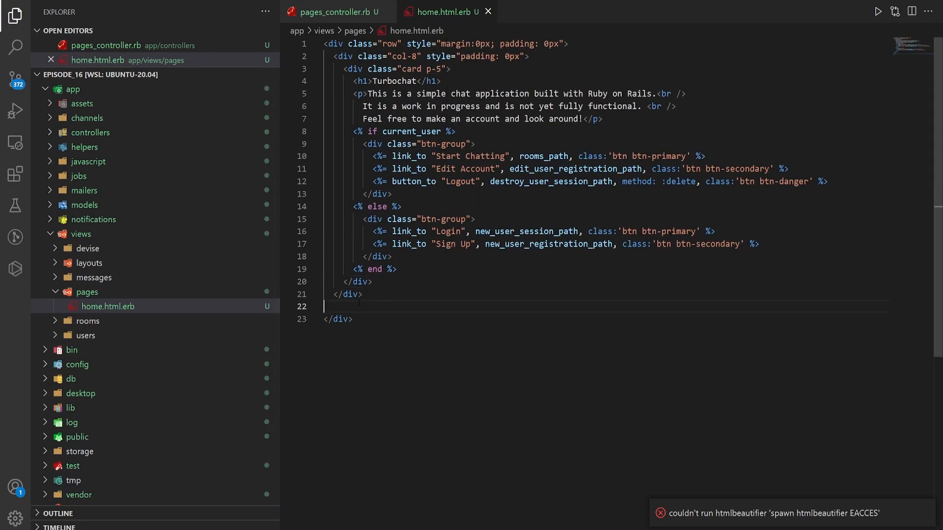
Add <%= turbo_stream_from "public_messages" %> to the home page
key("Enter")
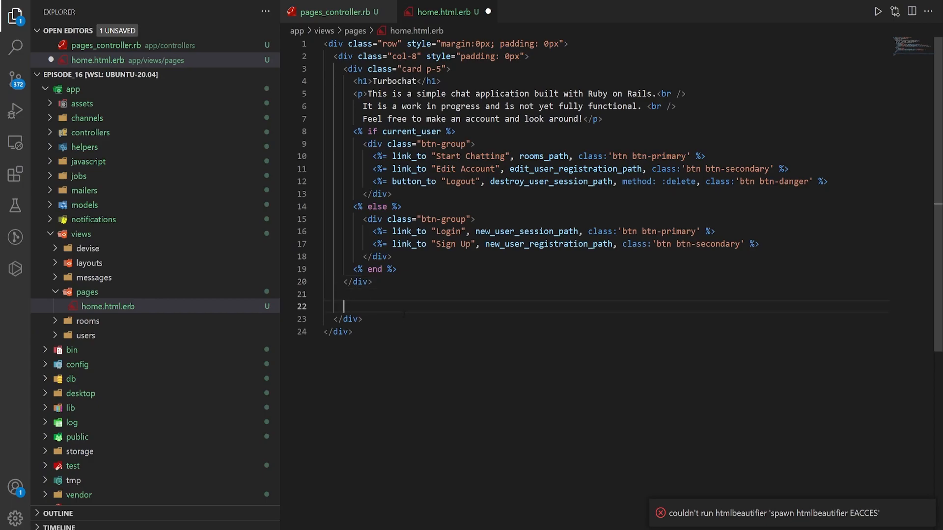
key("Enter")
type("<%= turbo_stream_from \"publ%>")
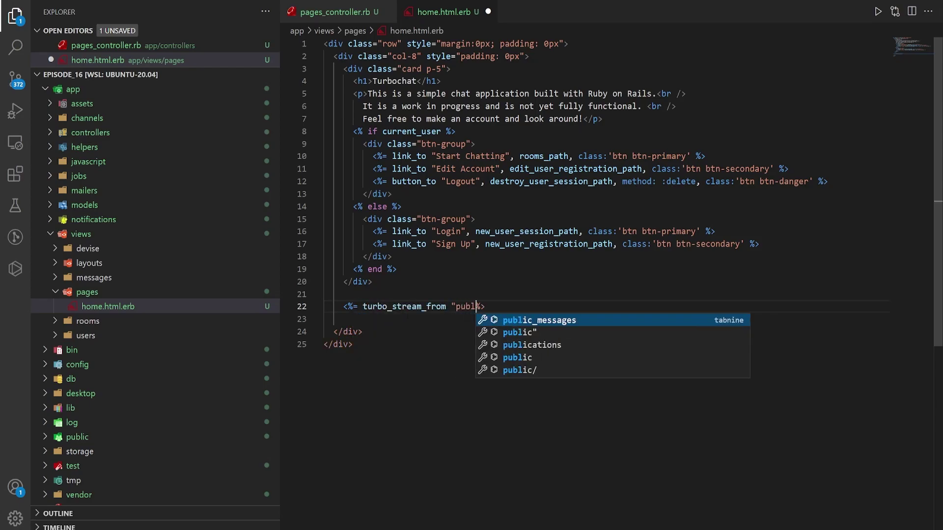
key("Tab")
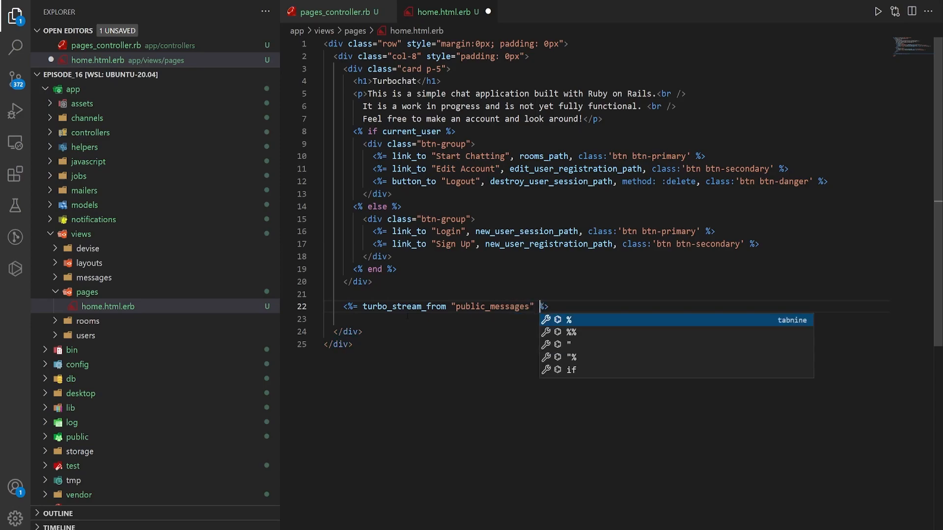
key("Enter")
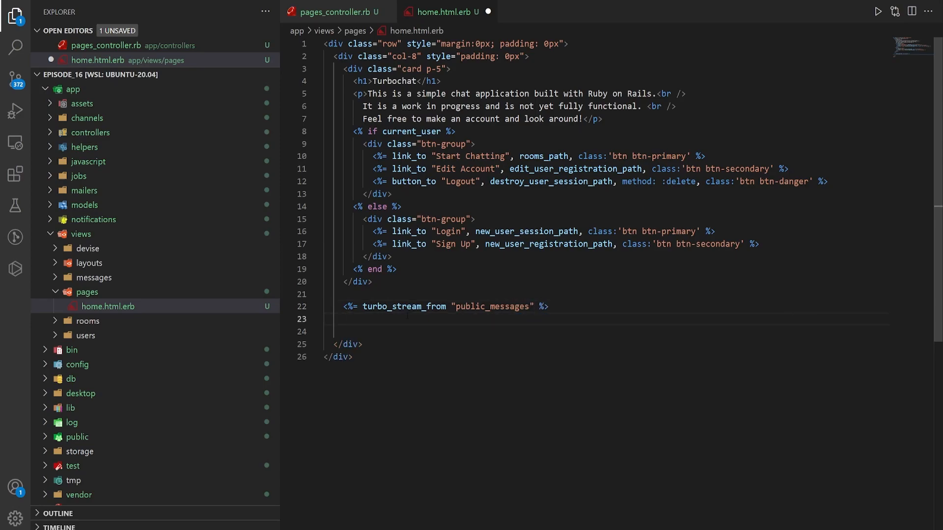
Add a col-4 public_messages div with overflow hidden, height calc(100vh-56px) and zero padding
type("<div class=\"col-4\"></div>")
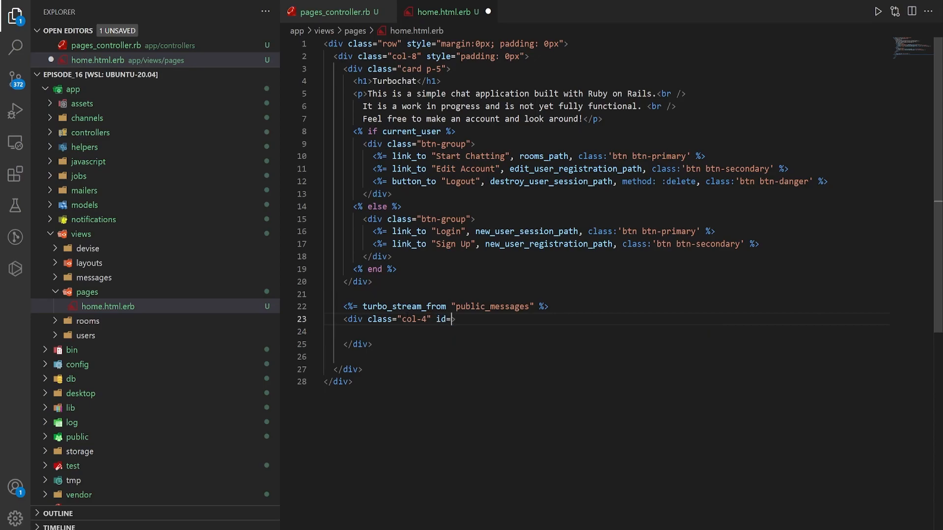
type("\"public_messages\"")
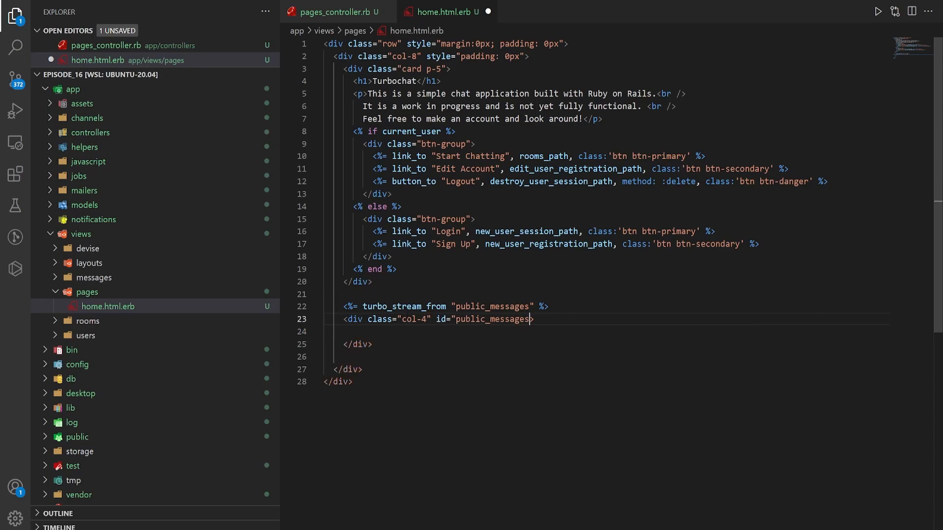
type("style=")
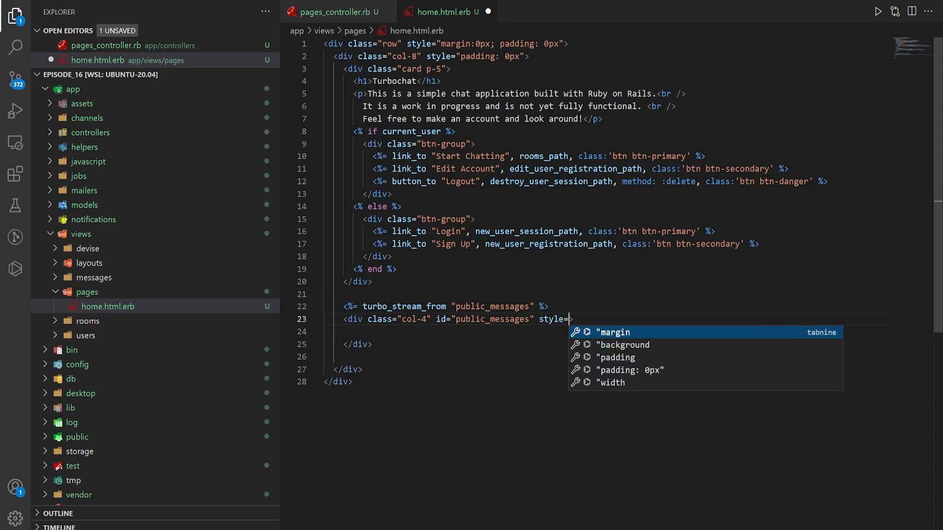
type("\"overflow: hidden;")
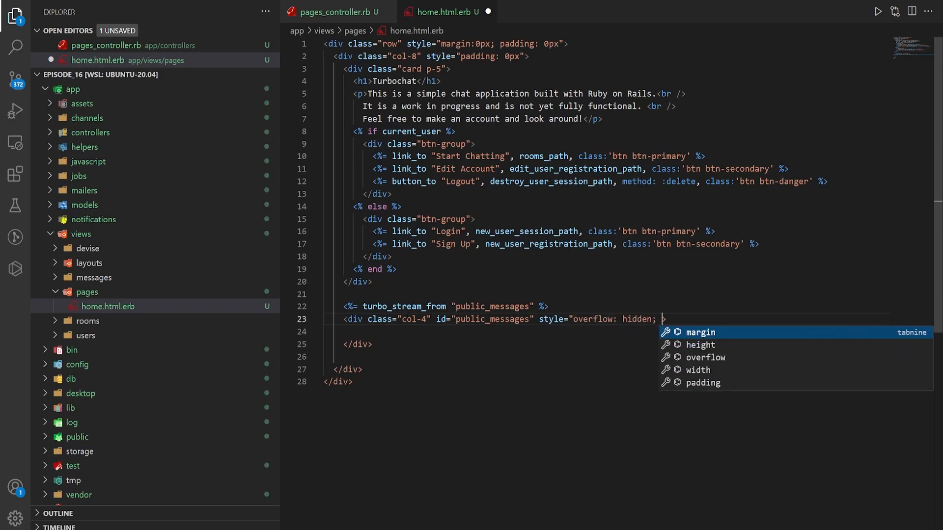
type("height:")
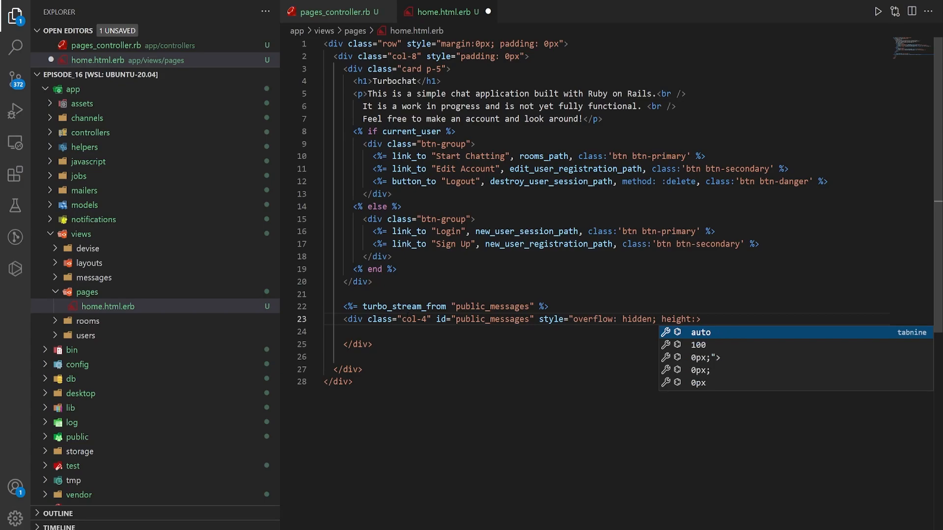
type("calc()")
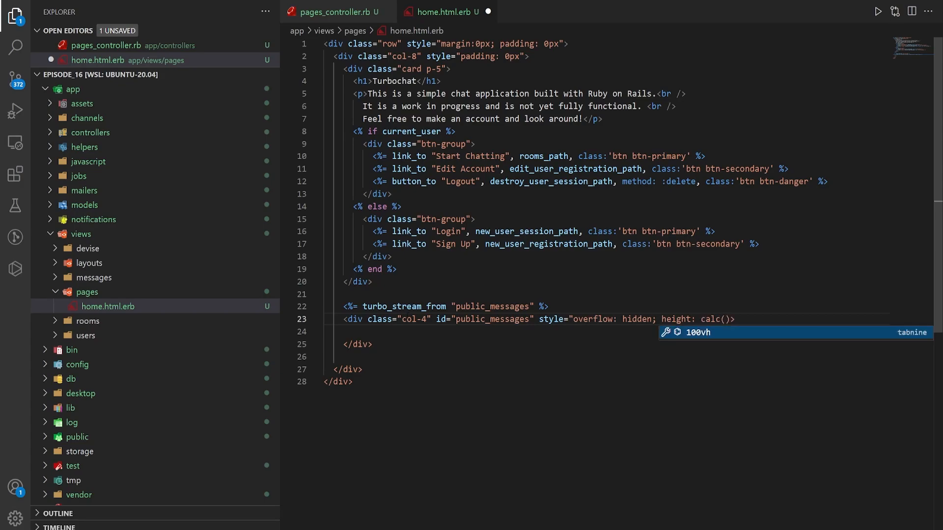
type("100vh-")
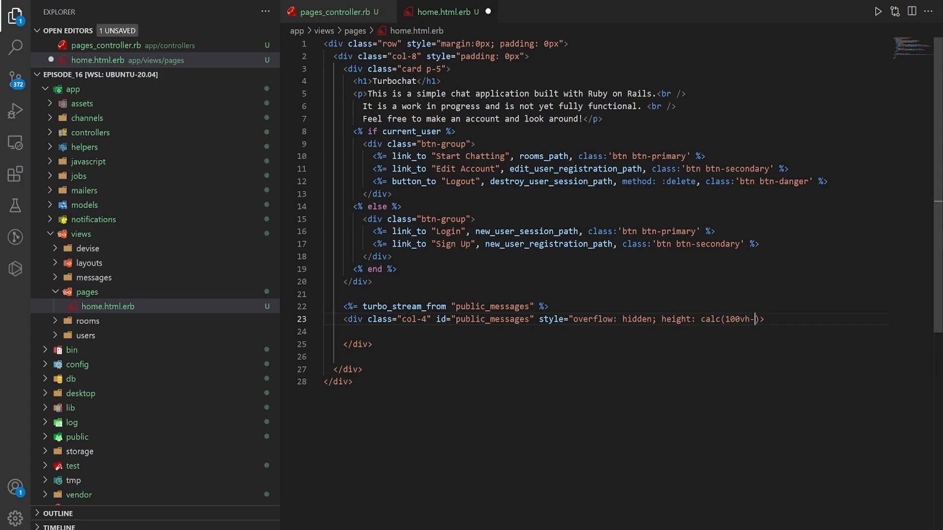
type("56px")
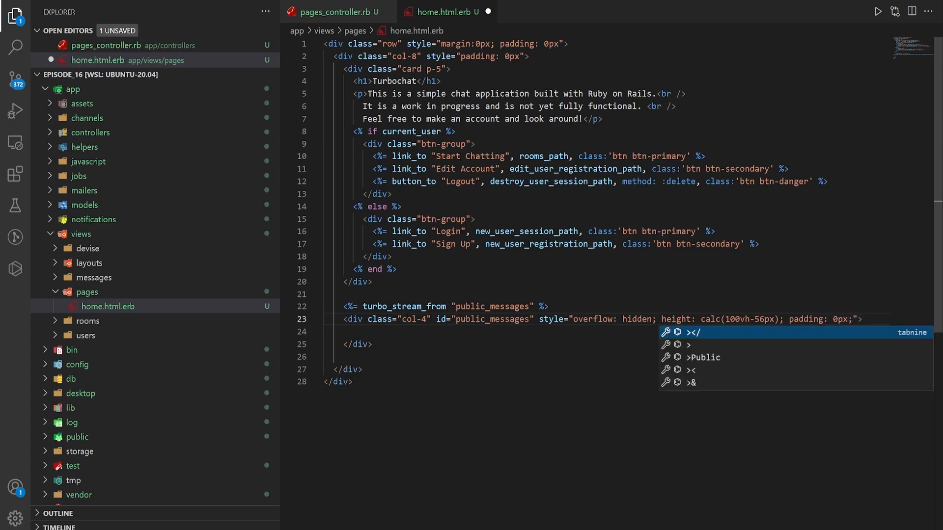
key("Escape")
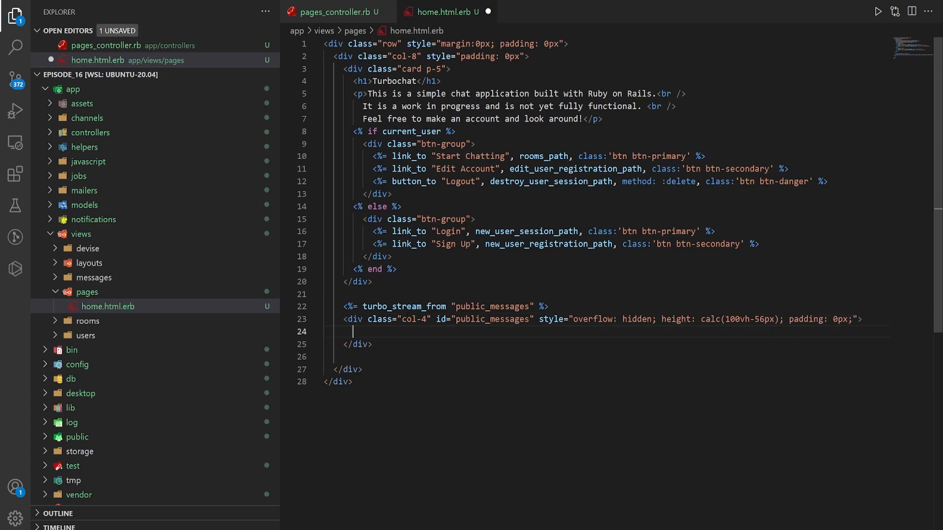
type("<% @messages.each do |%>")
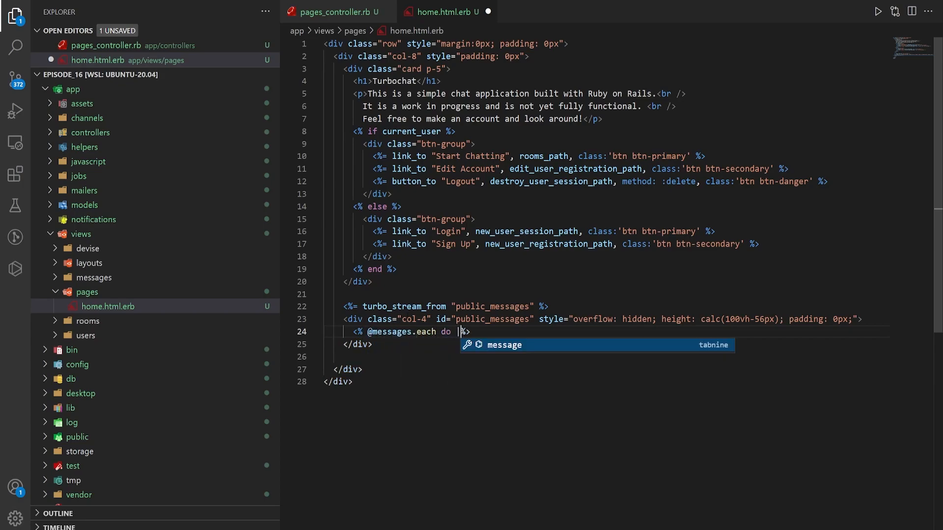
type("message|")
type("<%= render \"message%>")
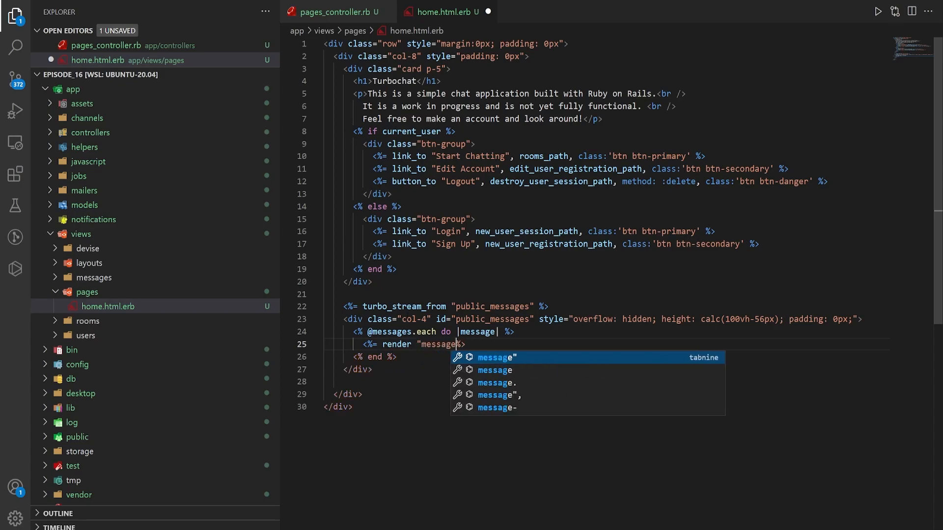
type("s/messages")
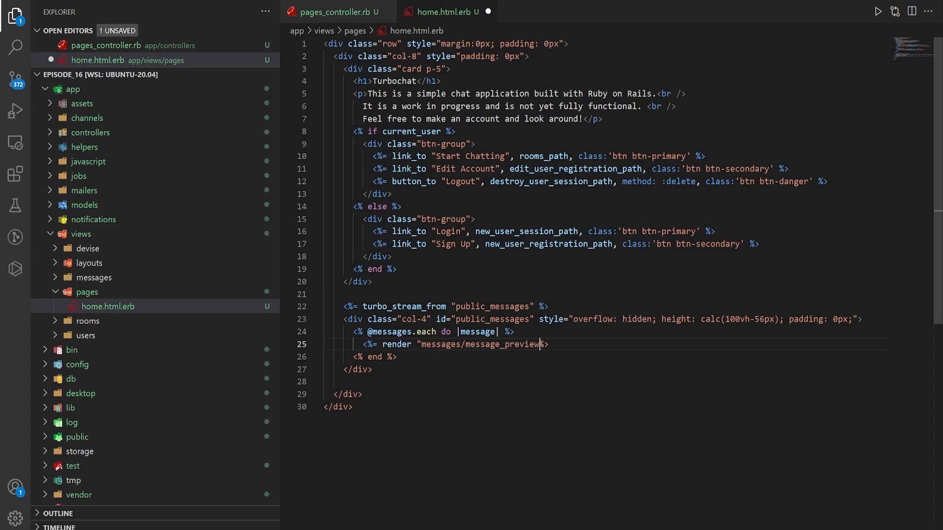
type(", message: message")
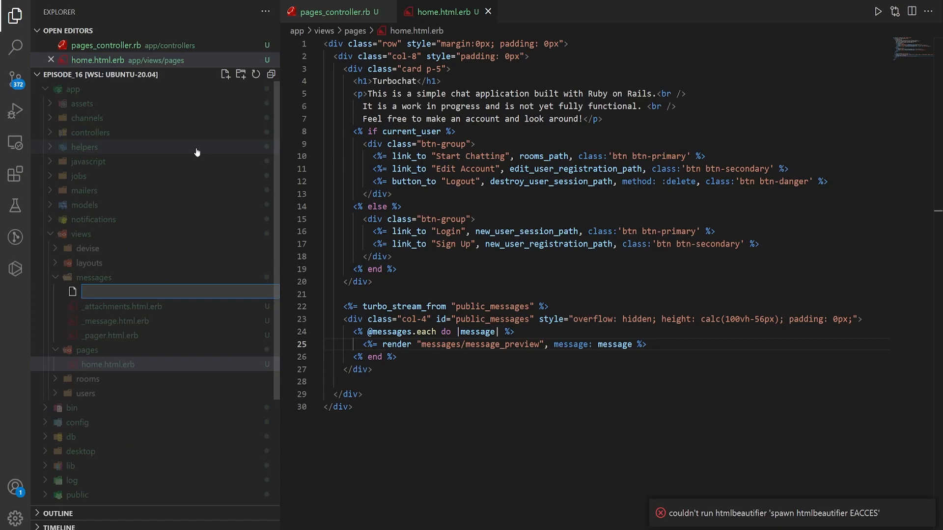
Create the _message_preview.html.erb partial file in app/views/messages
type("_message_preview.ht")
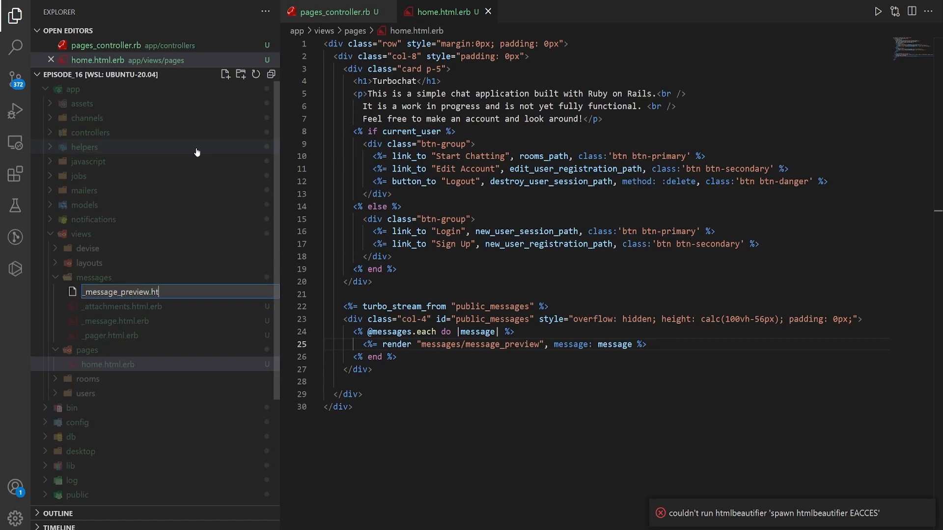
key("Enter")
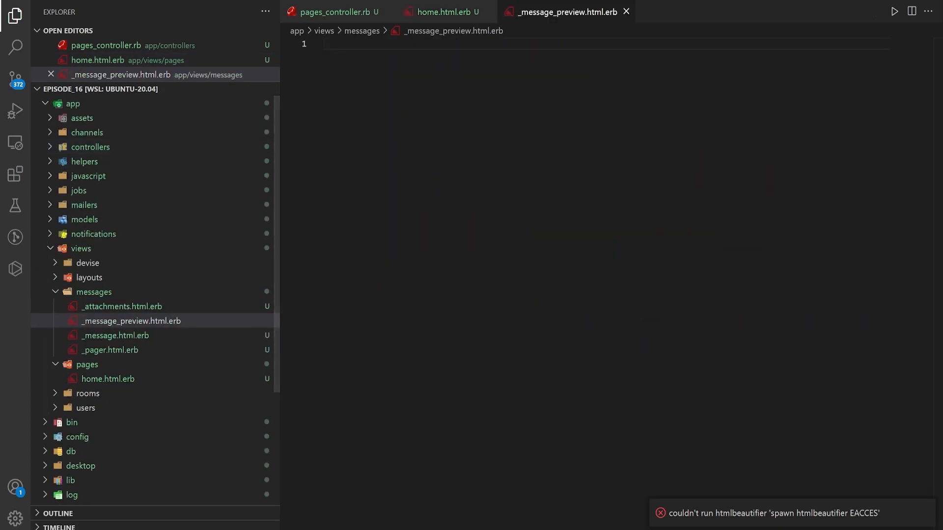
Wrap the partial in a turbo frame with a message-preview id and a card div
type("<>")
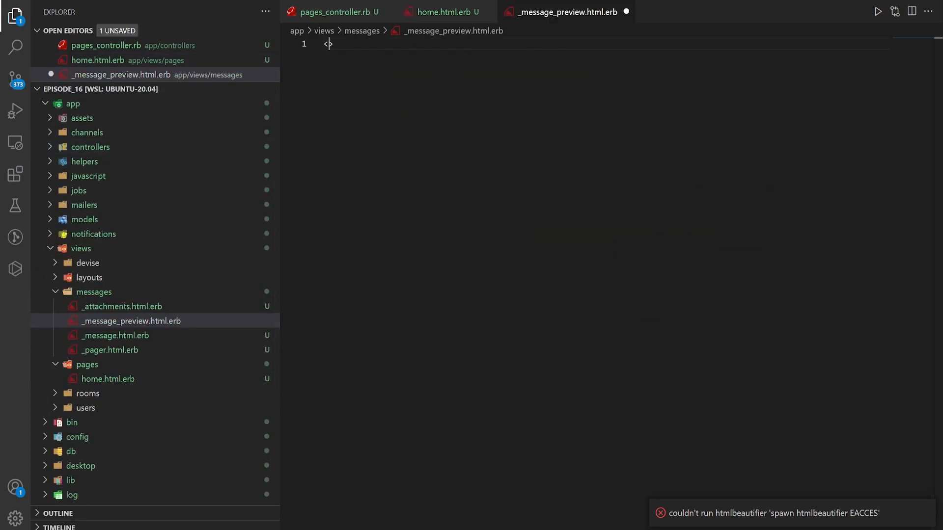
type("%= turbo_frame_tag dom_id(message) do %")
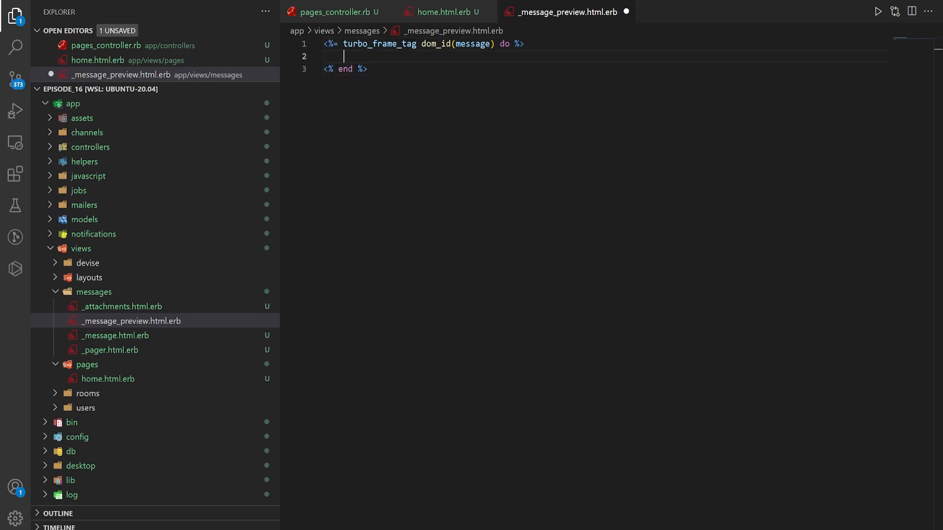
type("#m")
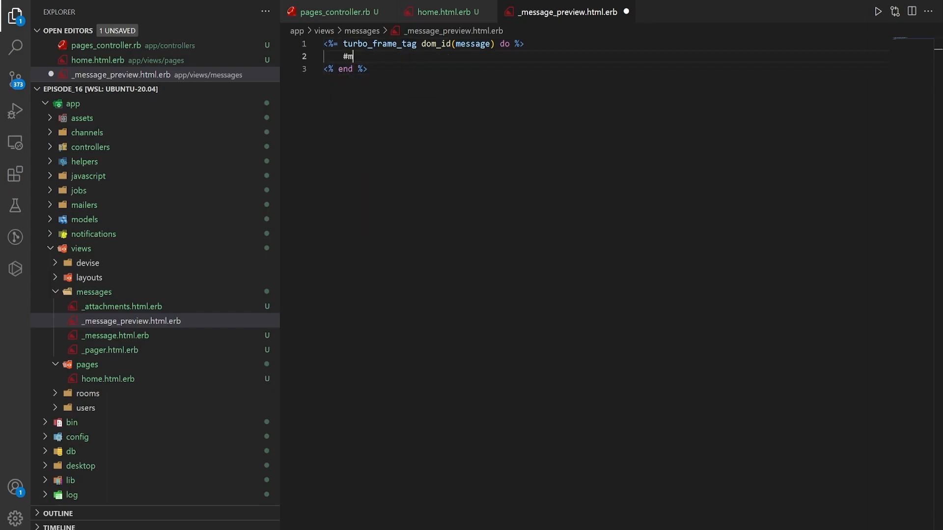
type("essage-preview\">")
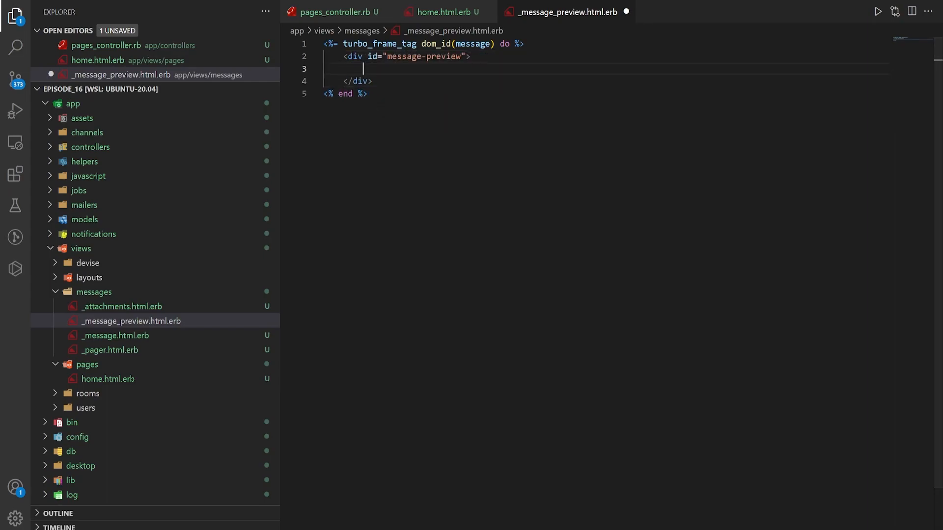
type(".card#message-preview-card.")
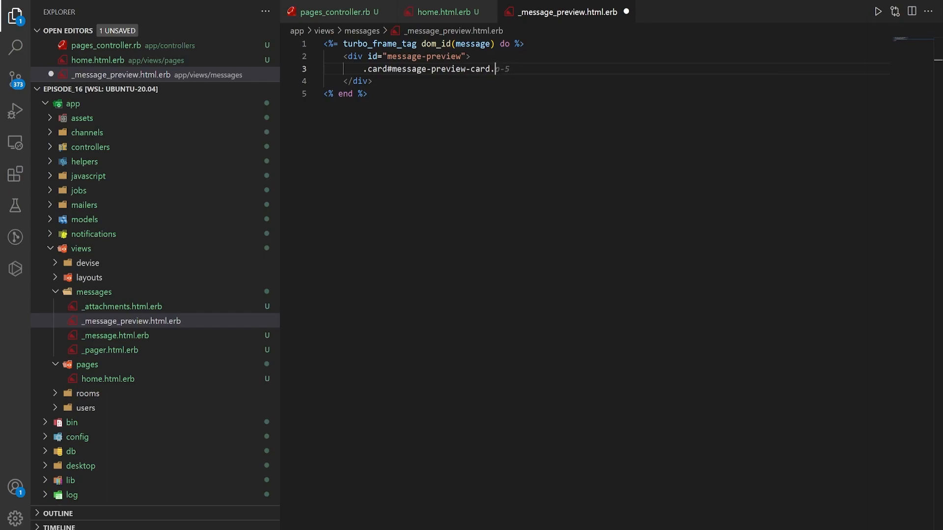
key("BackSpace")
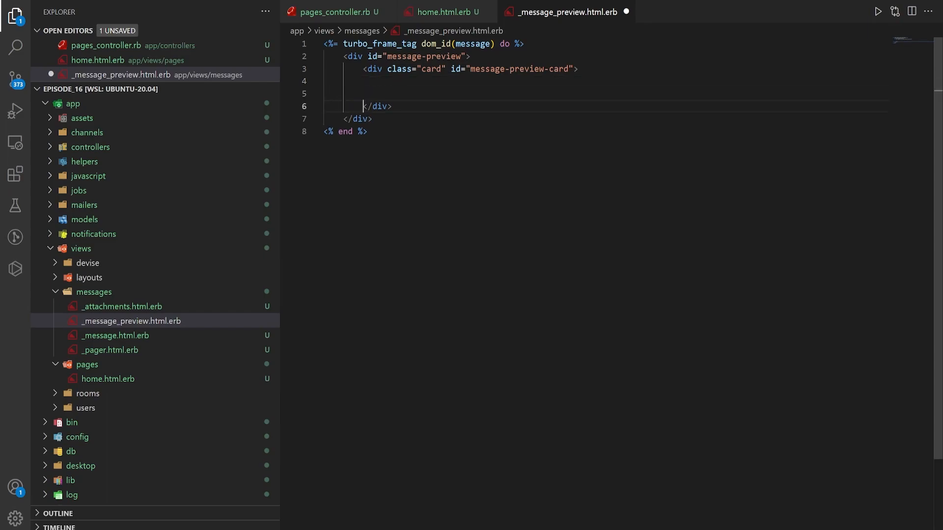
Add card-body row and col-8 divs showing the sender's email with a msg-role-<role> class, then save
type("<div class=\"card-body\">")
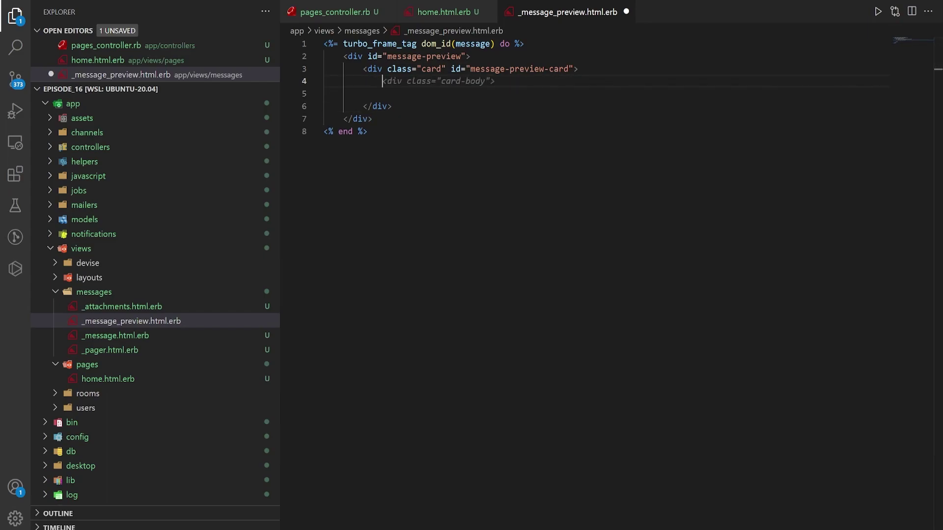
type(".car")
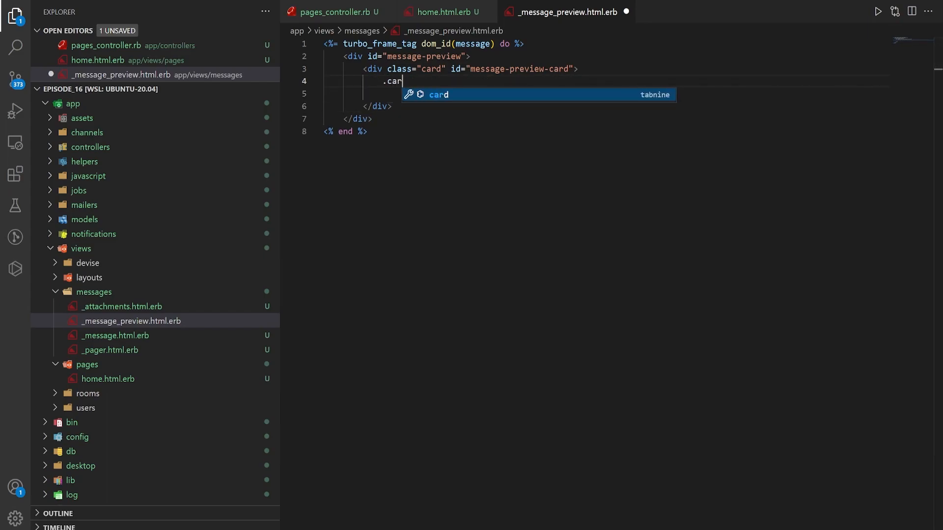
type("d-body.row\">")
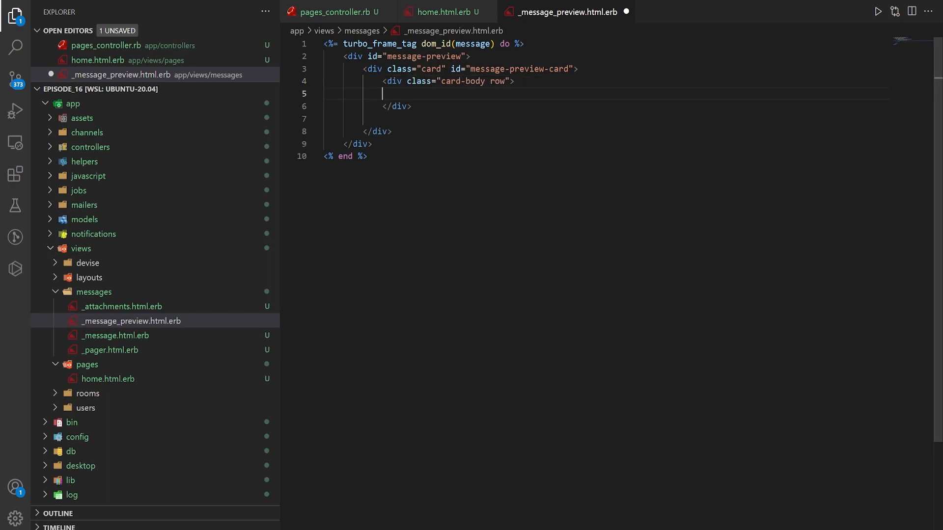
type(".col-8\">")
type("<%= %>")
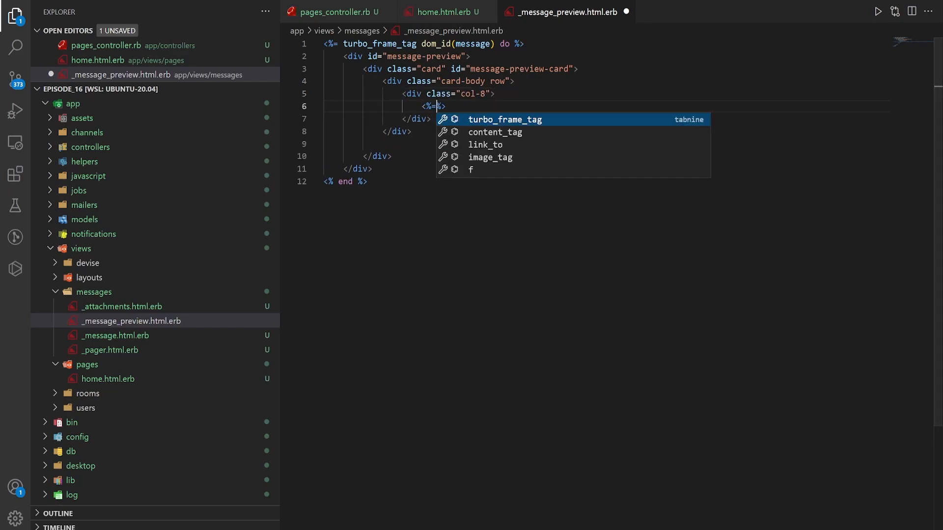
type("content_tag(:")
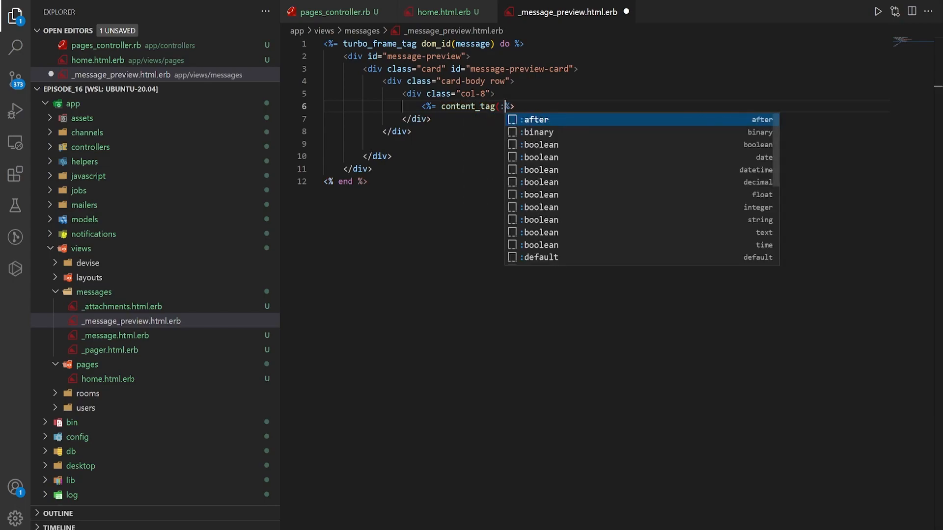
type("p, message.user.email")
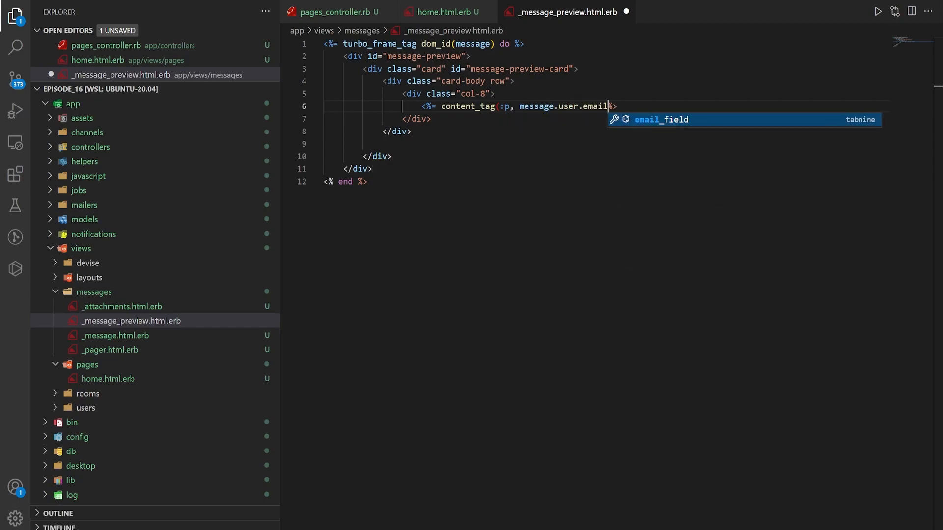
key("Escape")
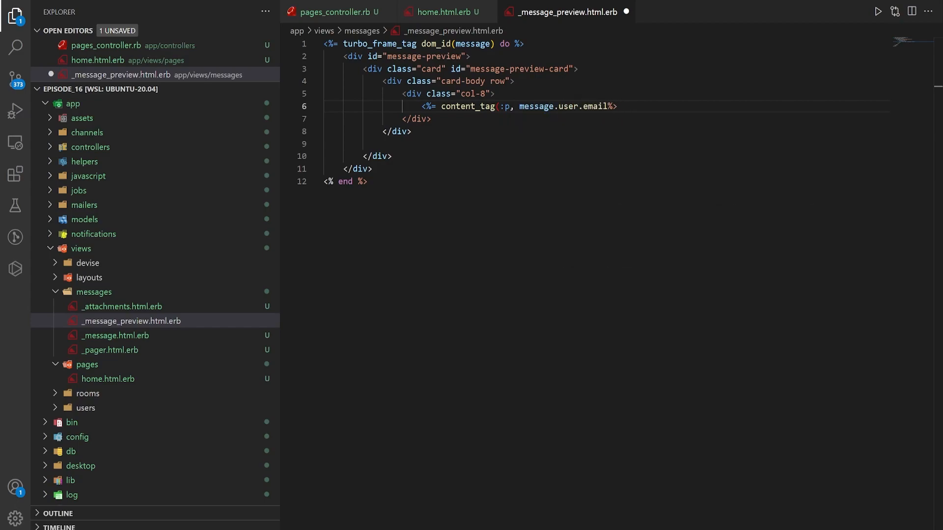
type(", class:\"")
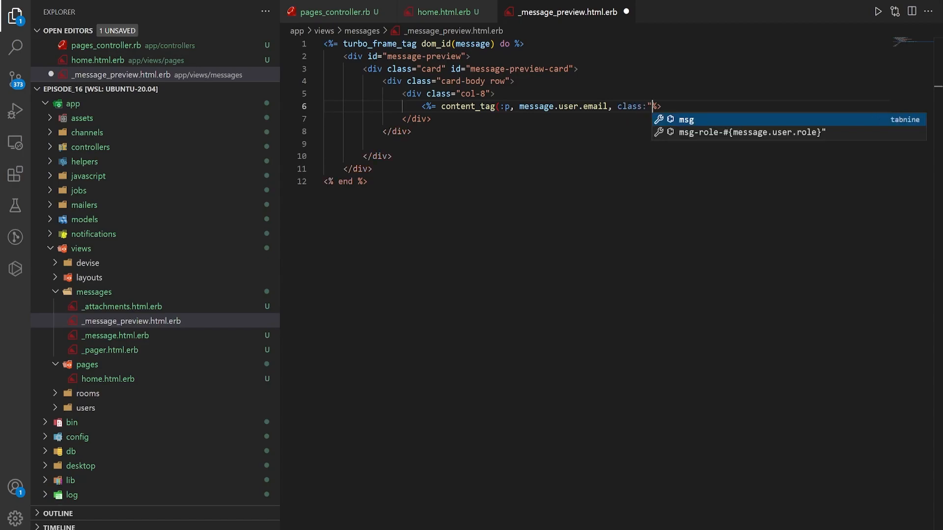
type("msg-role-")
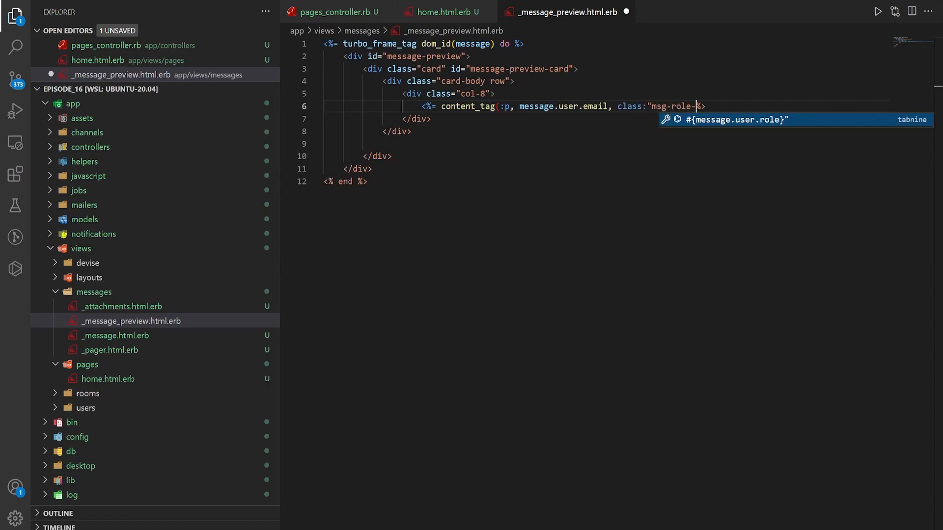
type("#{")
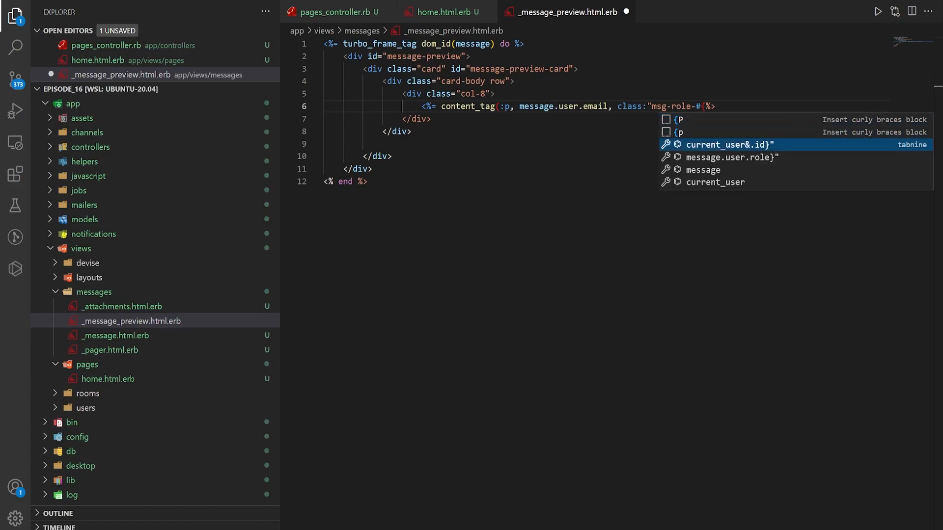
left_click(731, 158)
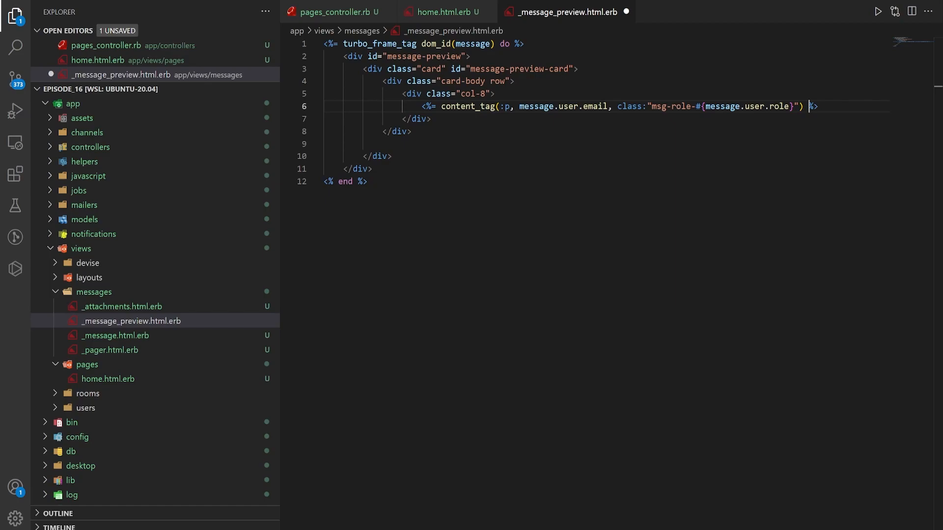
key("Ctrl+s")
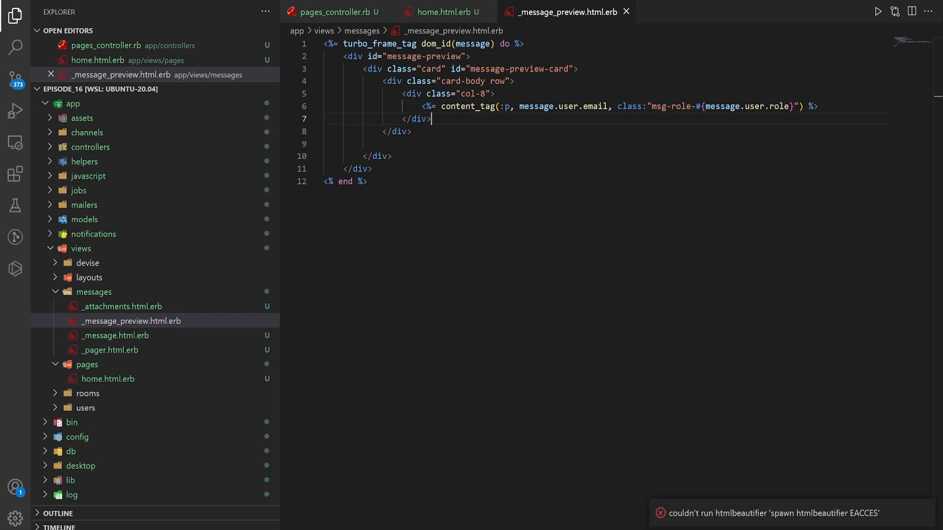
Add a col-4 link to the message's room via room_path with turbo disabled
type(".col-4\">")
type("<%= link_to%>")
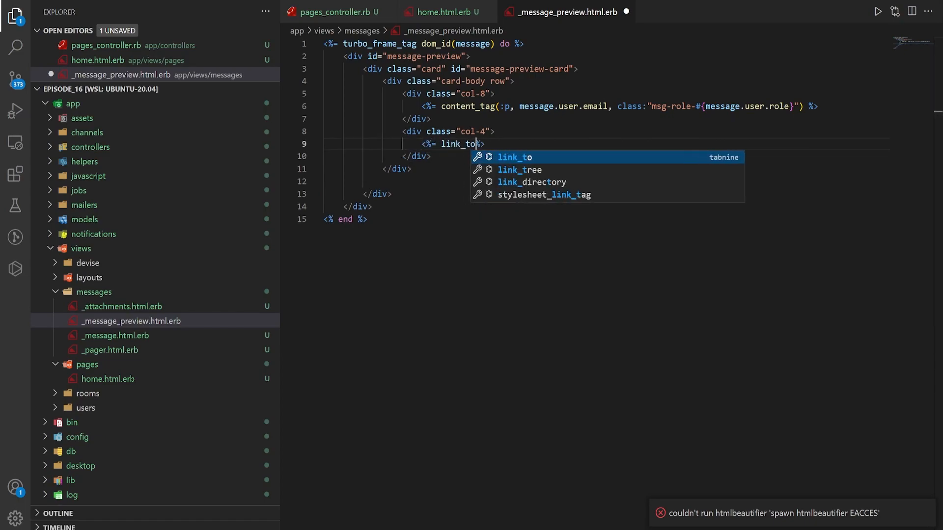
type("message.room.name,")
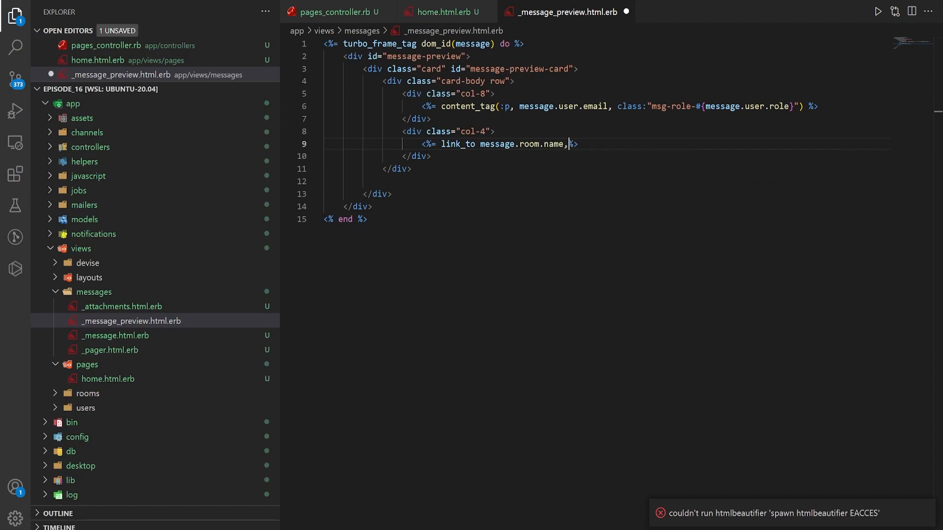
type("room_path")
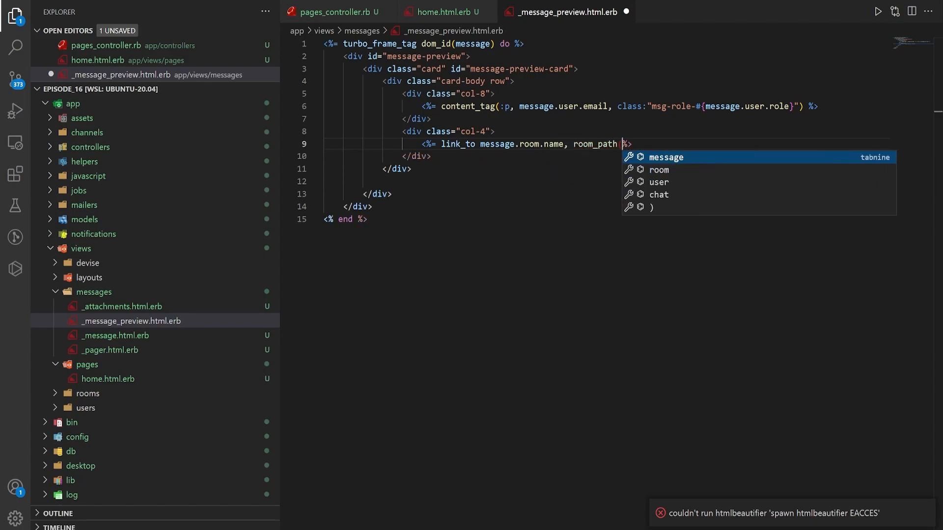
type("(message.room),")
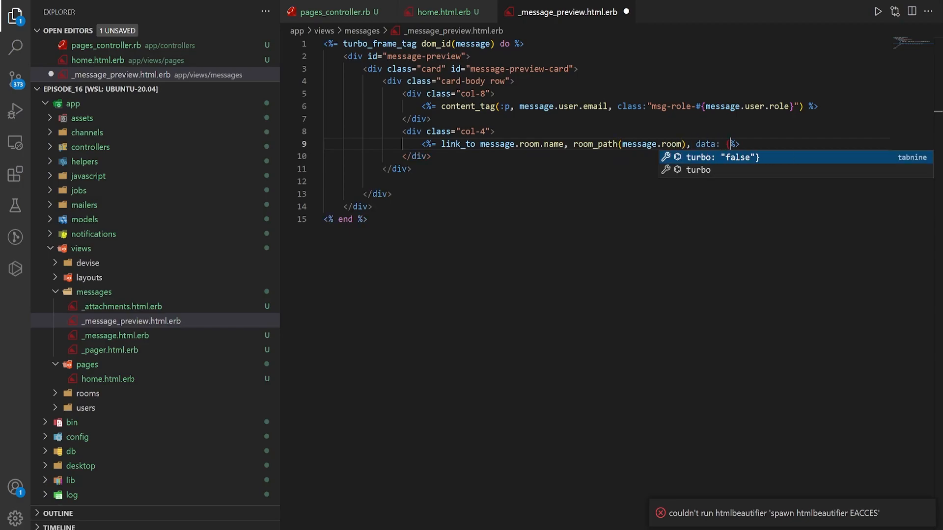
type("{ turbo: \"false\"")
type("<%= %>")
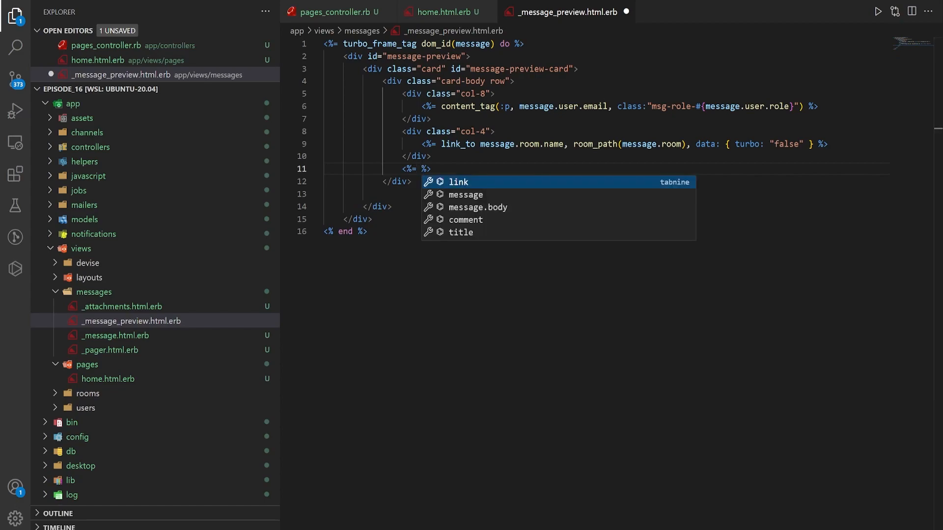
Add a content_tag div showing message.body in #fff white text
type("content_ta")
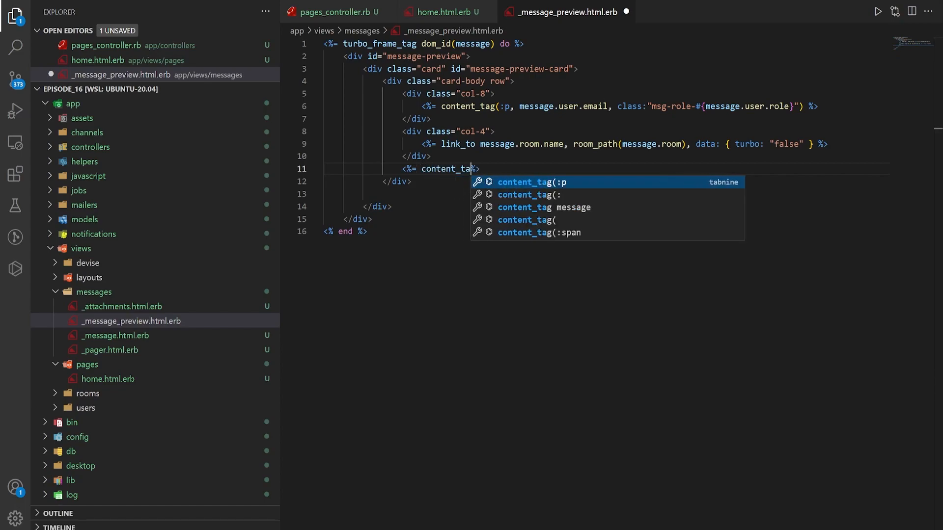
type("(:div, message.body, style")
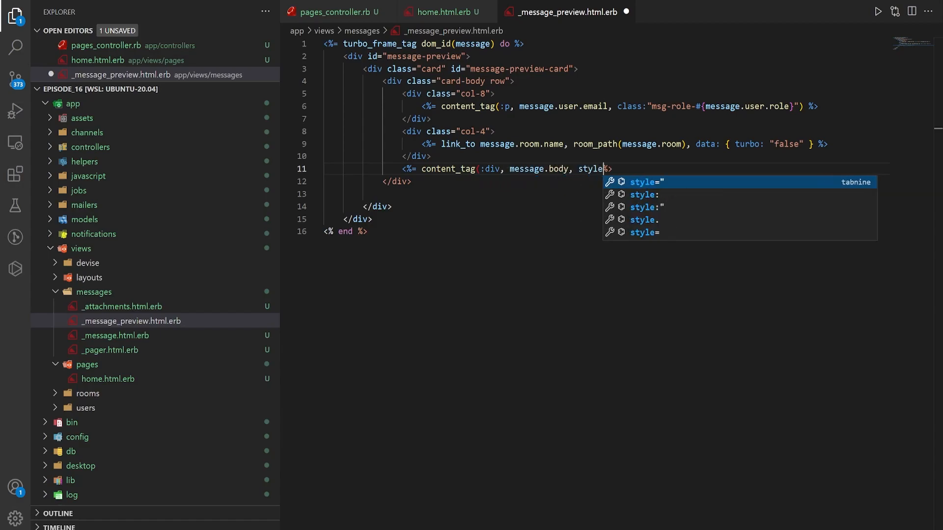
type("\"color:")
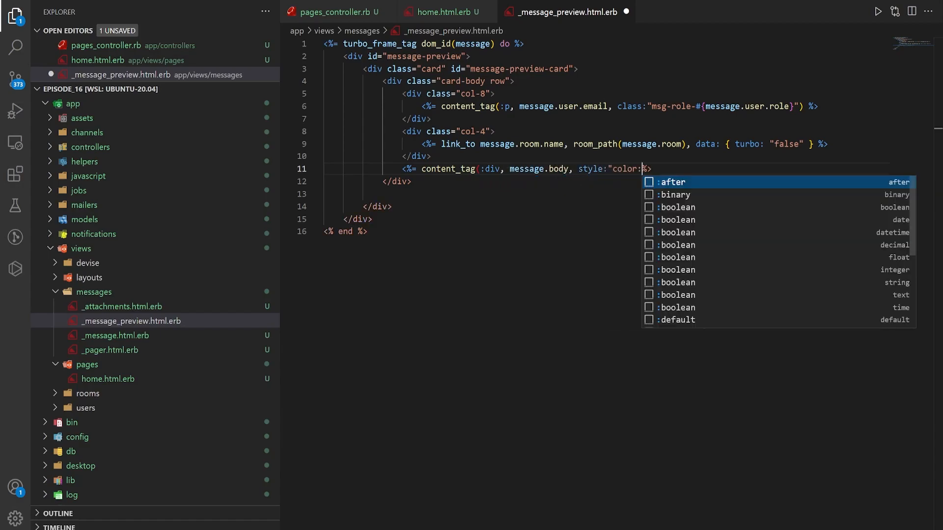
type("#fff")
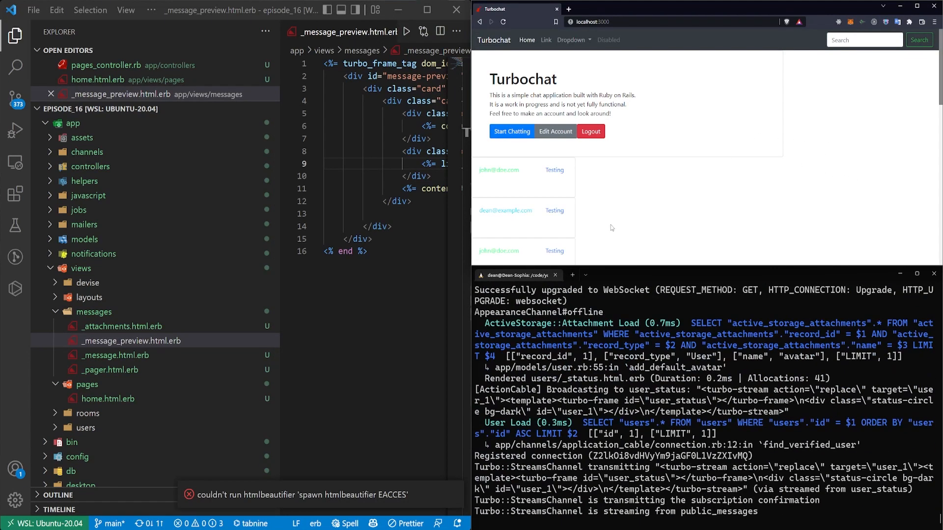
Scroll down through the finished message preview partial
scroll("down", 3)
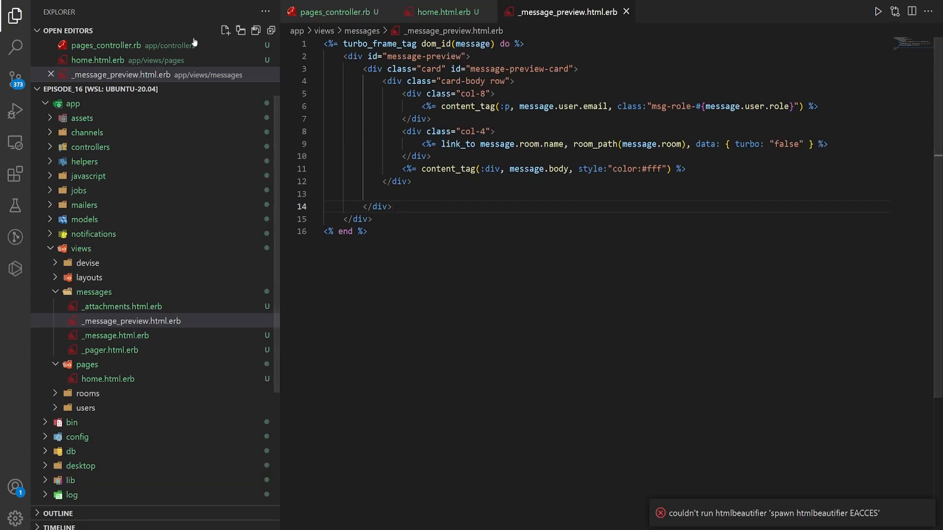
Add blank lines after the msg-role rules in chatroom.css, then open application.css
left_click(131, 320)
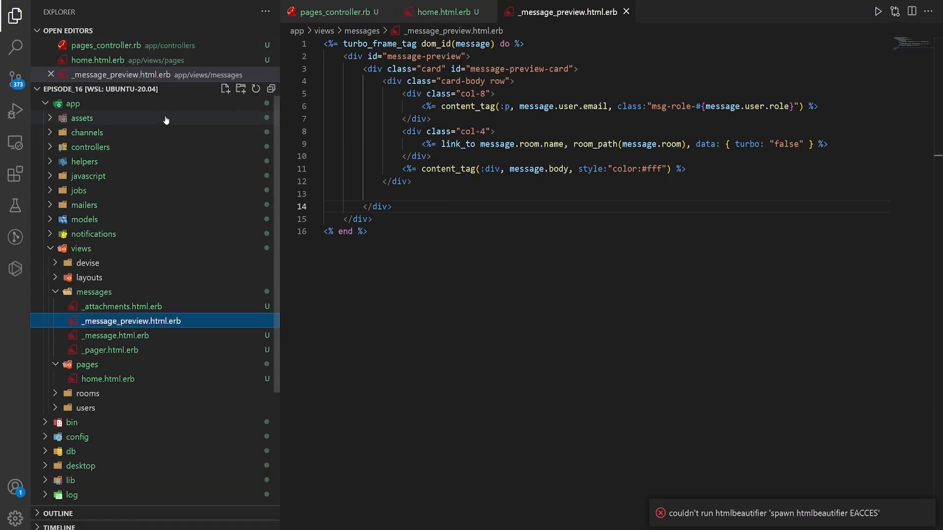
left_click(82, 117)
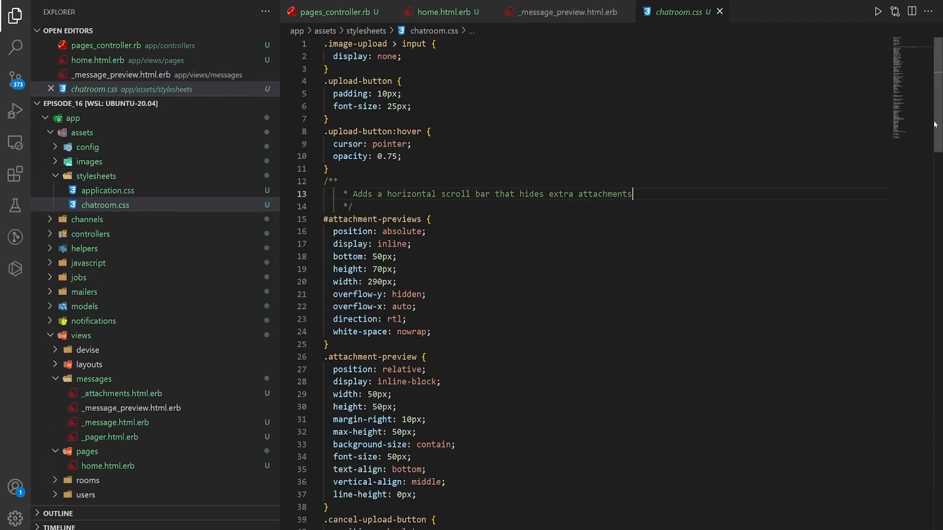
scroll("down", 3)
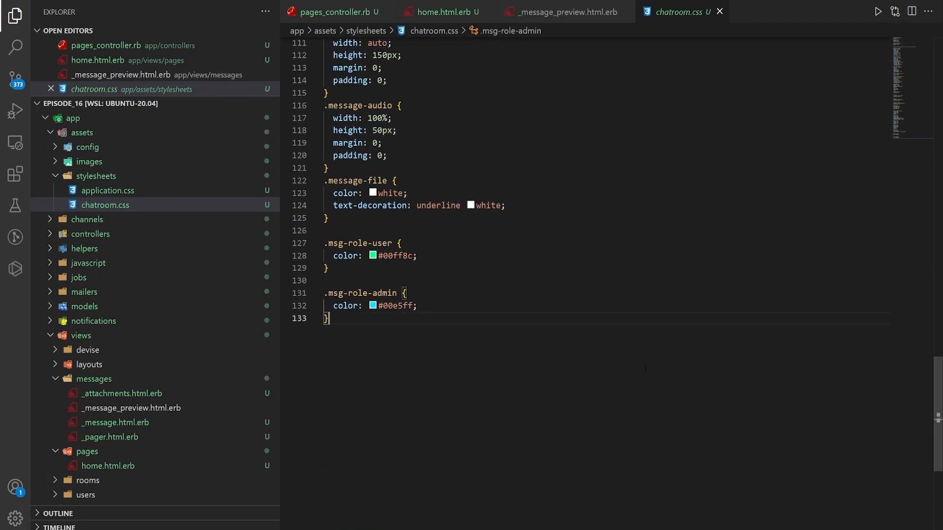
key("Enter")
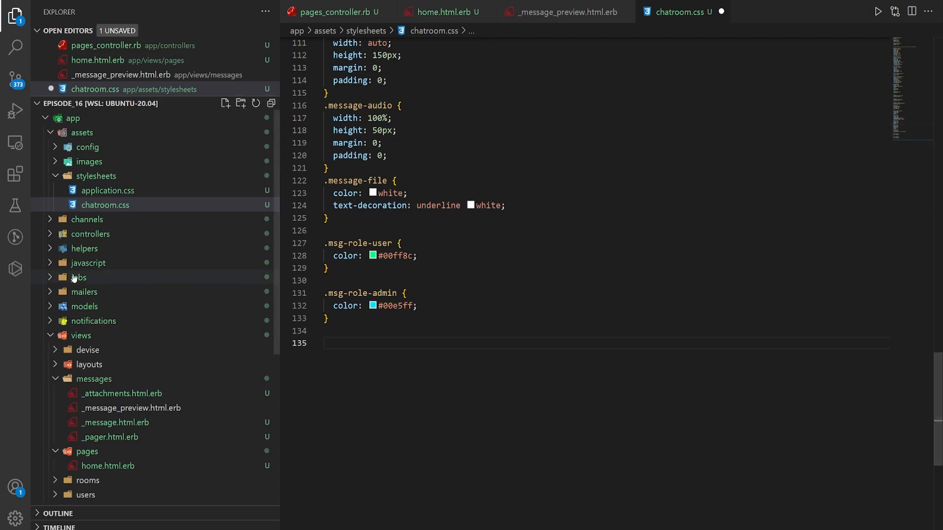
left_click(107, 190)
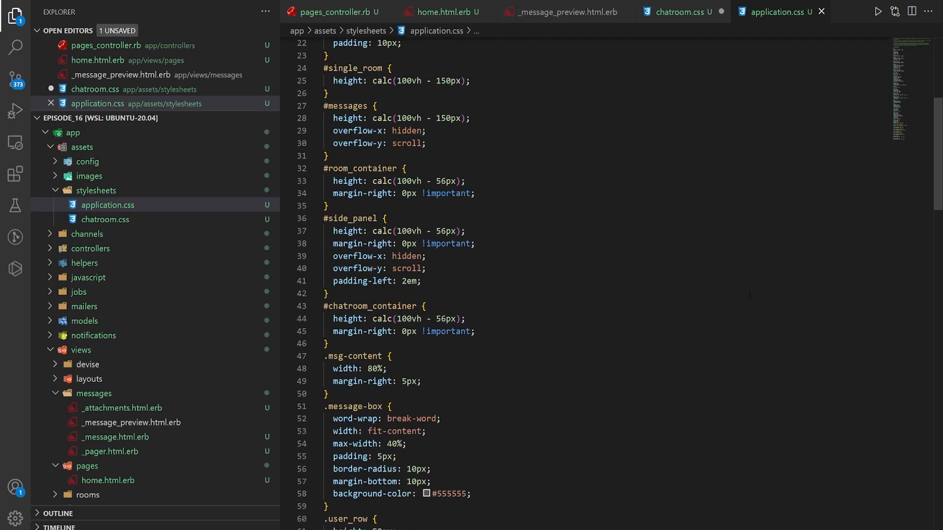
Scroll through home.html.erb to the public_messages loop
scroll("down", 3)
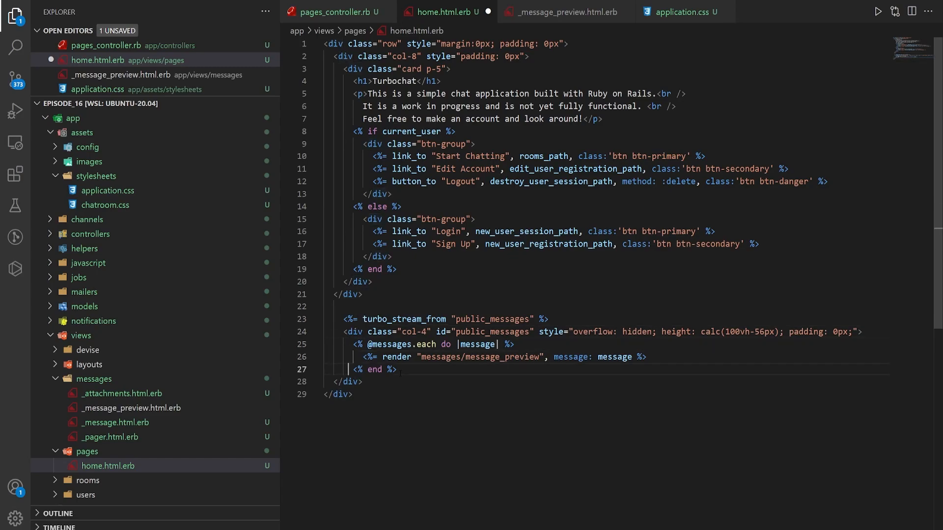
left_click_drag(352, 344, 397, 369)
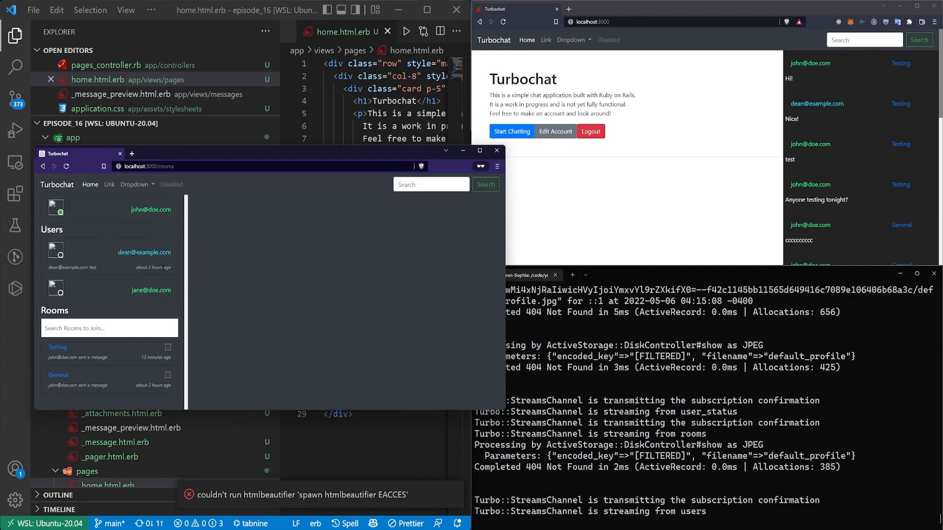
left_click(144, 252)
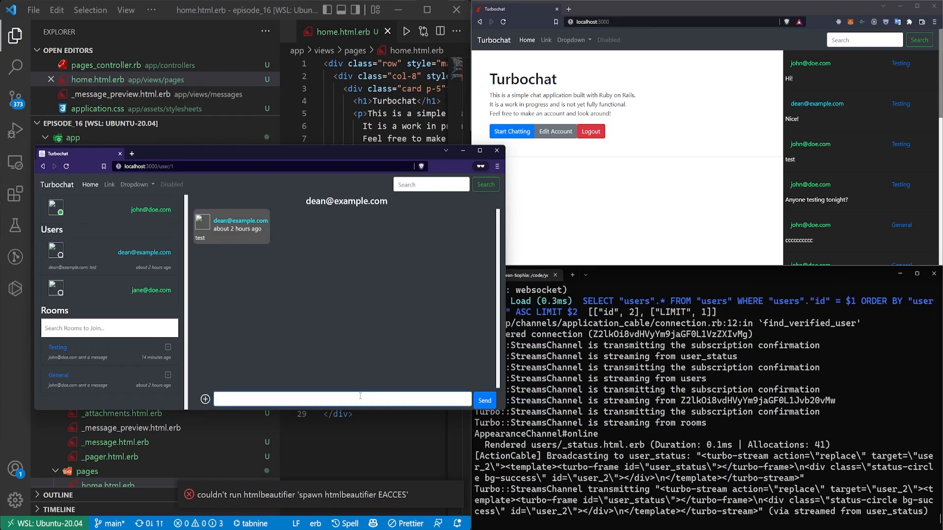
left_click(484, 400)
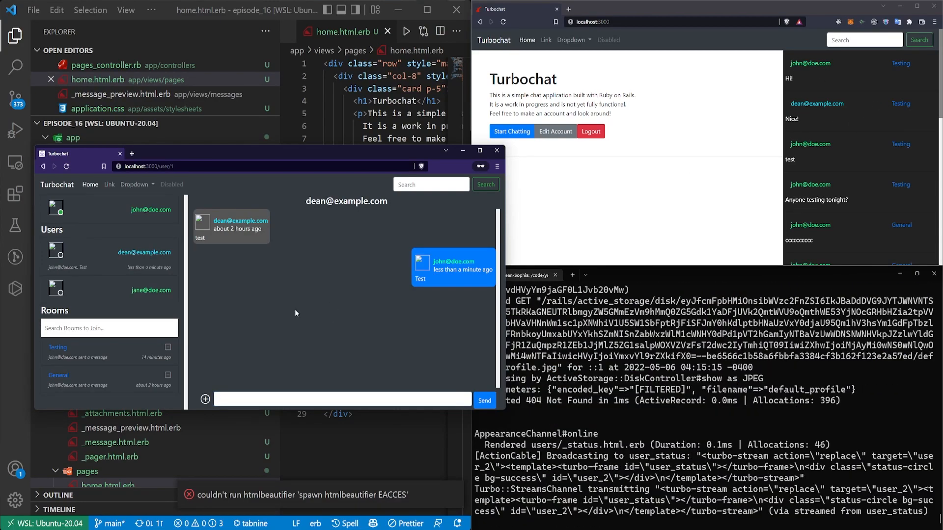
mouse_move(54, 378)
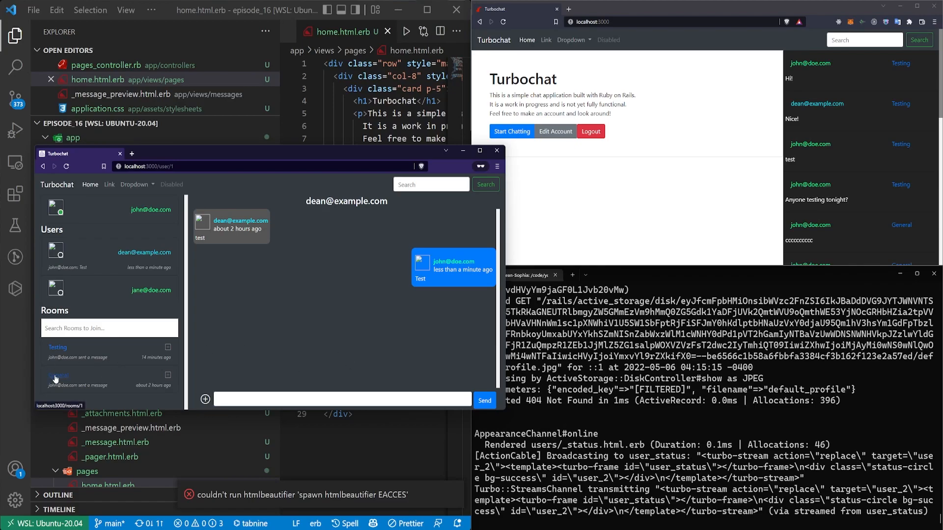
left_click(58, 376)
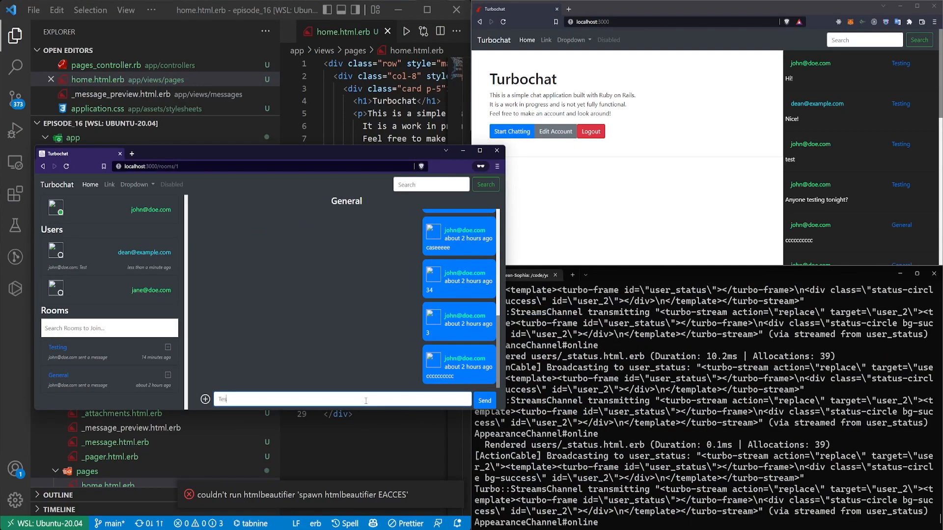
type("Test")
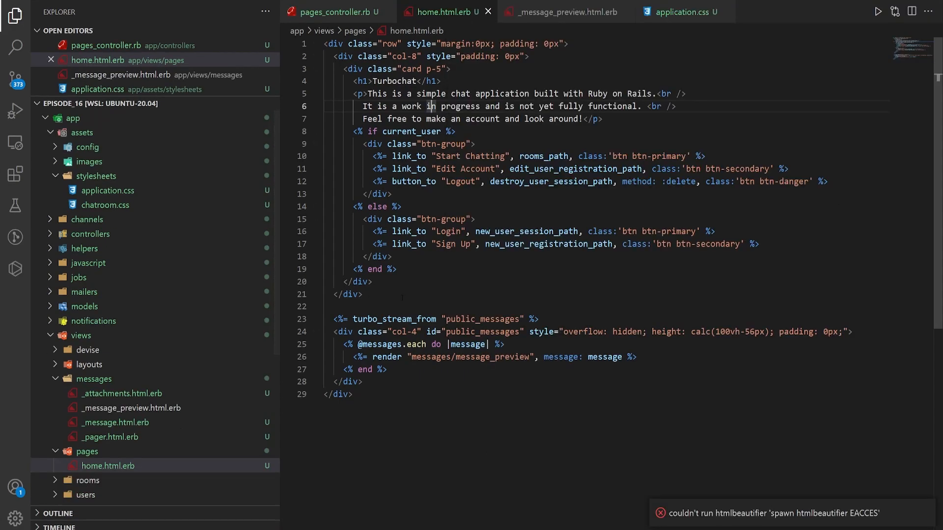
mouse_move(141, 313)
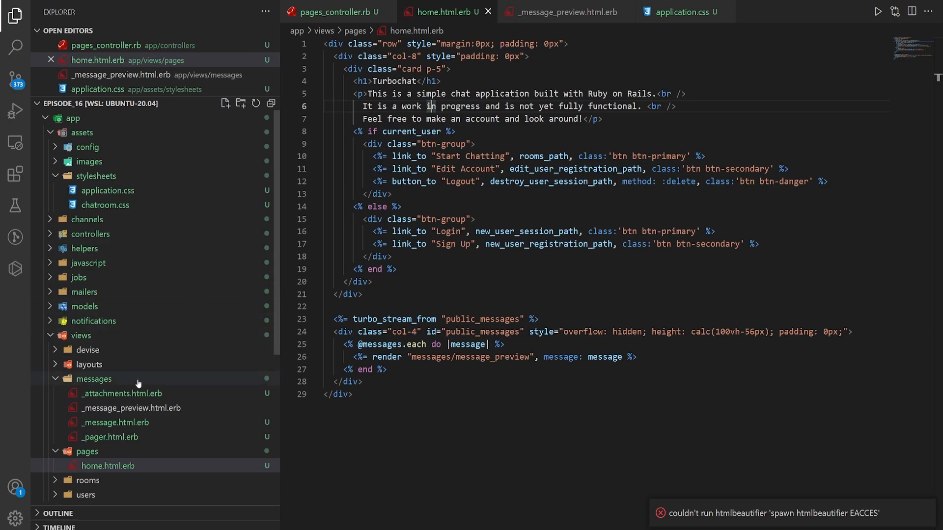
Open message.rb from app/models, glance at home.html.erb, and return to message.rb
left_click(84, 307)
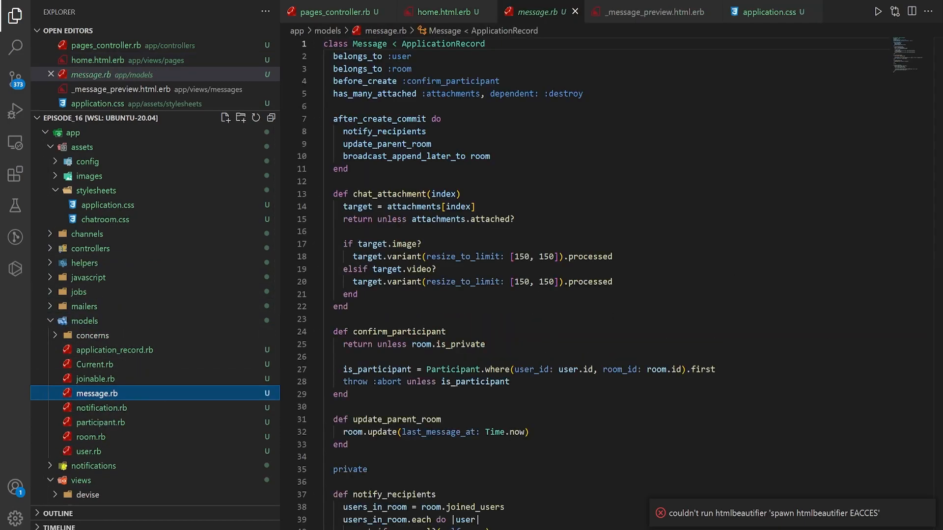
left_click(439, 11)
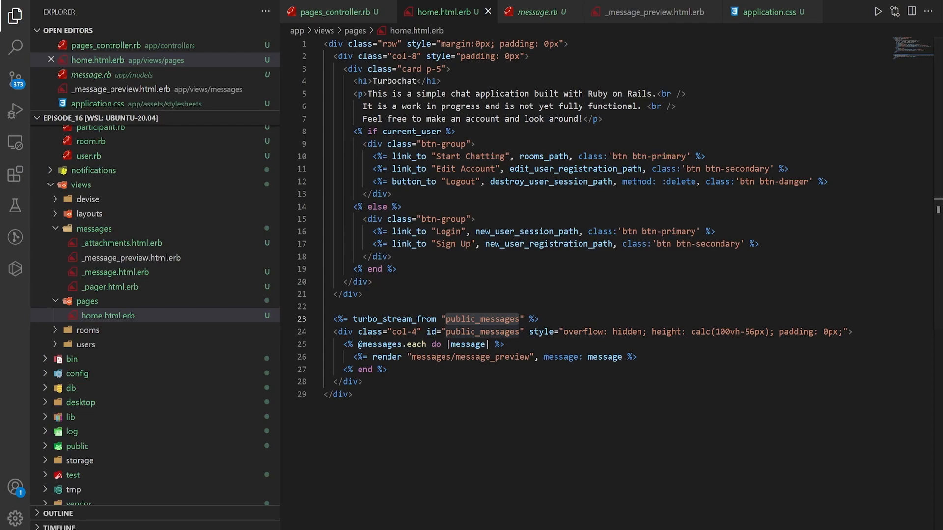
left_click(542, 11)
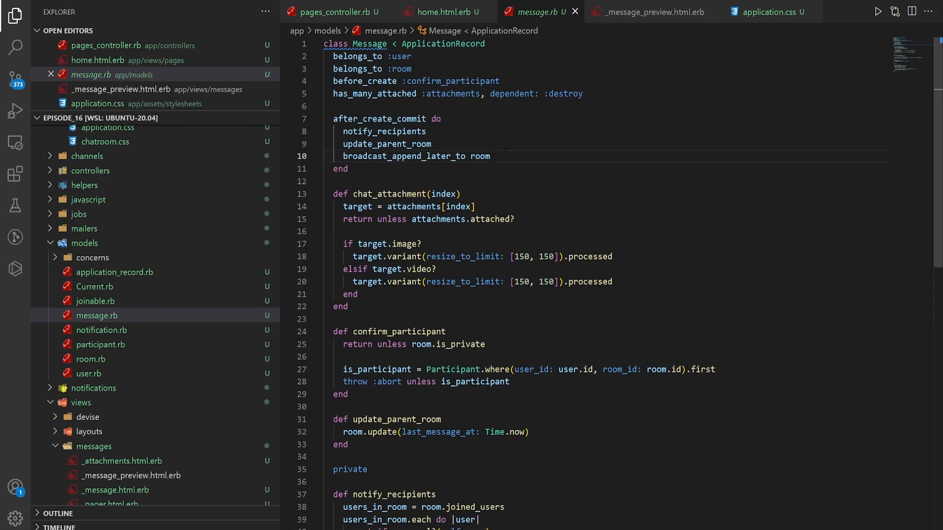
Add broadcast_to_home_page, calling broadcast_prepend_later_to 'public_messages' with target, partial and locals
type("broadcast_to_home_page")
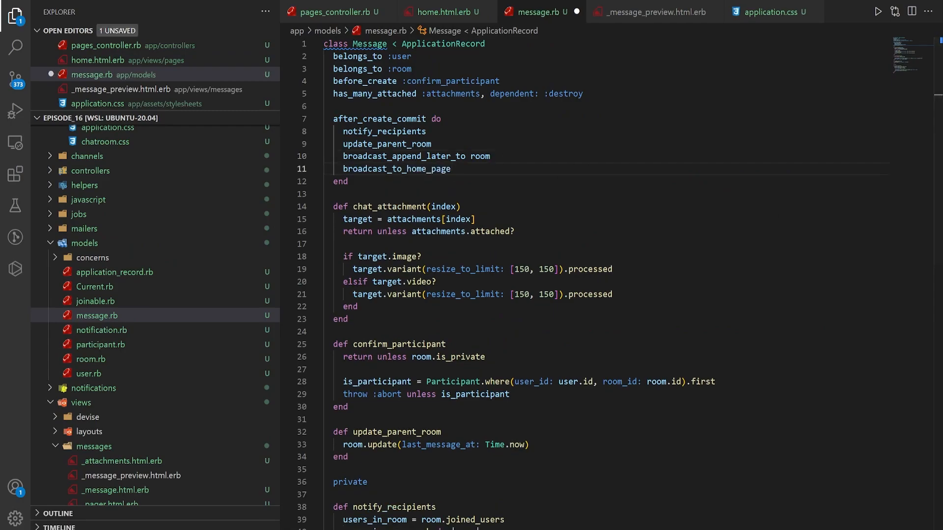
scroll("down", 3)
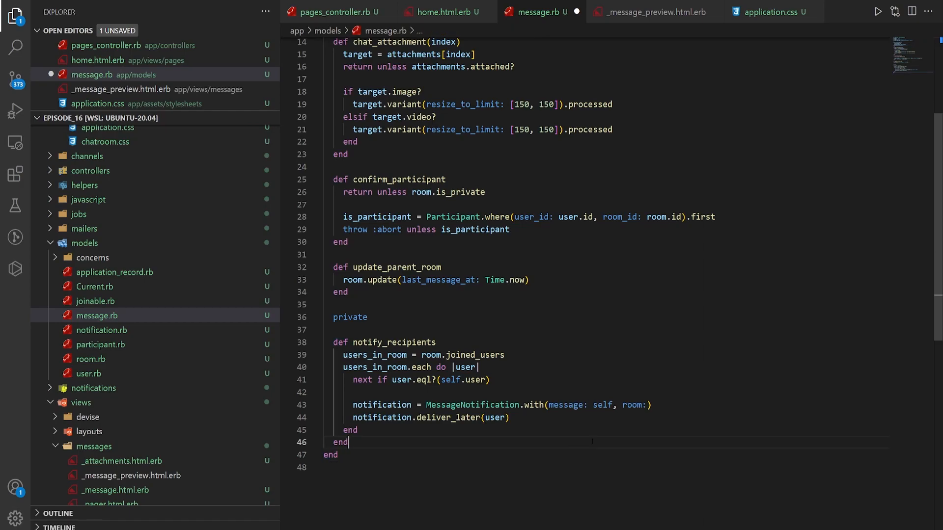
type("def broadcast_to_home_page")
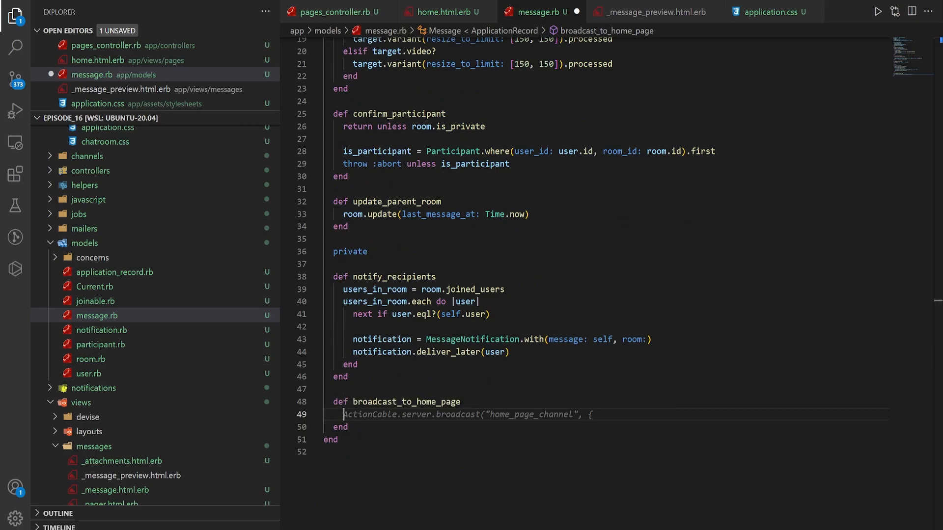
key("Ctrl+Shift+K")
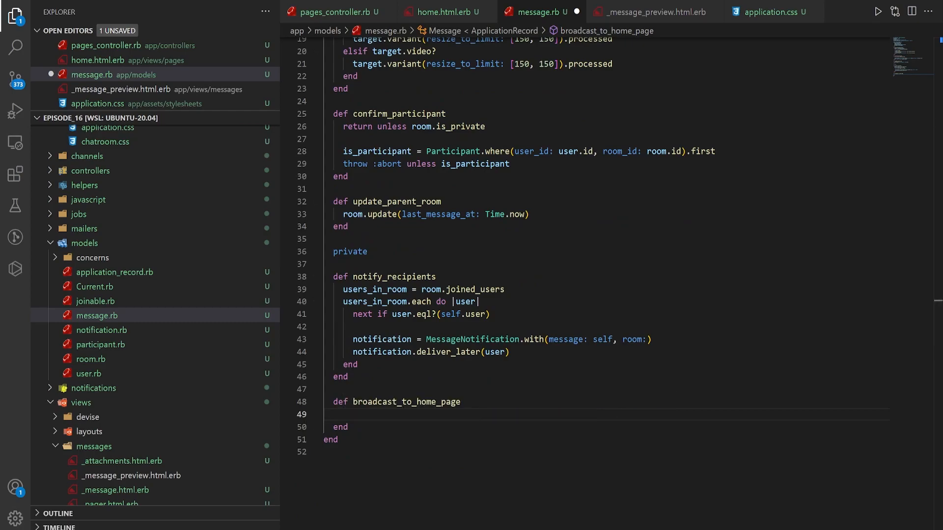
type("broadcast_prepend_later_to 'public_messages',")
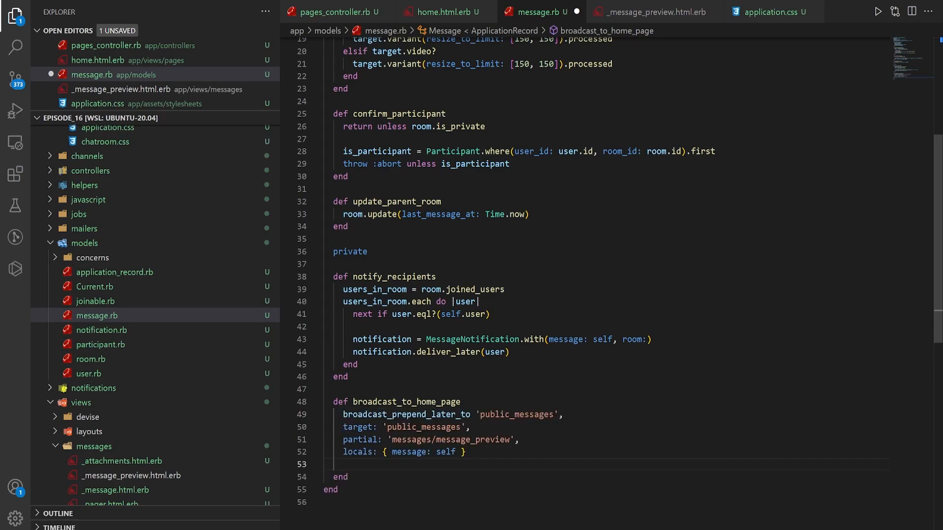
left_click_drag(342, 426, 477, 452)
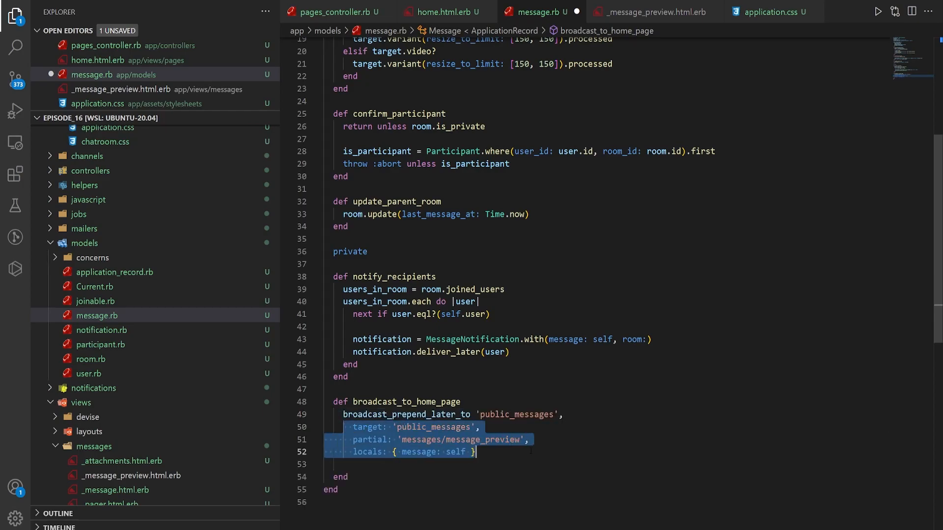
double_click(517, 414)
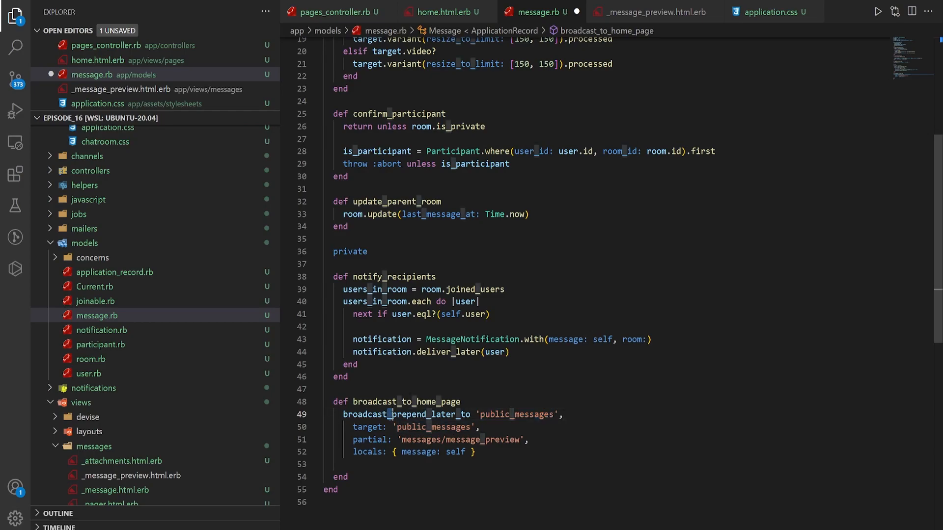
double_click(410, 414)
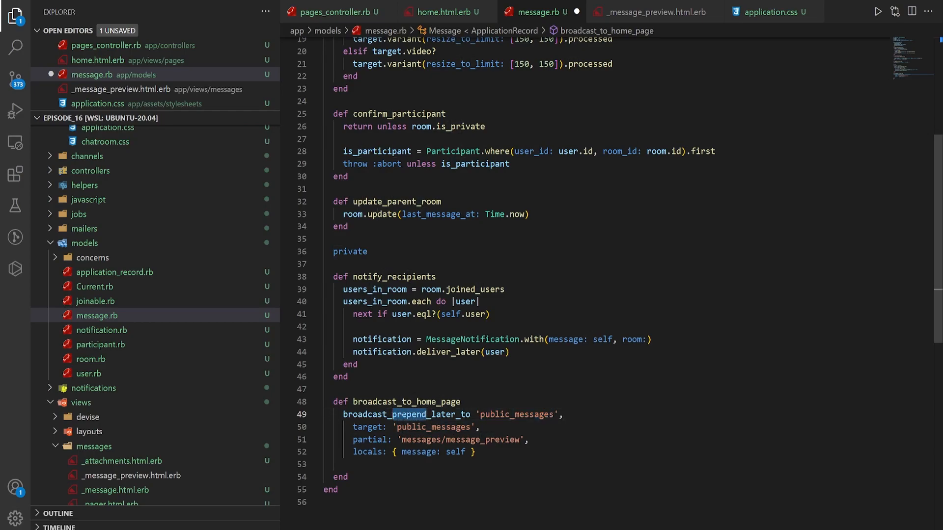
double_click(407, 414)
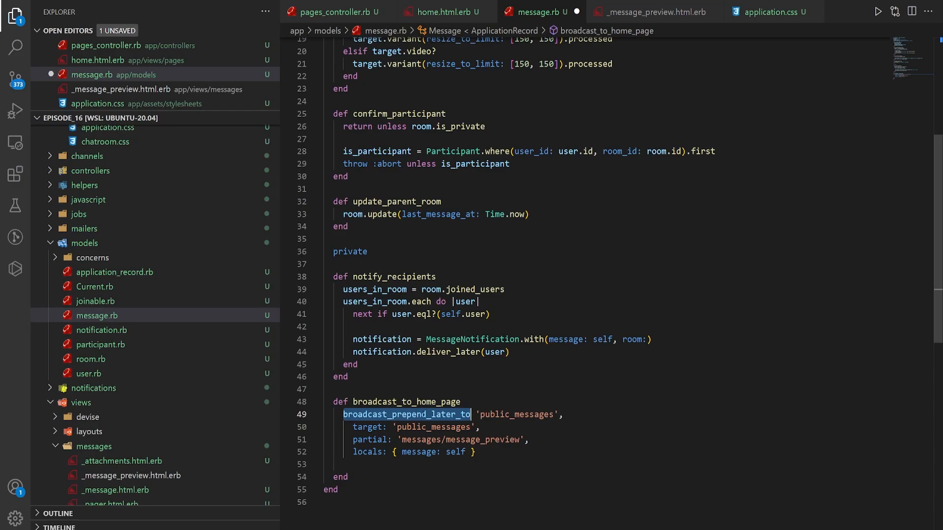
double_click(433, 427)
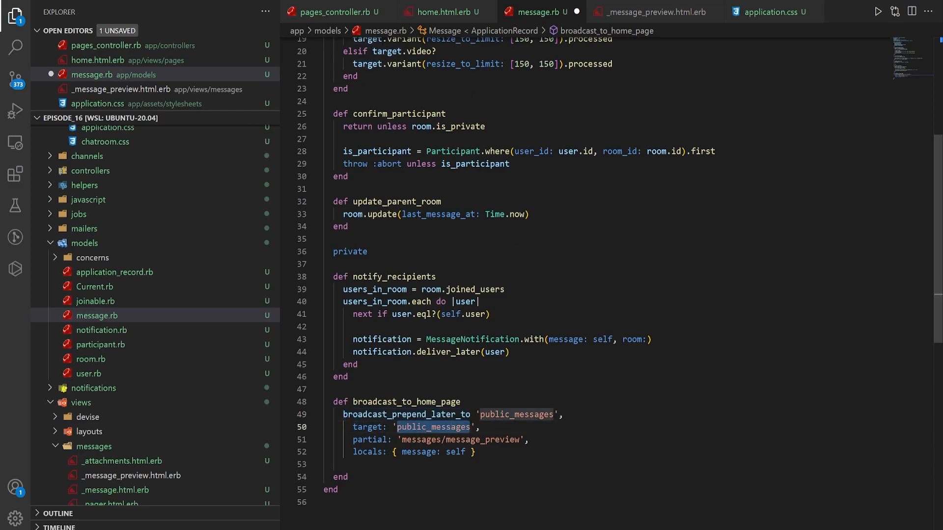
Check the broadcast code against the home page's public_messages id and the preview partial
left_click(440, 12)
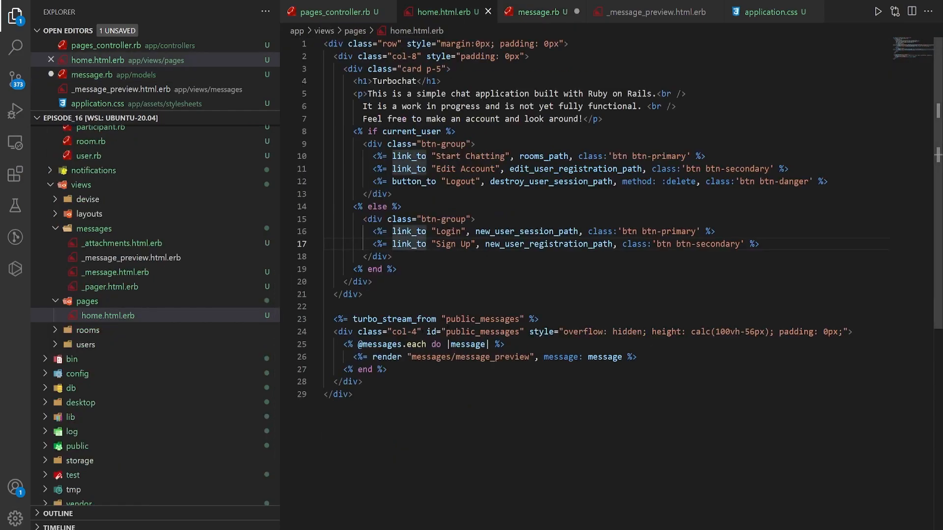
left_click(539, 11)
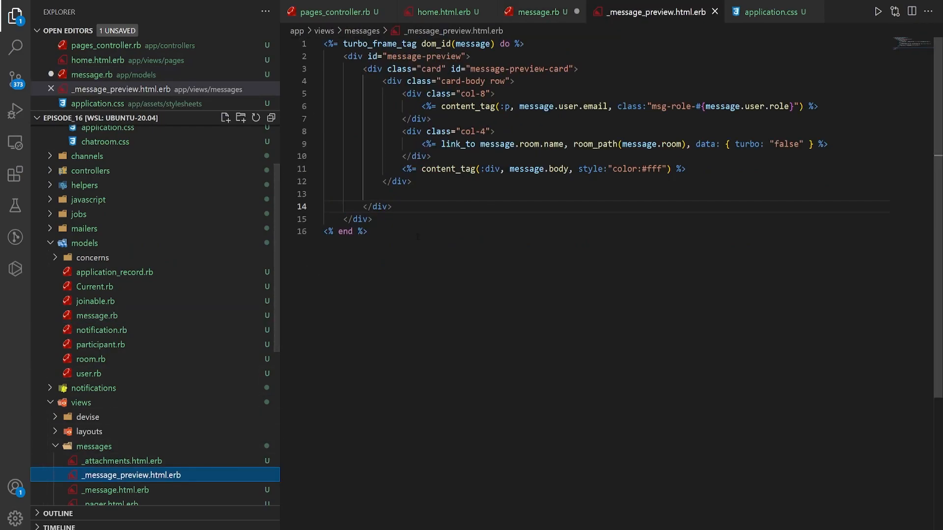
key("ctrl+a")
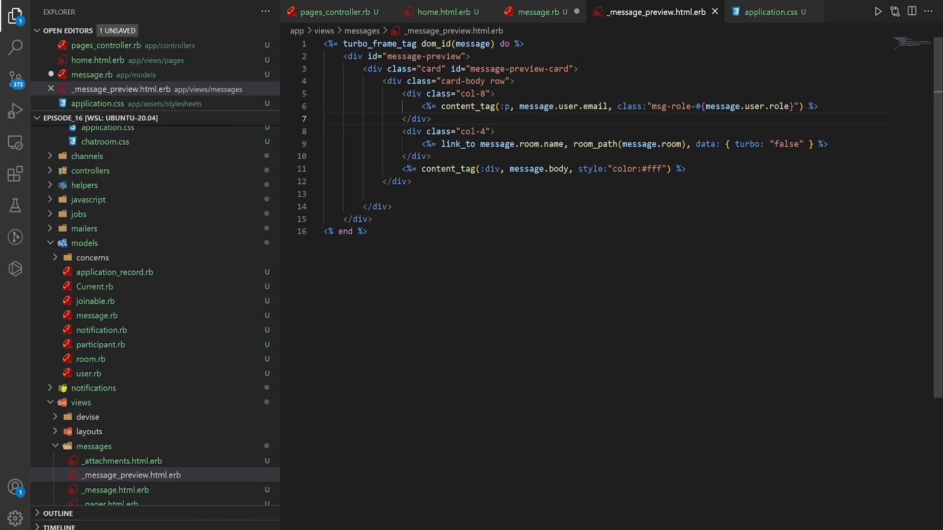
left_click(538, 10)
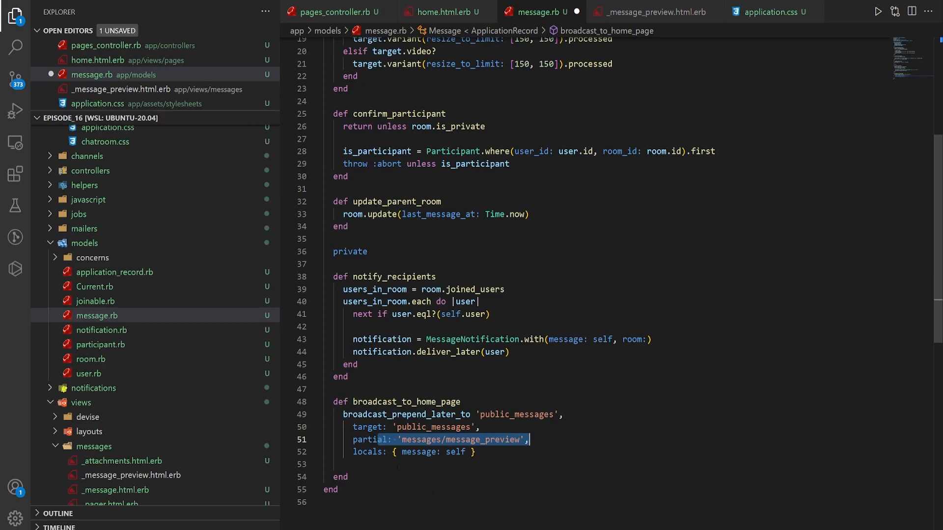
left_click(437, 11)
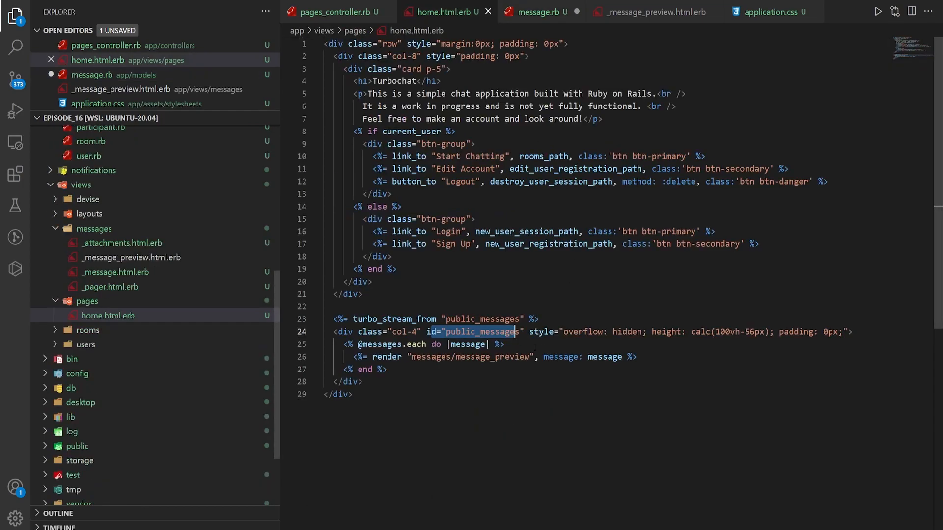
double_click(604, 357)
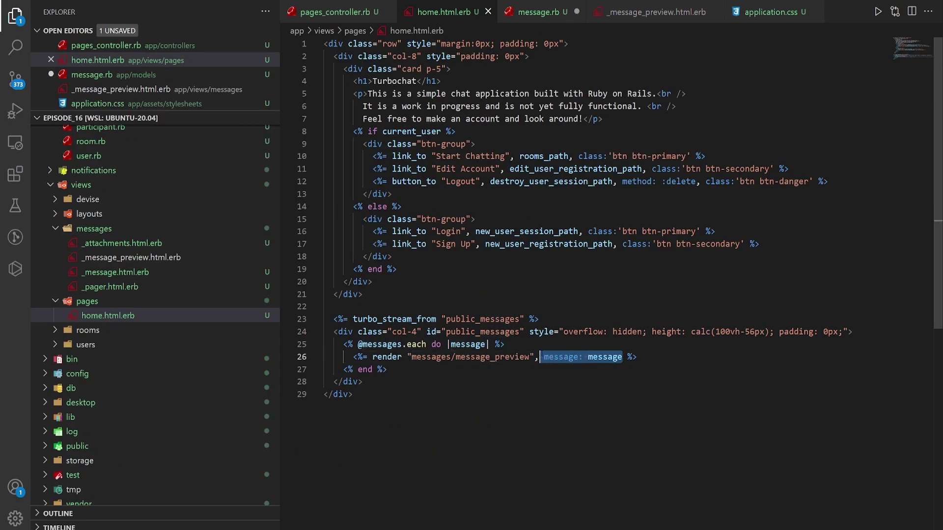
left_click(539, 11)
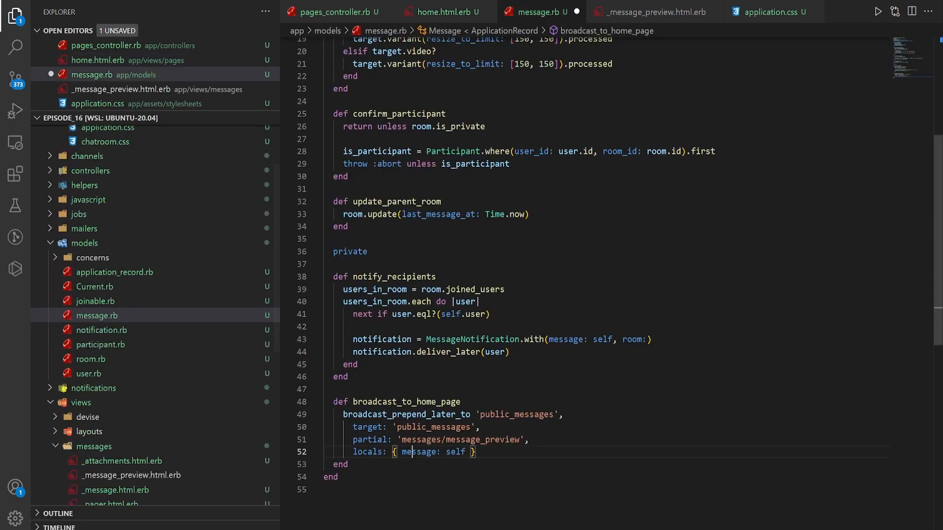
double_click(457, 452)
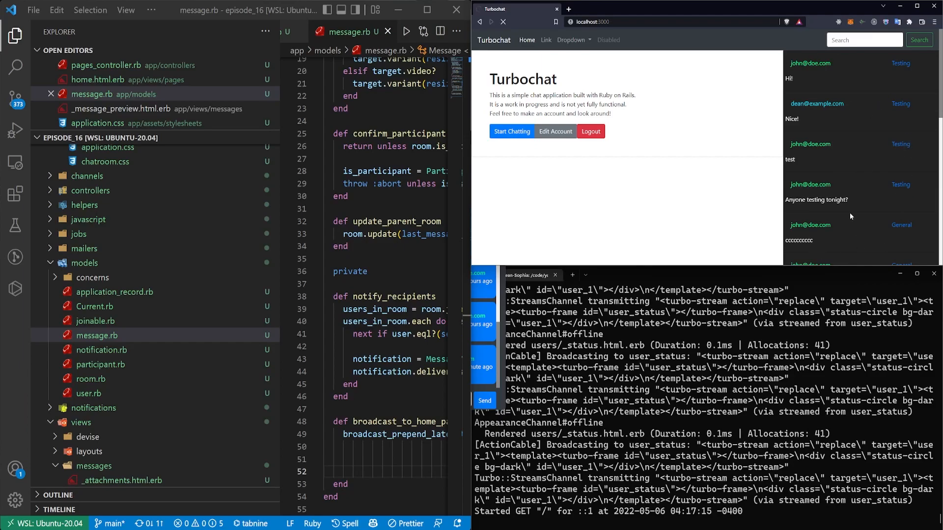
mouse_move(789, 198)
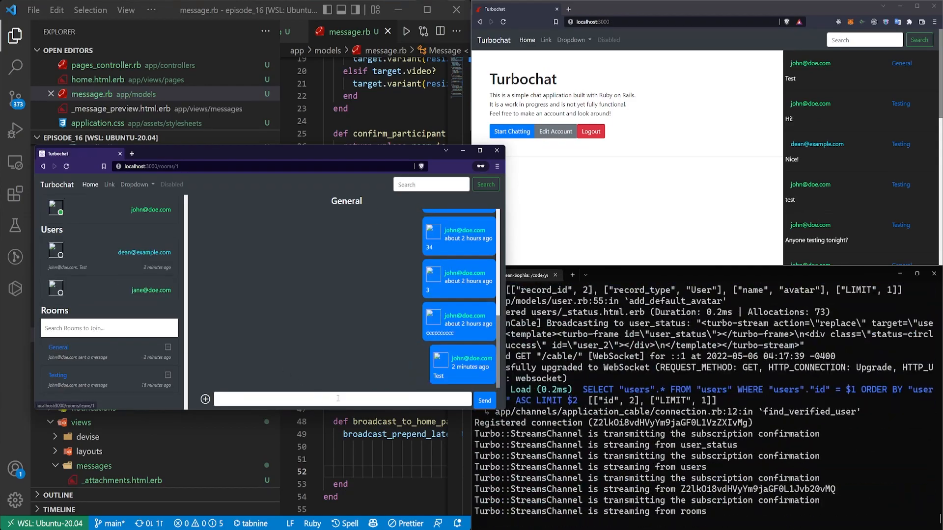
Send 'case' and another test message in General, watching them top the home page previews
type("cas")
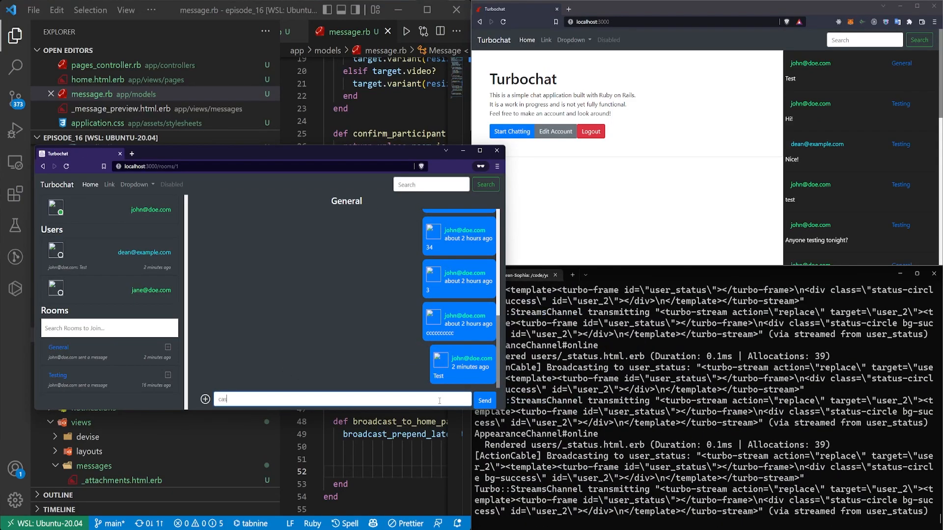
left_click(484, 400)
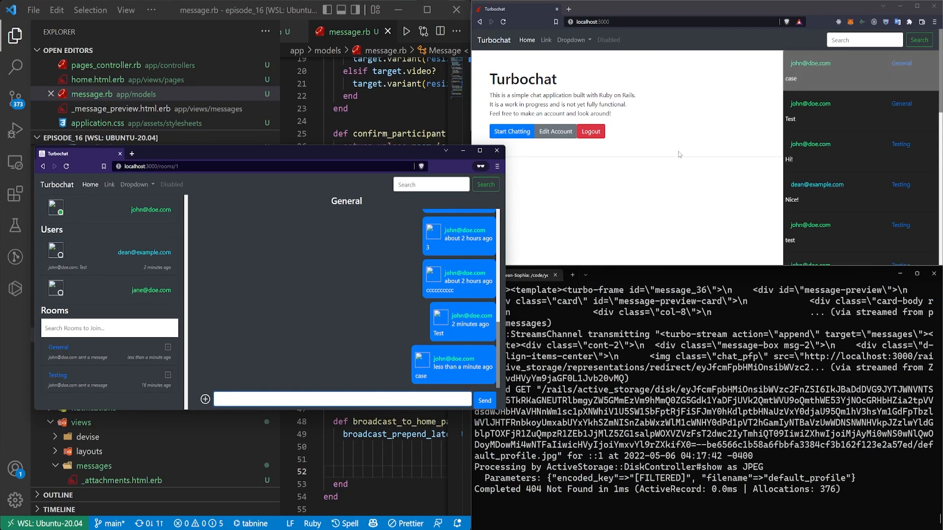
scroll("down", 3)
type("56")
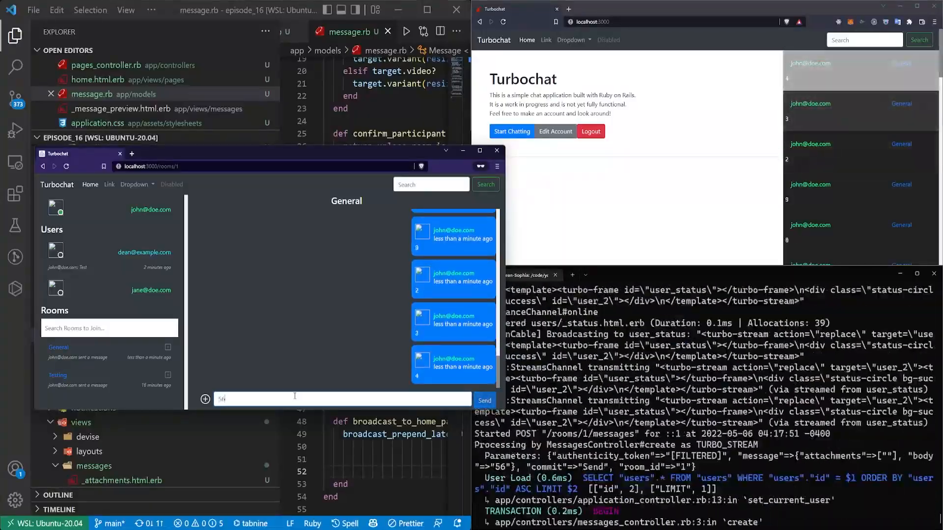
left_click(485, 401)
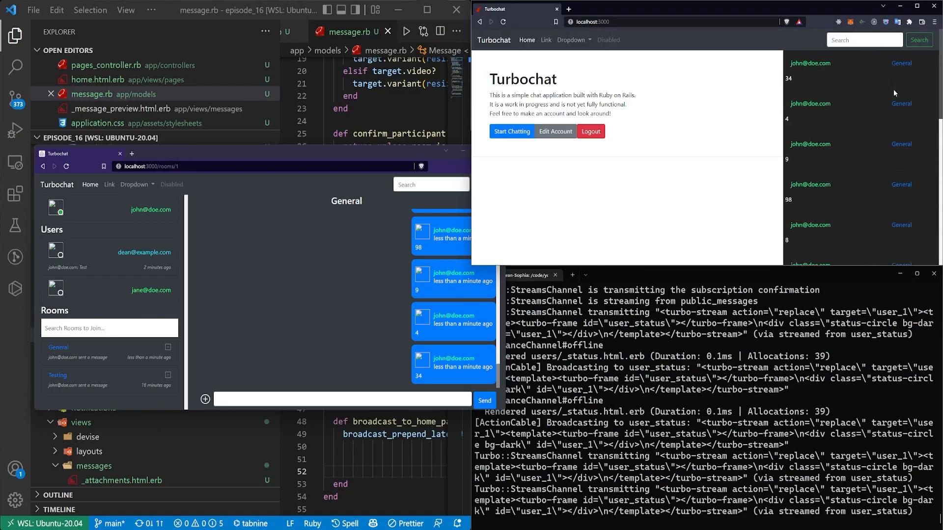
mouse_move(745, 174)
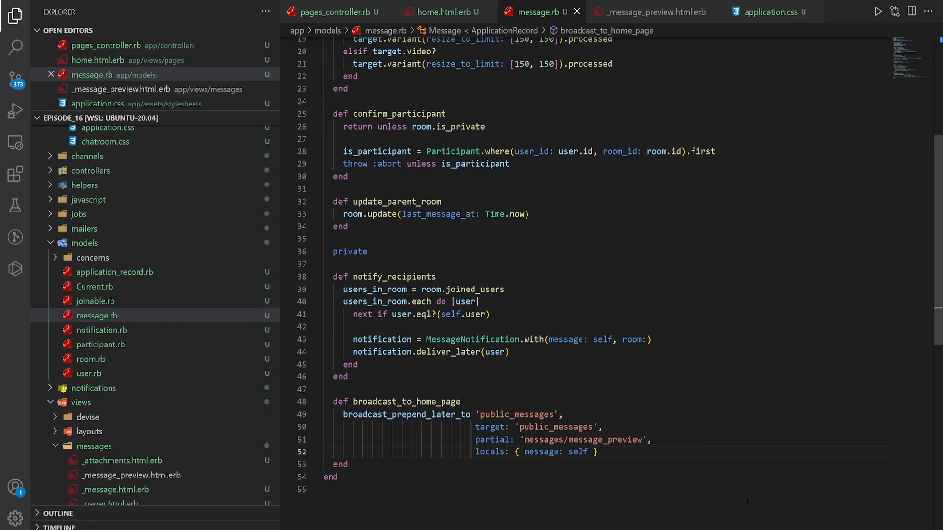
Add message_to_remove as the fifth-newest public-room message in message.rb's home page broadcast
key("Enter")
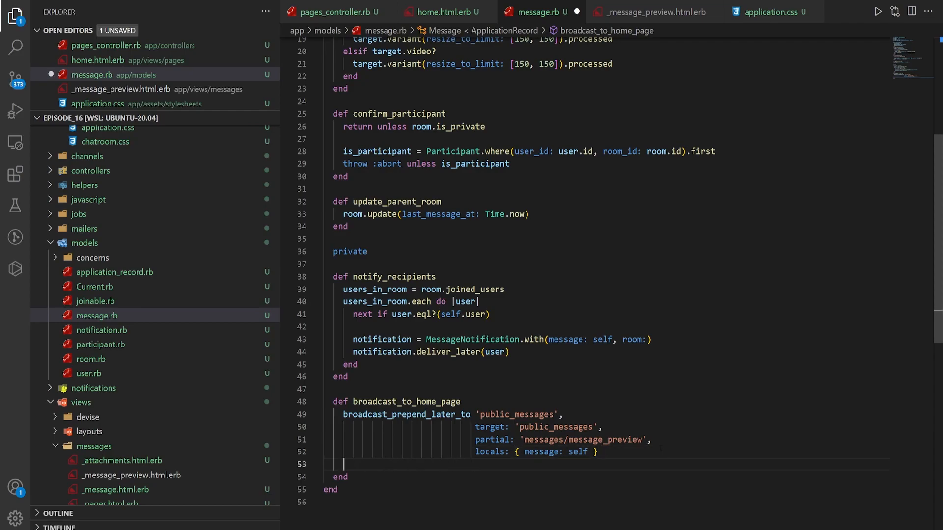
type("message_to_remove = Message.where(room: Room.public_rooms).order(created_at: :desc).fifth")
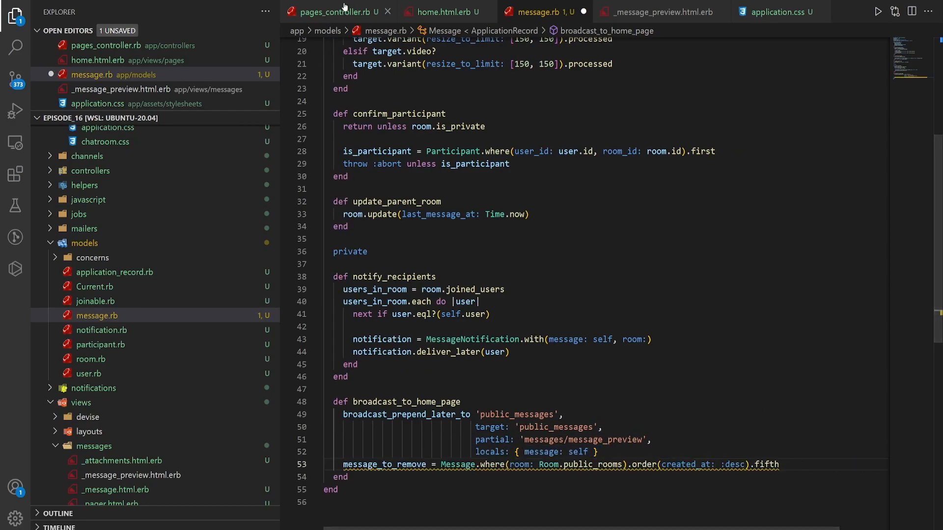
left_click(333, 11)
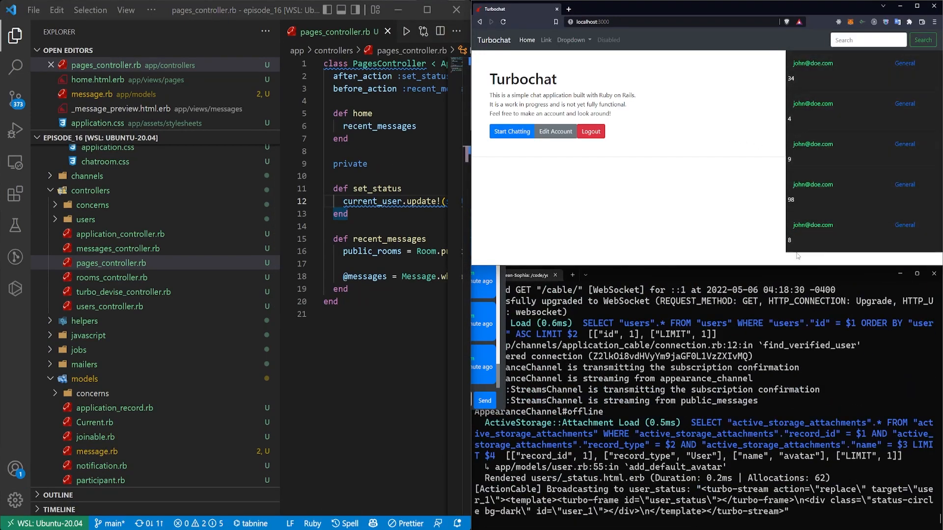
mouse_move(817, 262)
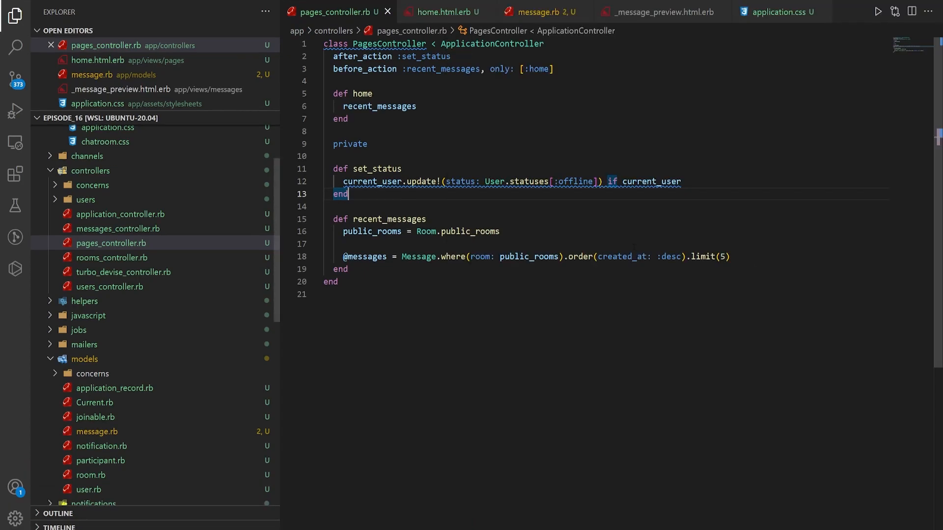
Check that recent_messages in pages_controller.rb is capped with limit(5)
left_click(725, 256)
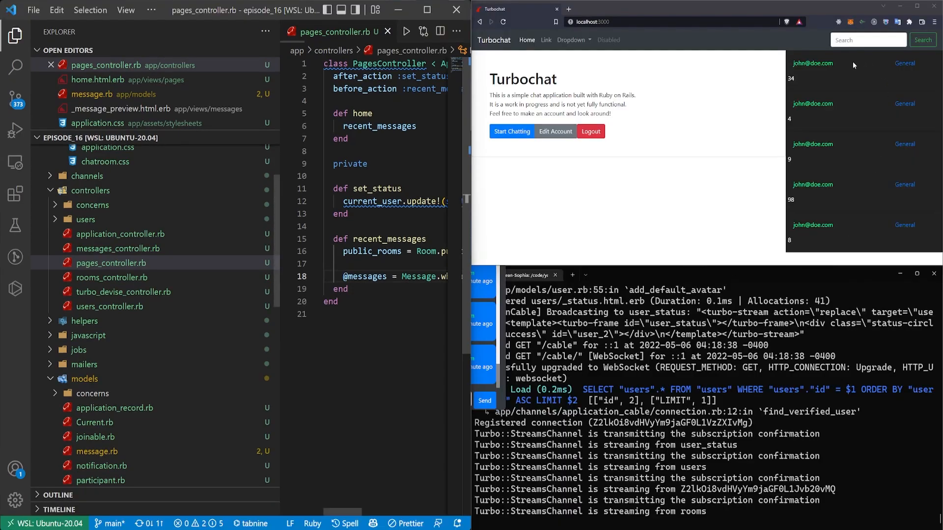
mouse_move(768, 191)
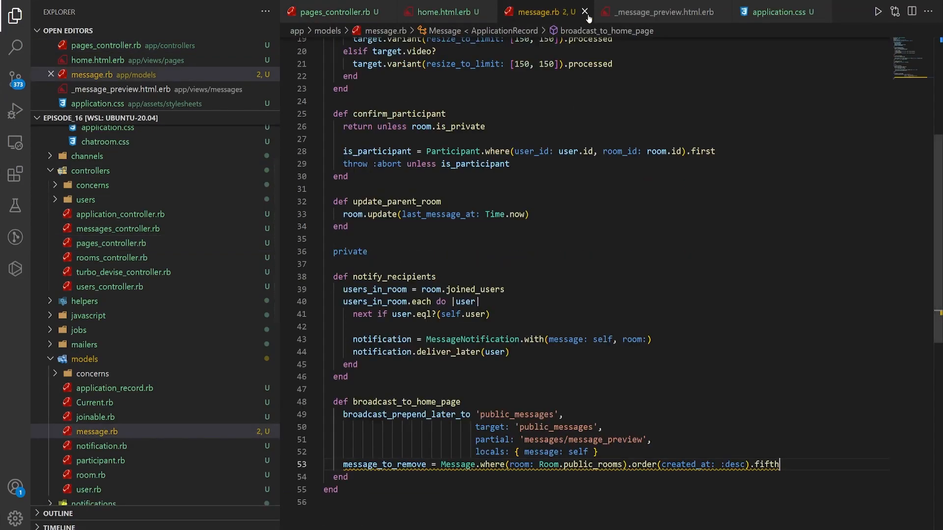
Add broadcast_remove_later_to 'public_messages' with target: message_to_remove below the fifth lookup
scroll("down", 3)
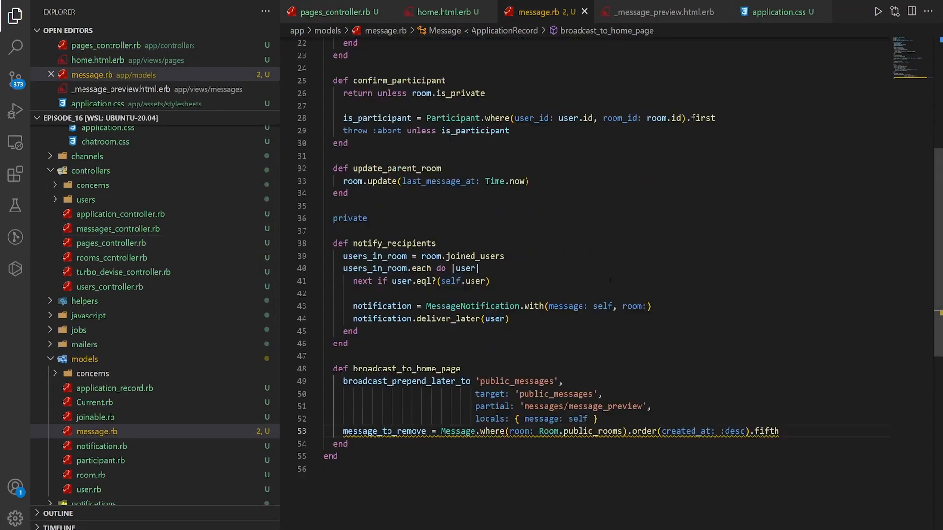
type("broadcast_remove_later_to 'public_messages',")
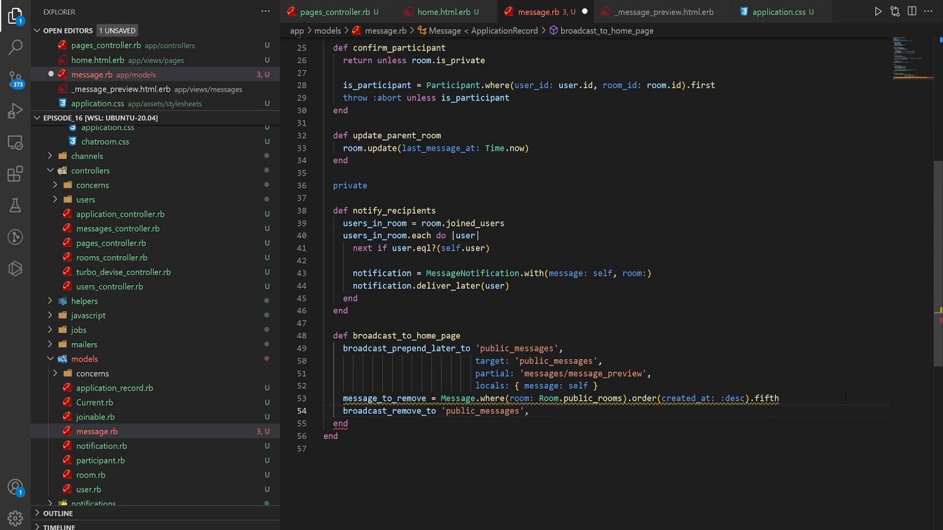
key("Enter")
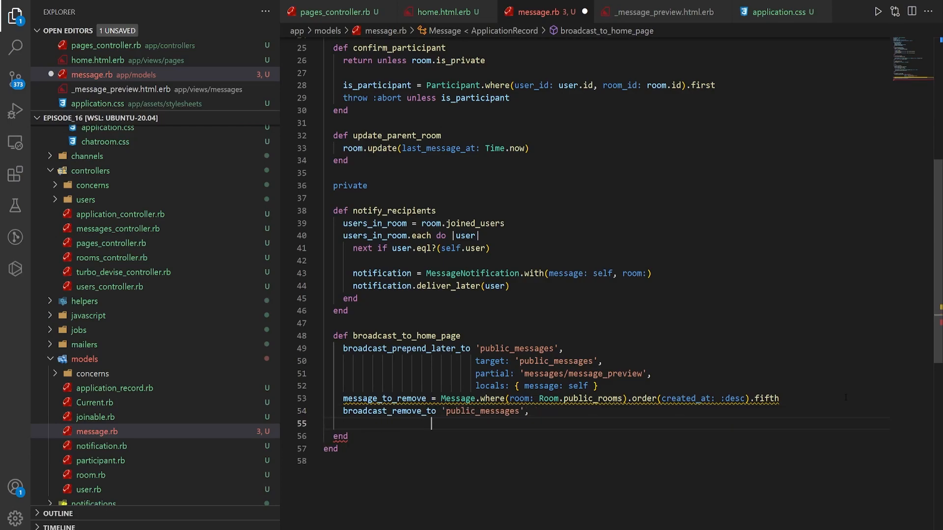
type("target:")
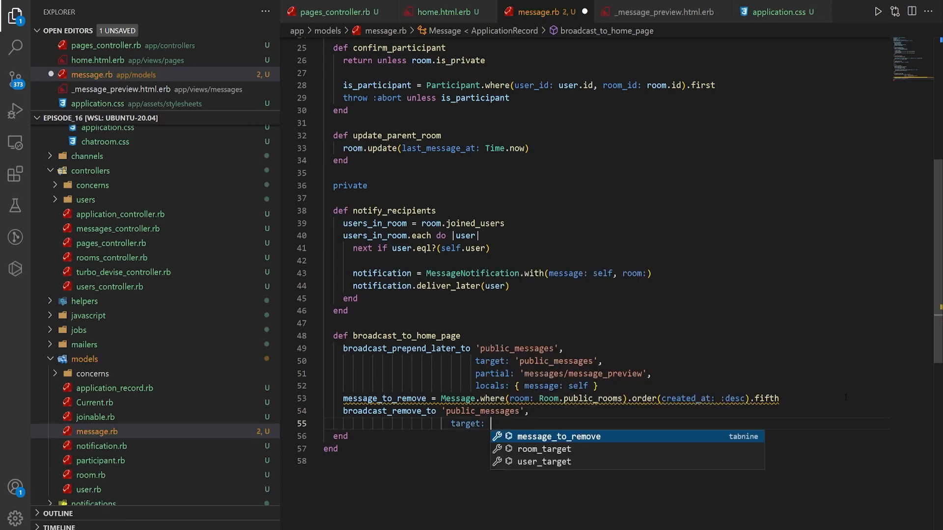
type("message_to_remove")
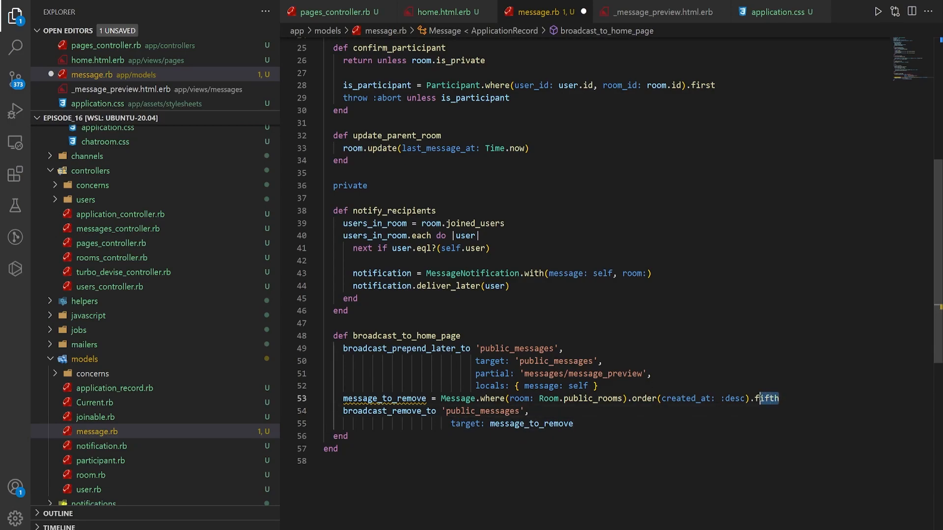
key("BackSpace")
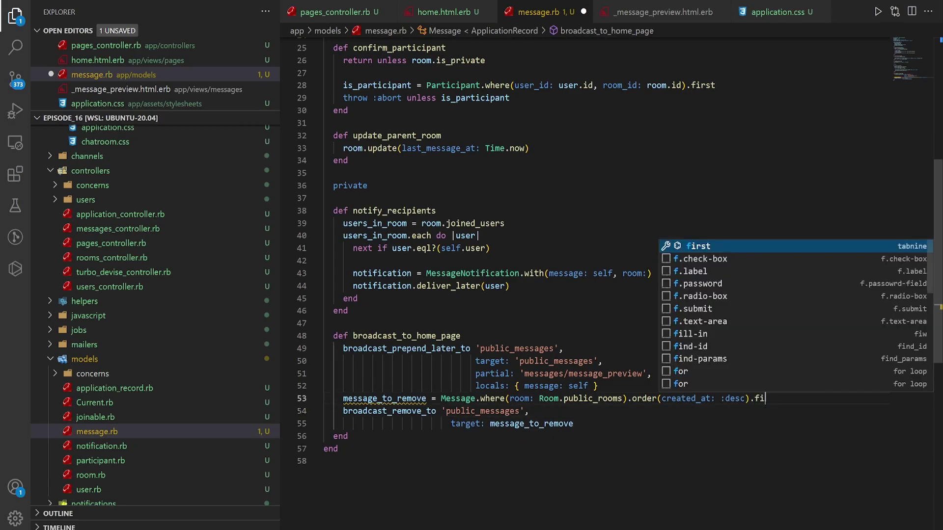
type("second")
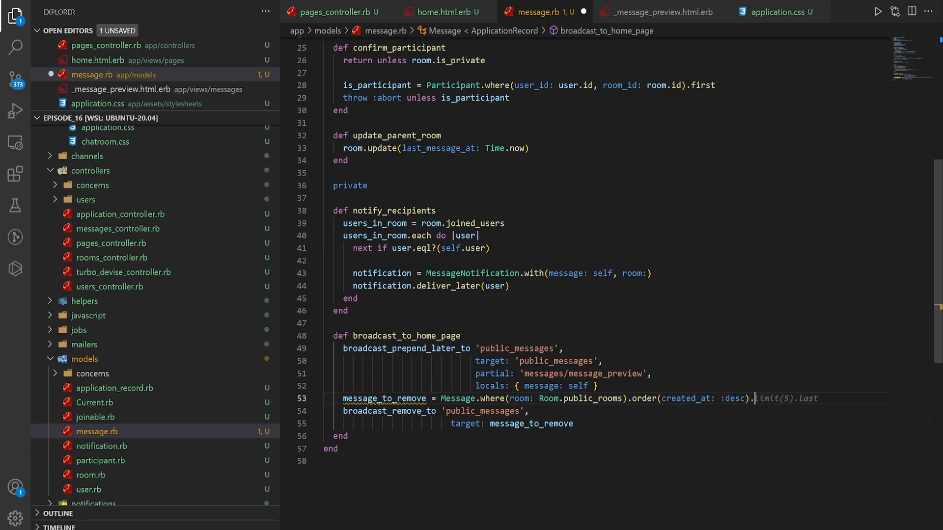
type("fifth")
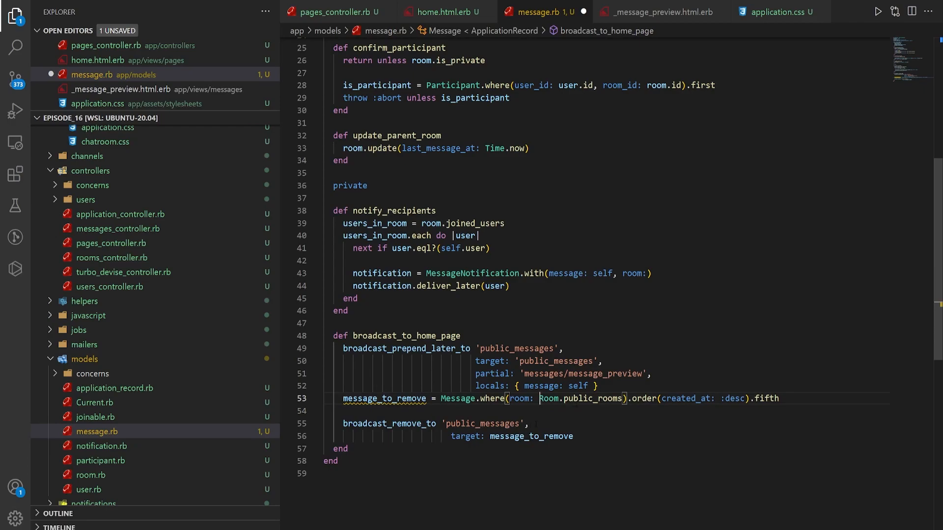
double_click(482, 423)
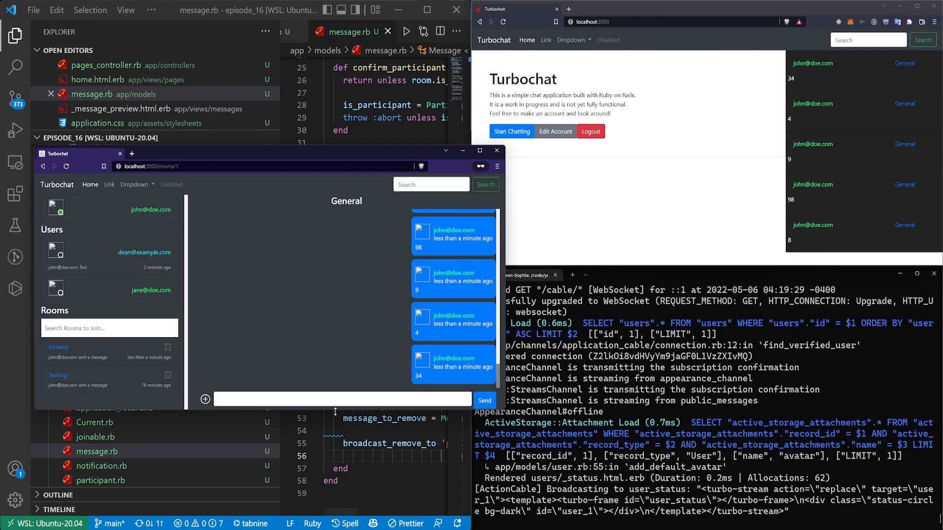
Post 'Hello everyone!' in the other window's General room so it tops the home previews
type("Test")
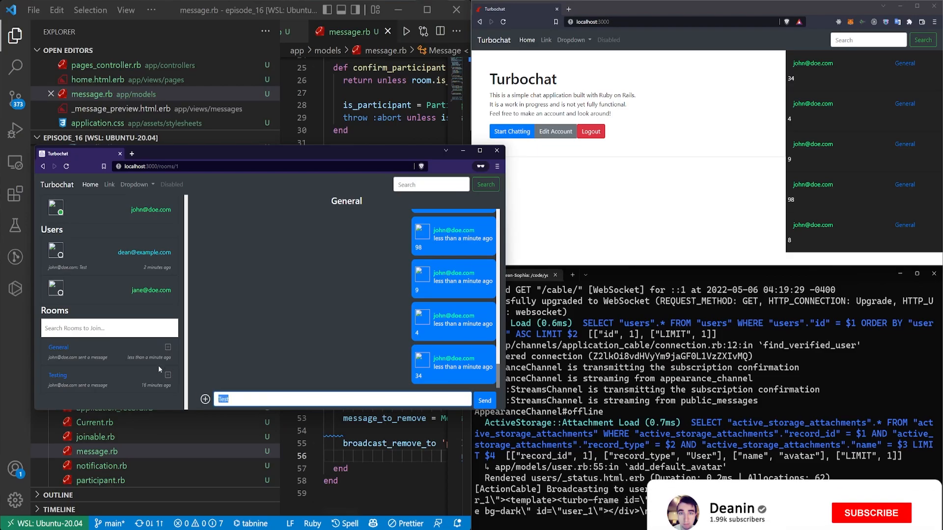
left_click(57, 375)
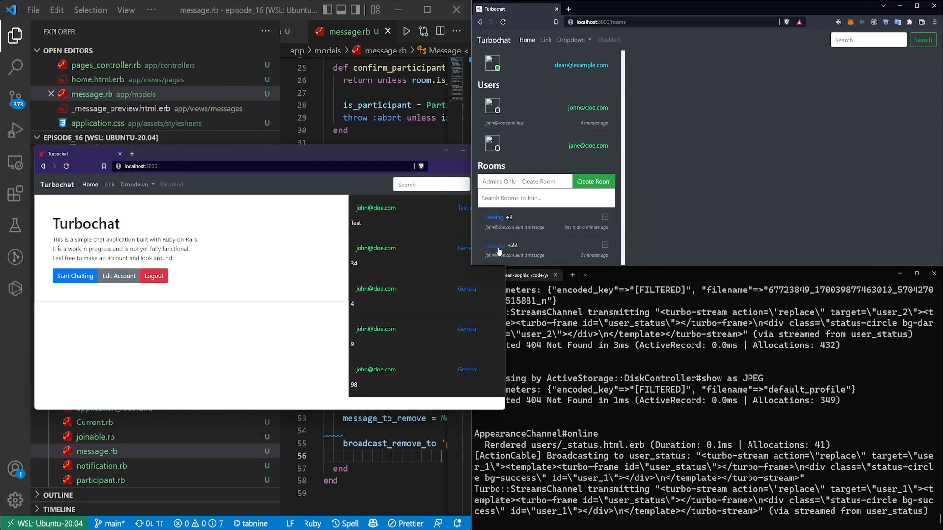
left_click(495, 245)
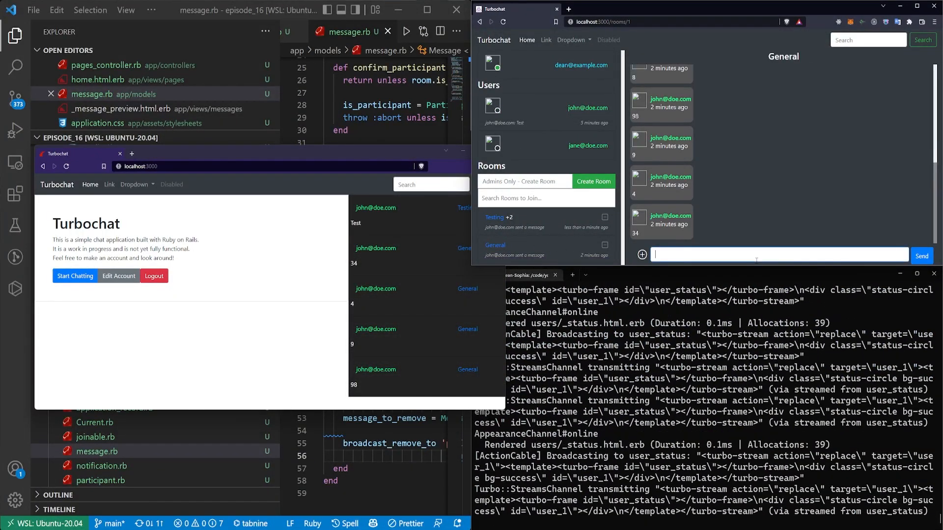
type("Hello ever")
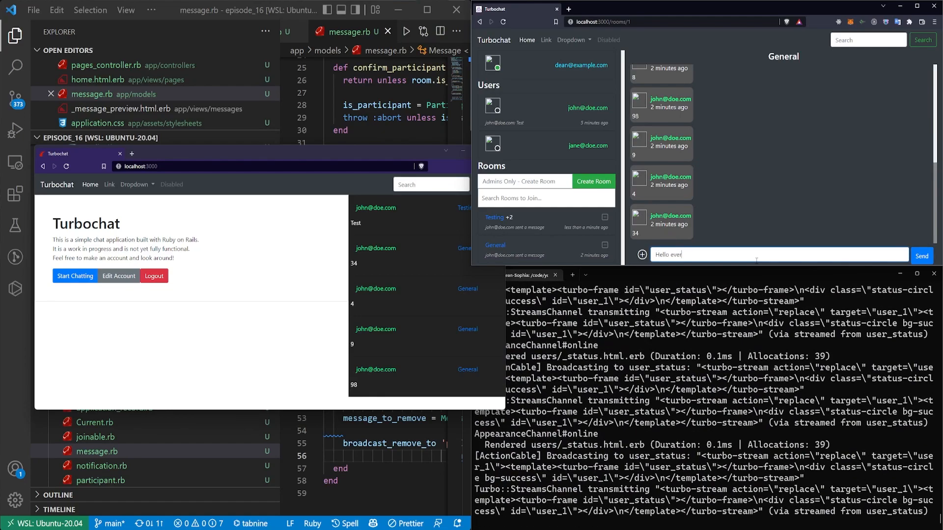
left_click(922, 256)
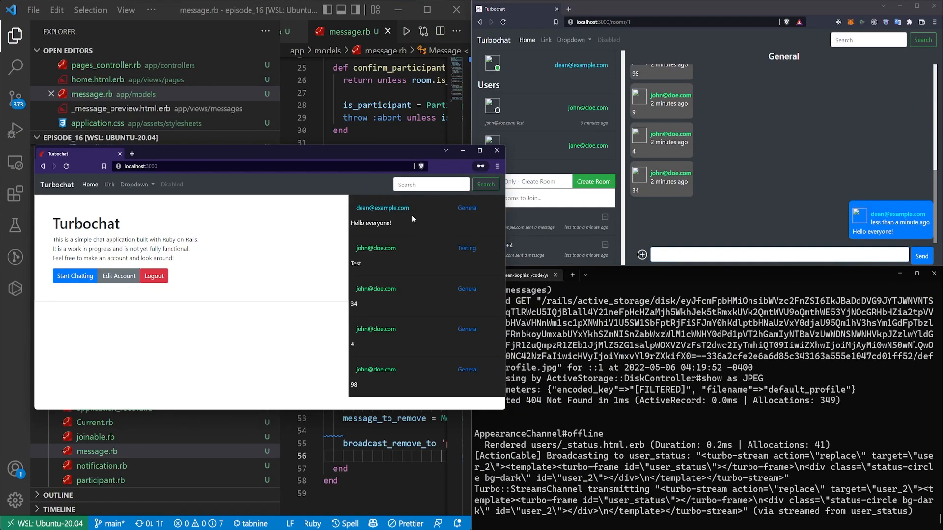